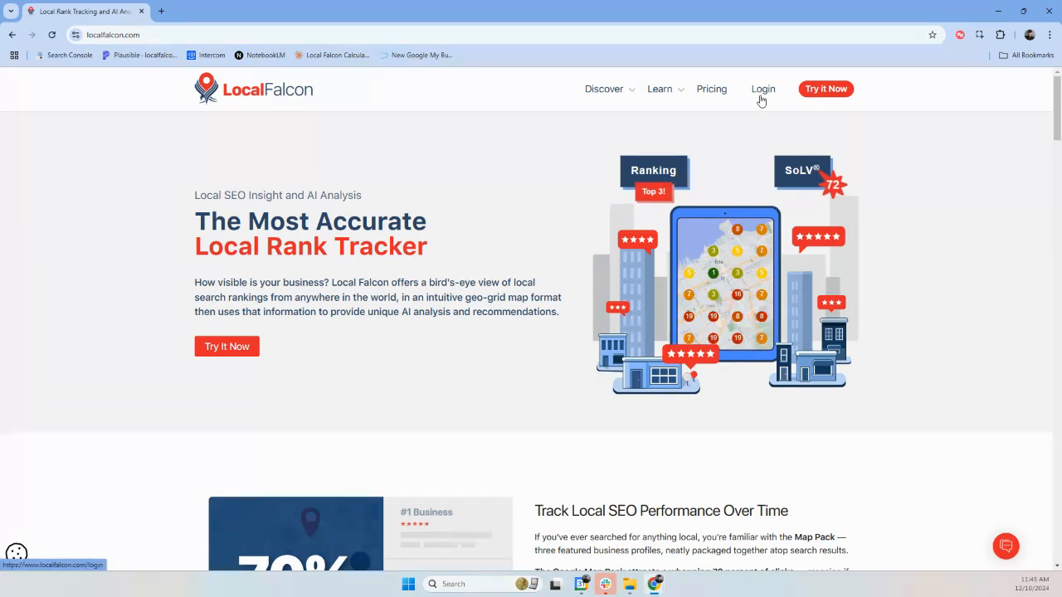
Sign in with the saved credentials and land on the account dashboard with report totals.
left_click(763, 89)
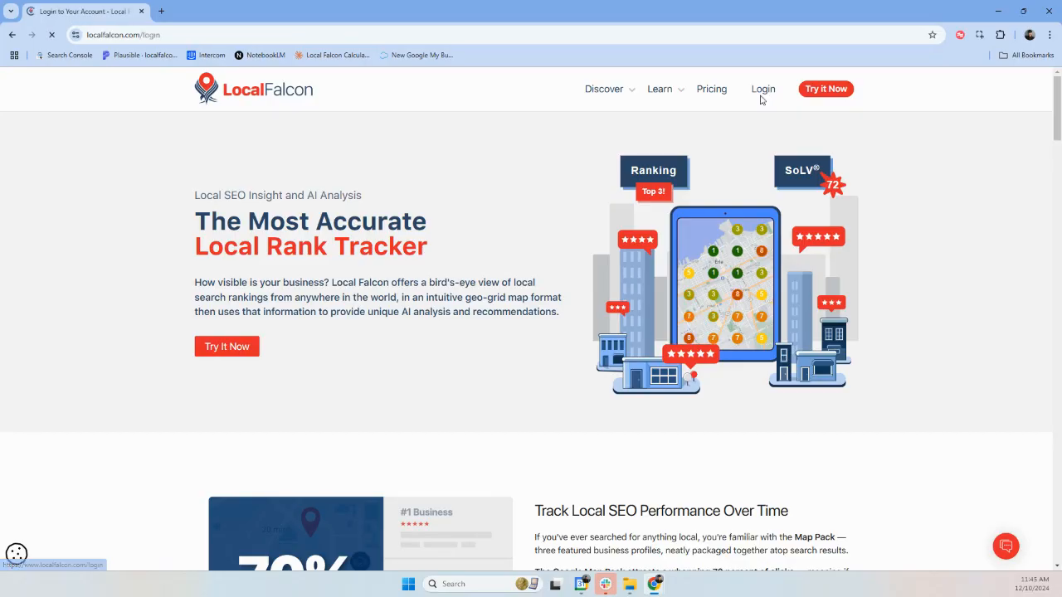
left_click(763, 90)
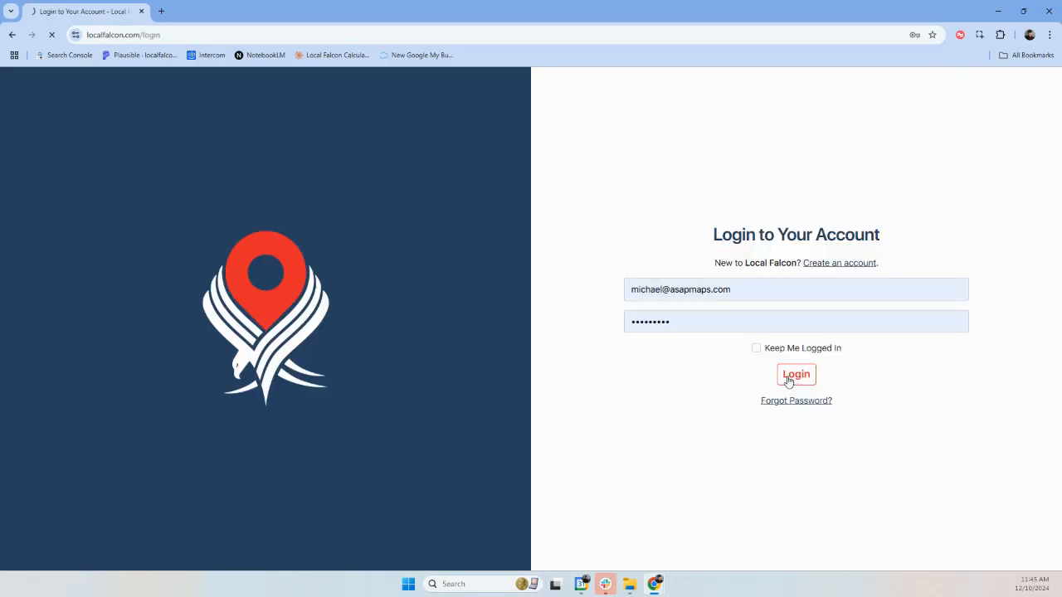
left_click(797, 375)
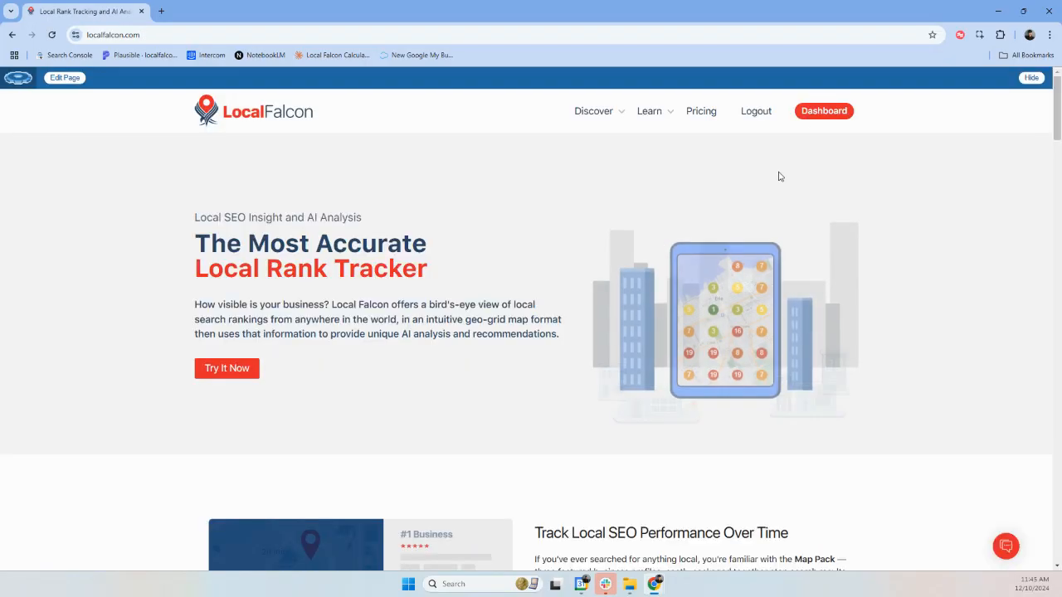
left_click(823, 110)
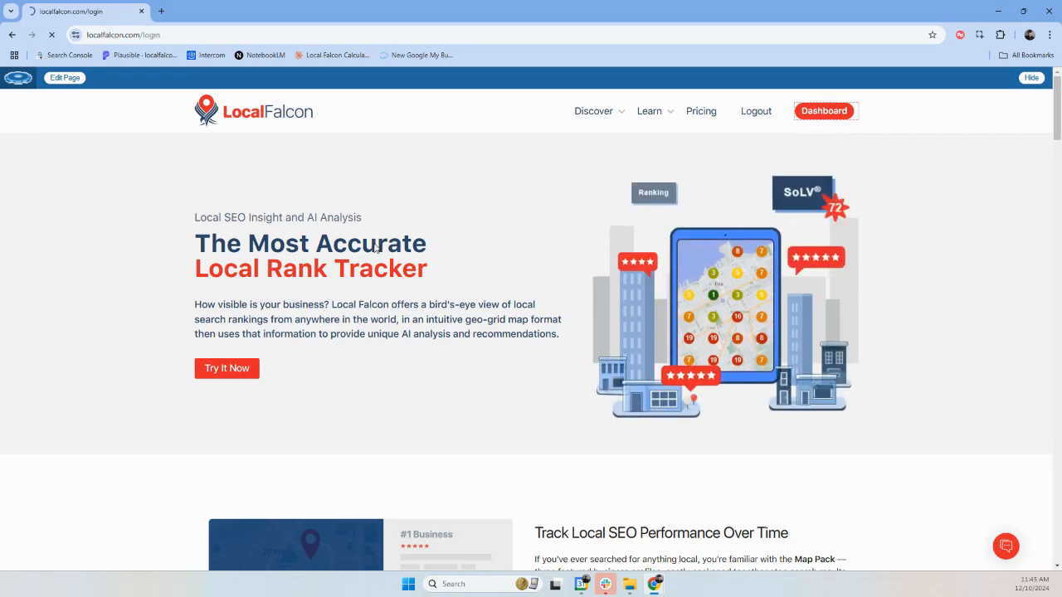
left_click(823, 109)
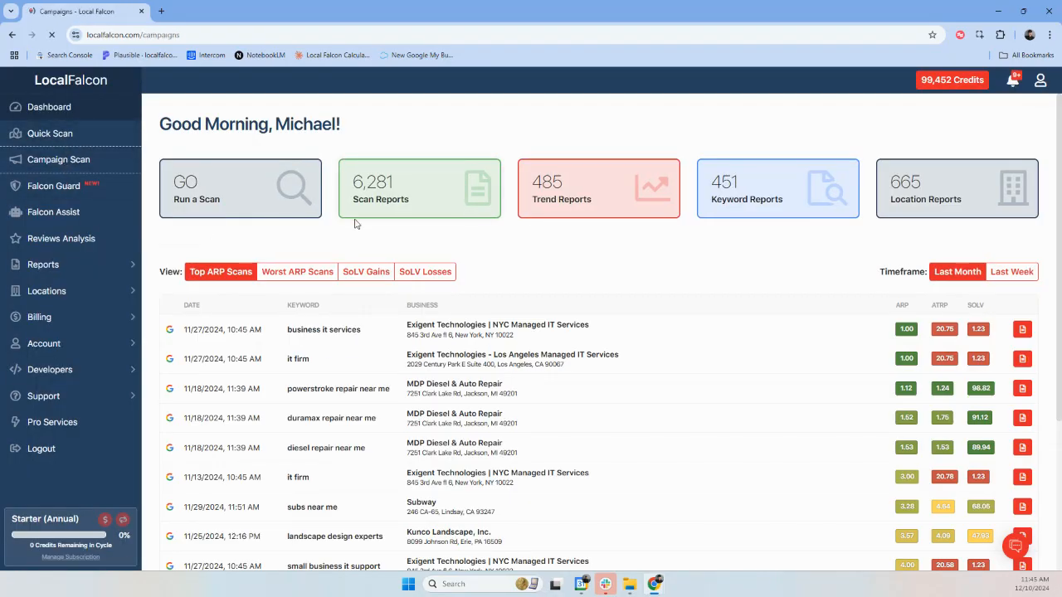
Create a new campaign named Subway and begin configuring it (9x9 grid, 5-mile radius).
left_click(60, 159)
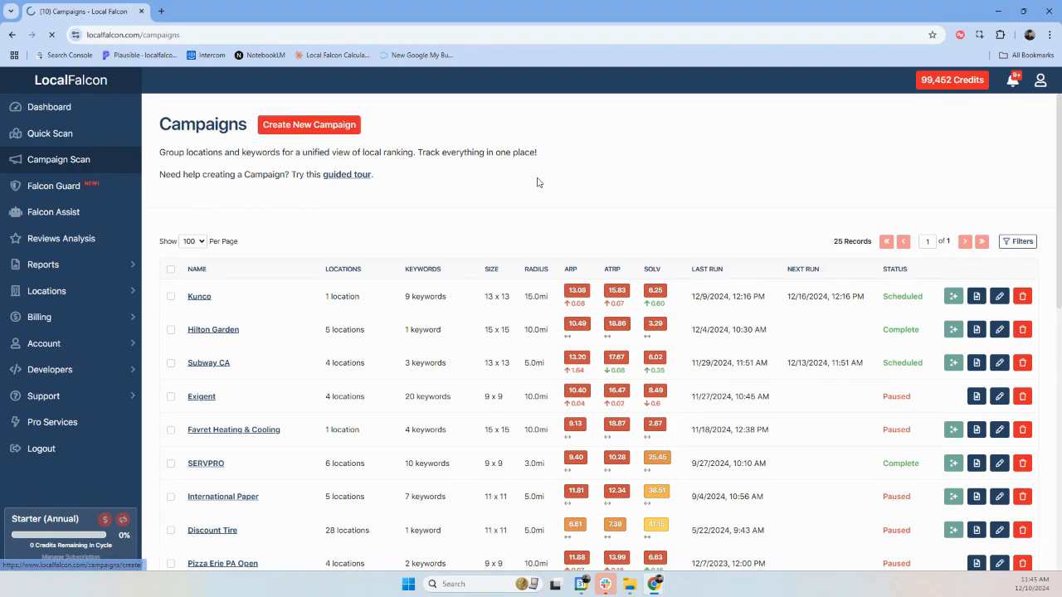
left_click(309, 125)
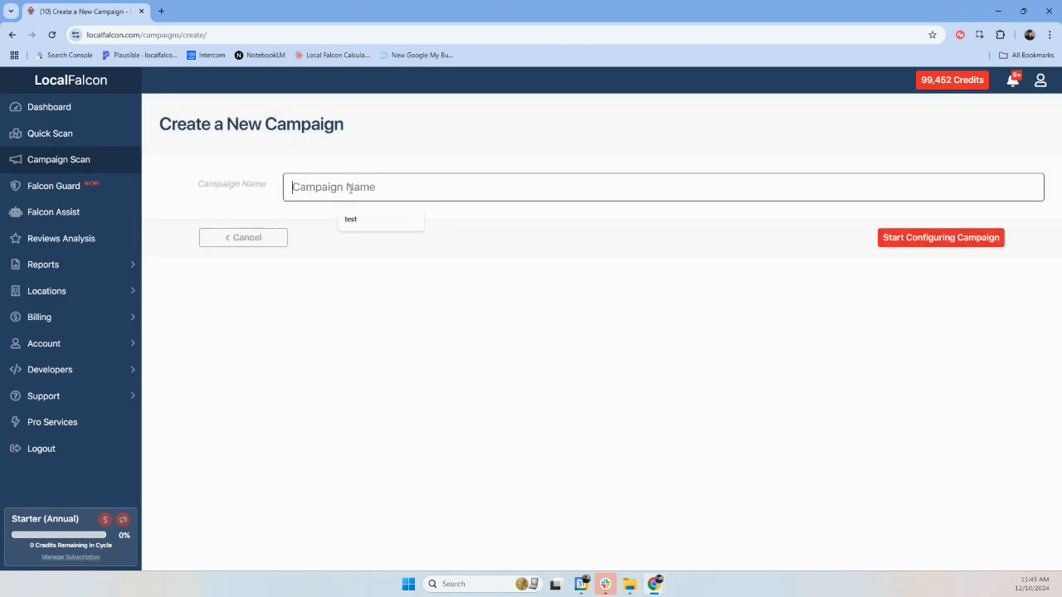
type("Subwa")
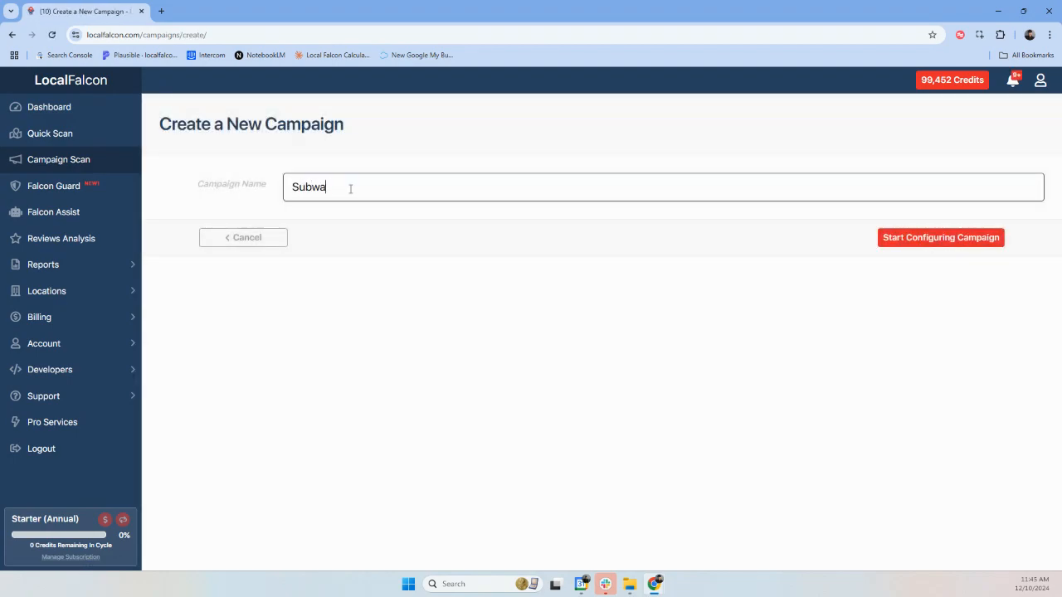
type("y")
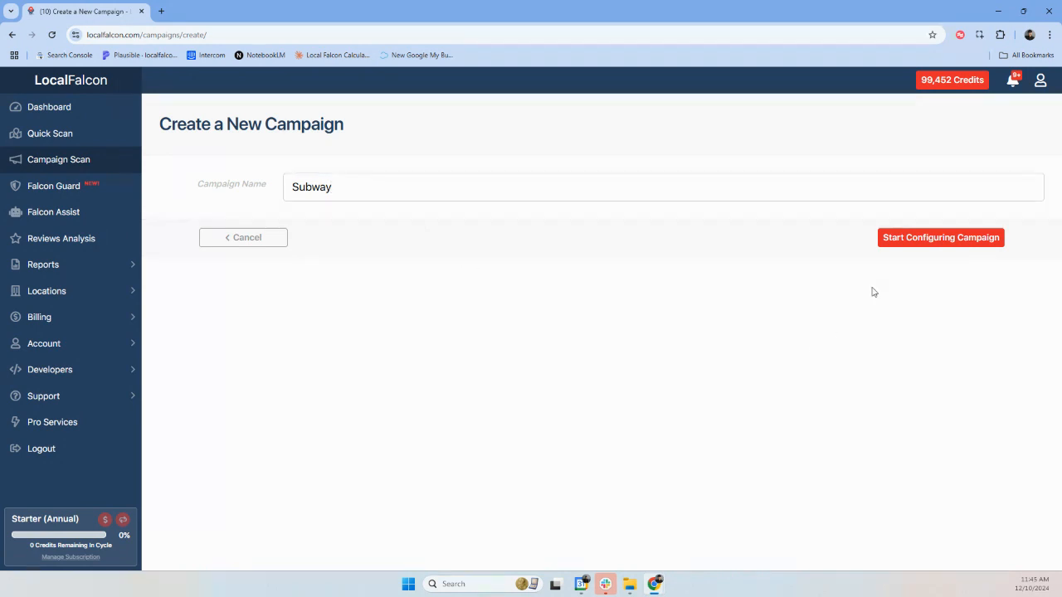
left_click(941, 237)
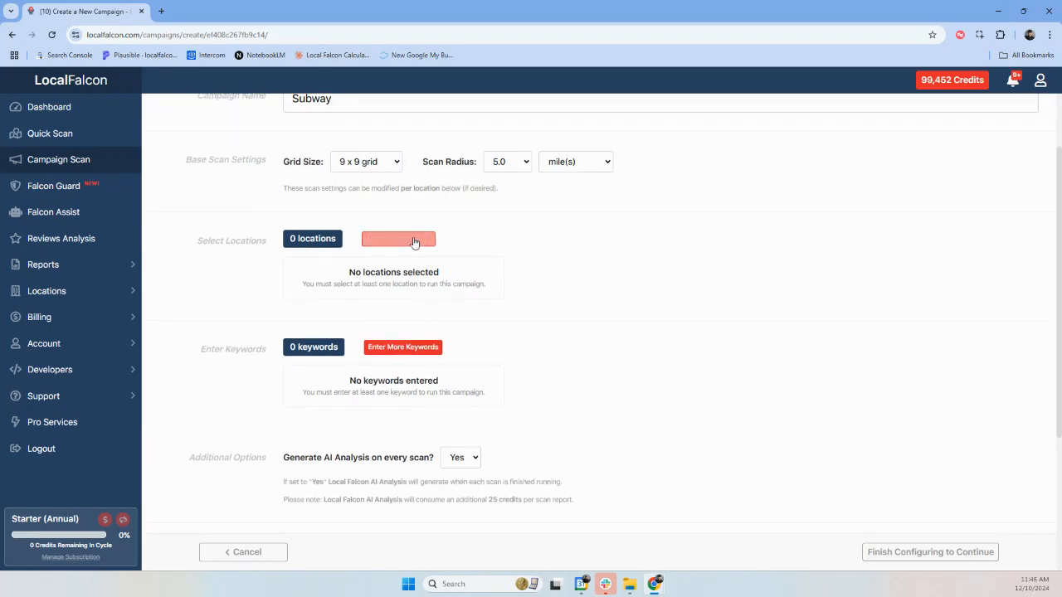
Search saved business locations for 'subway' and 'sub' in the Add More Locations panel.
left_click(398, 239)
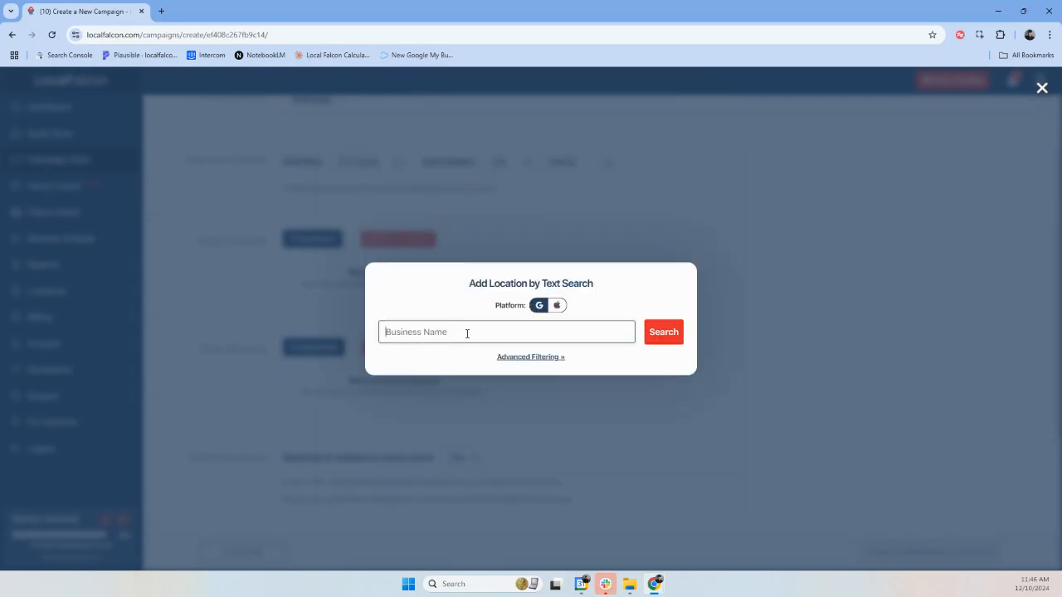
type("subway")
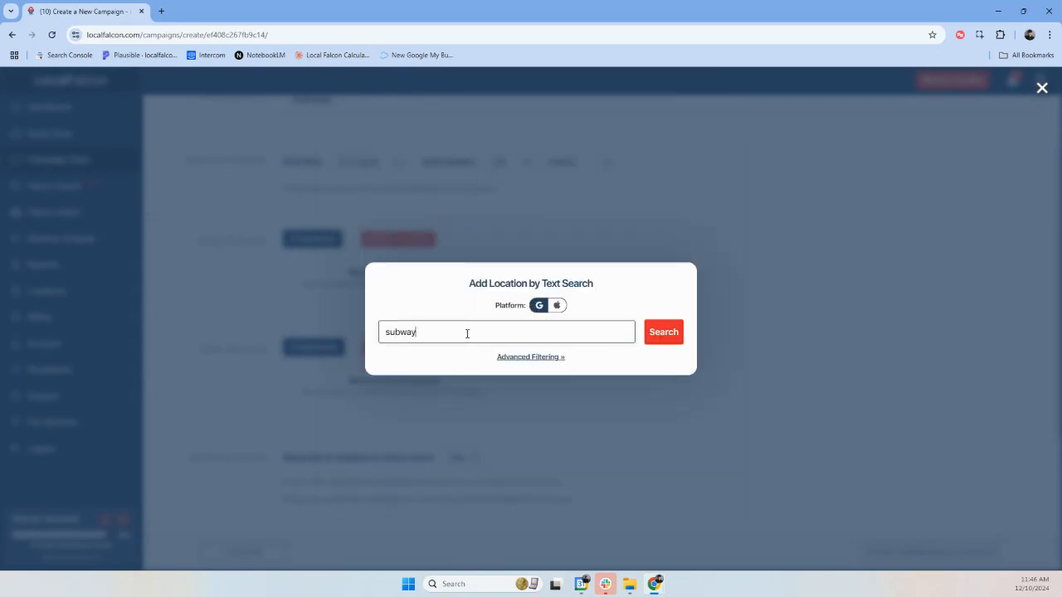
left_click(664, 332)
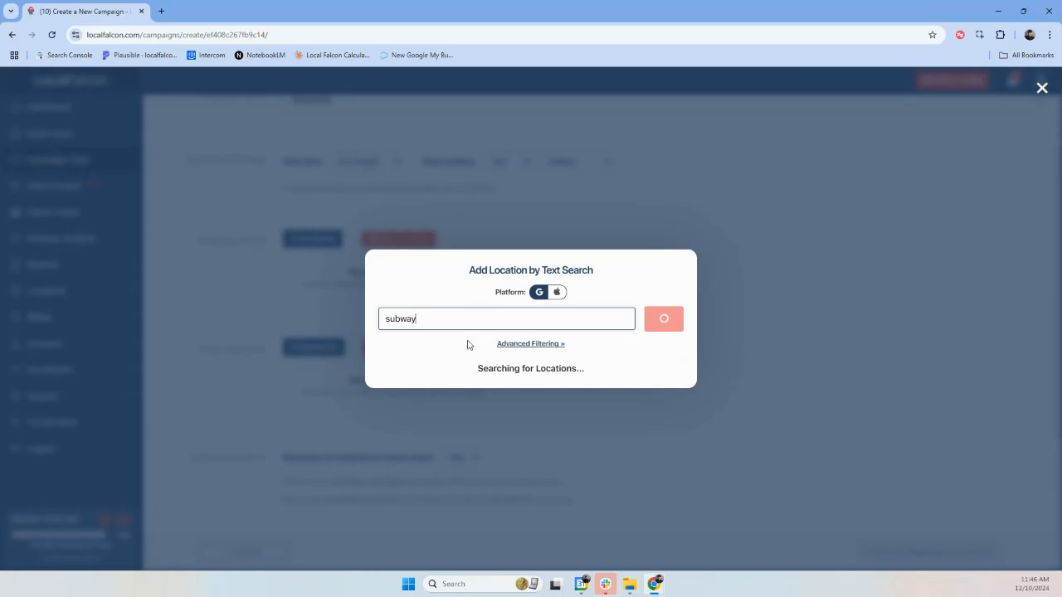
left_click(663, 319)
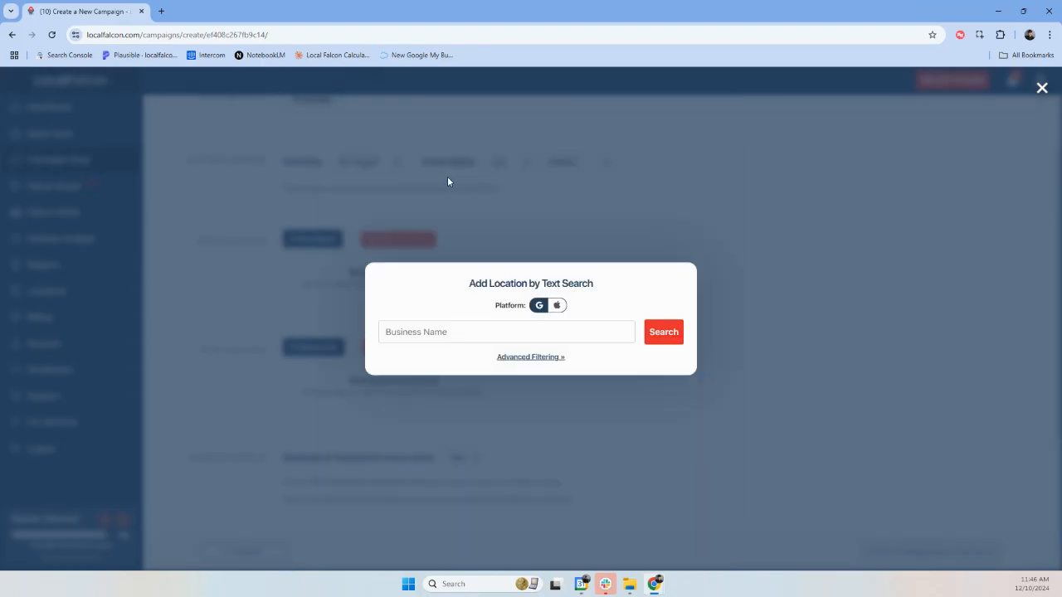
type("subway")
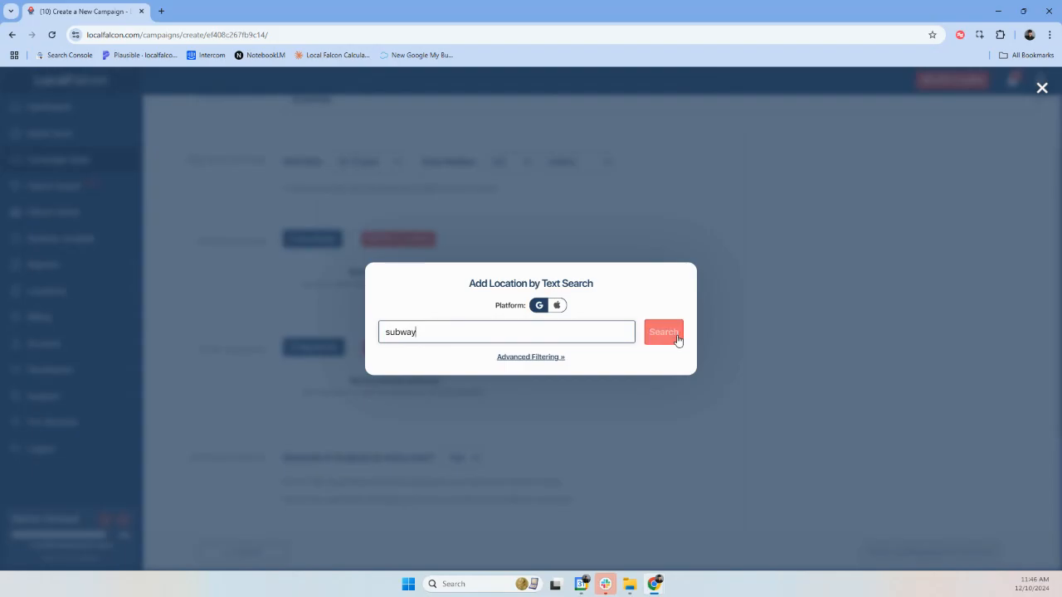
left_click(664, 332)
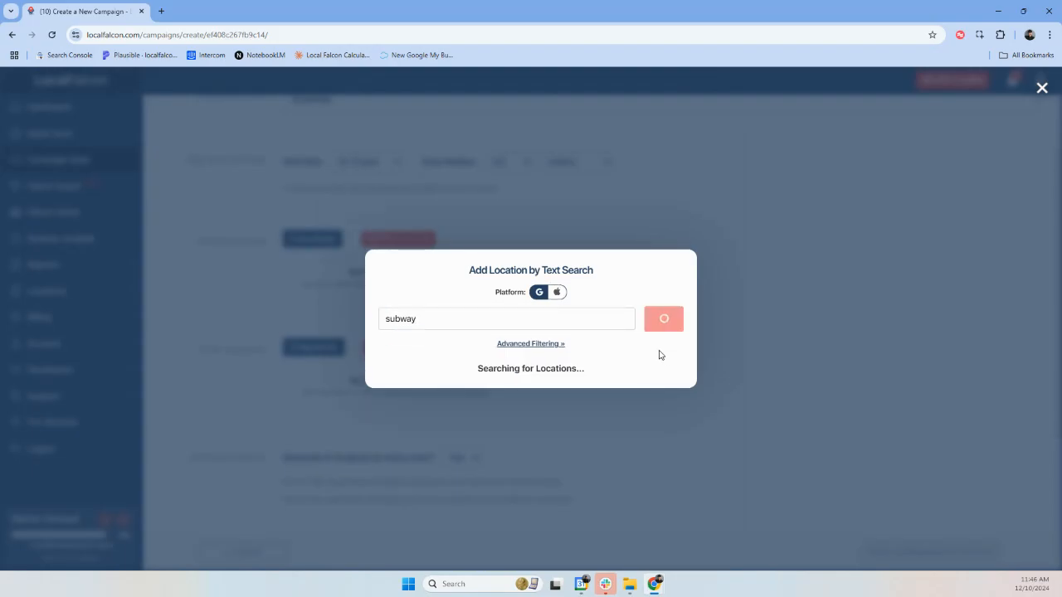
left_click(664, 319)
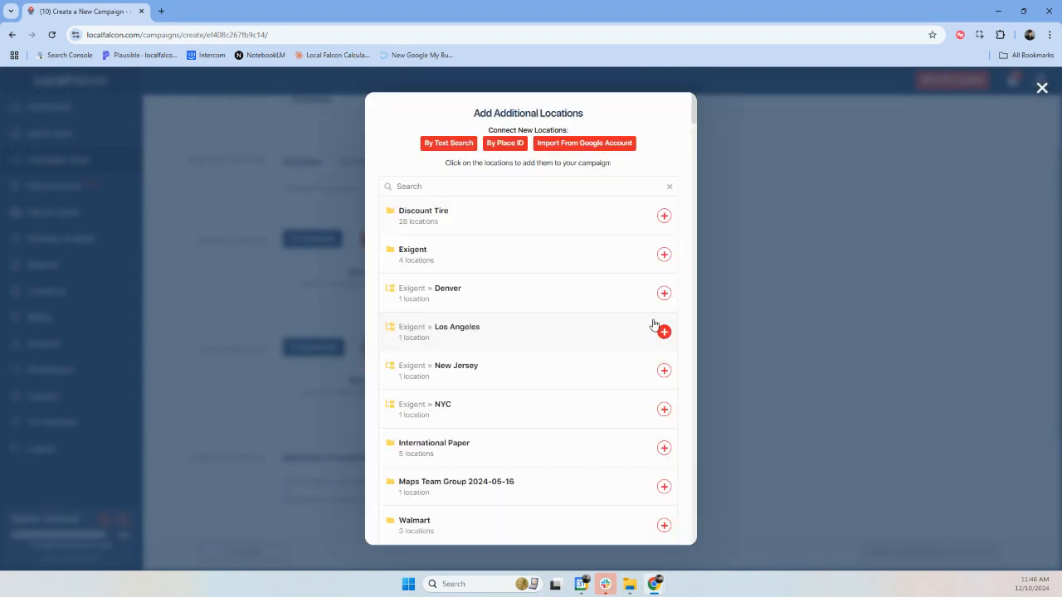
Attach six Subway locations, including Erie, PA and San Diego, to the campaign.
left_click(1042, 88)
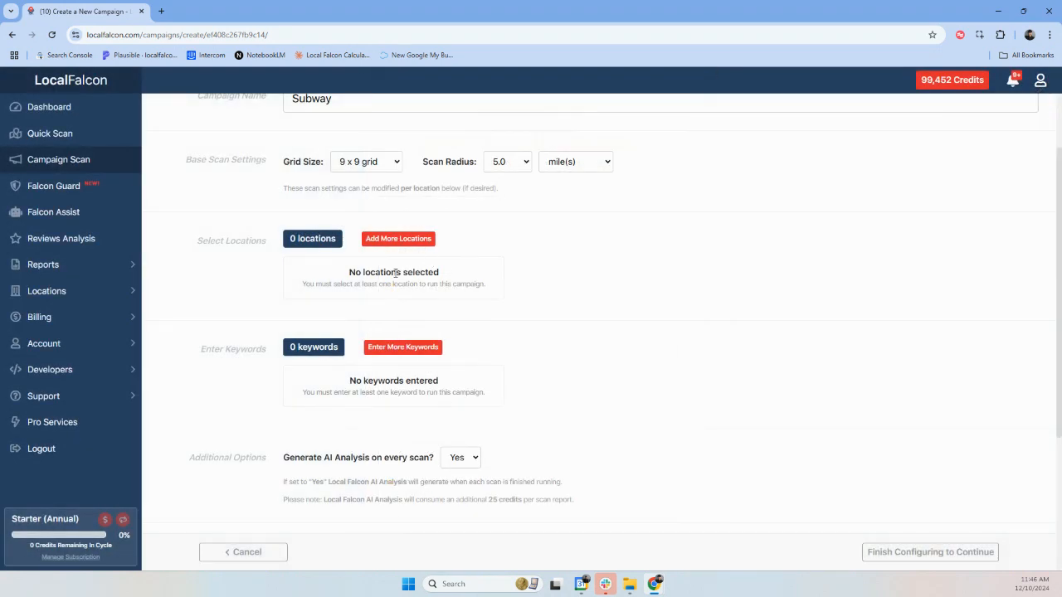
left_click(398, 239)
type("sub")
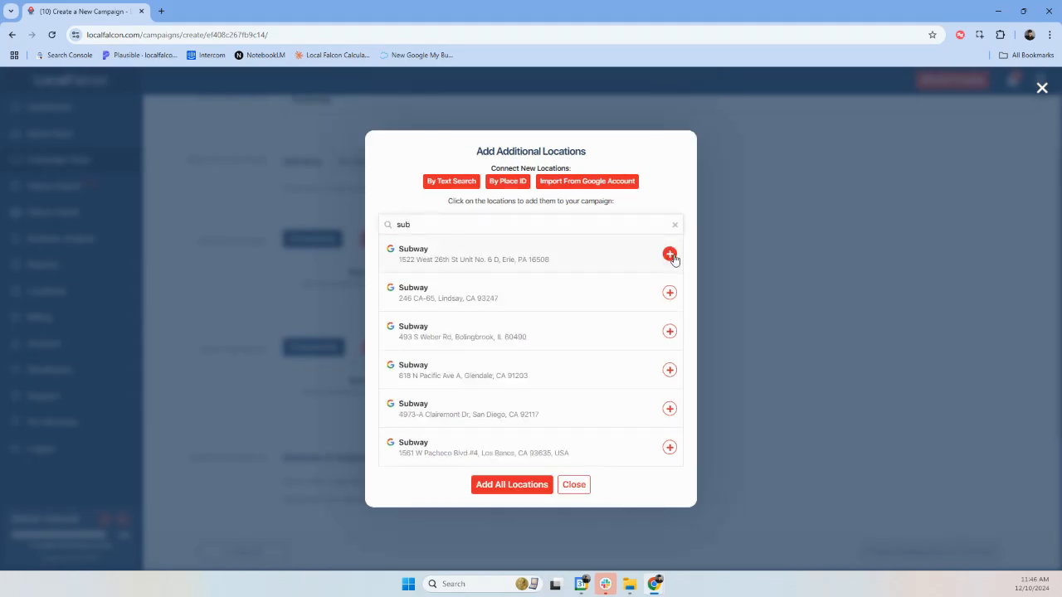
left_click(670, 292)
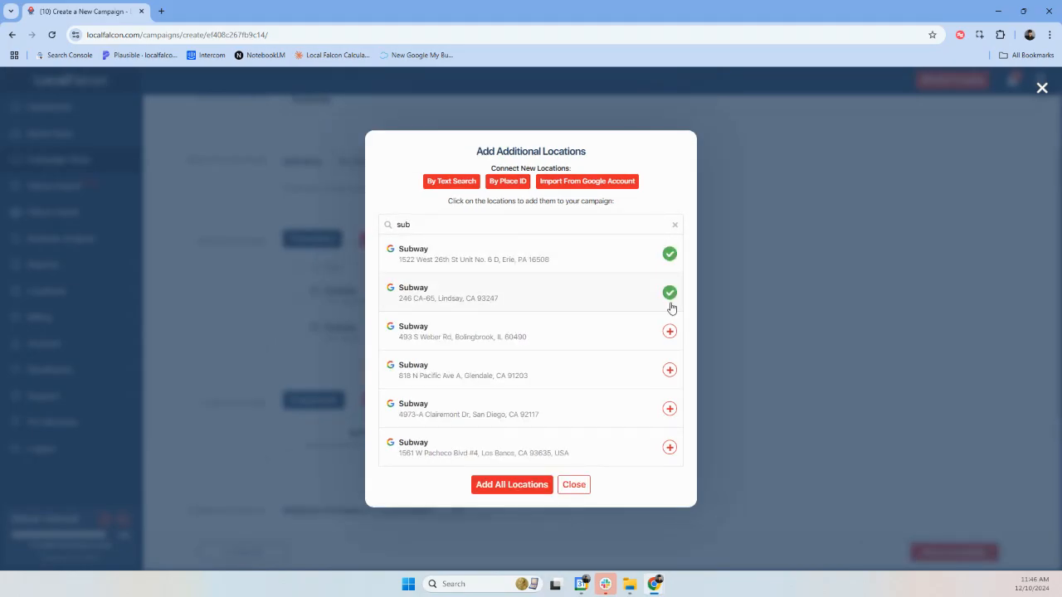
left_click(670, 332)
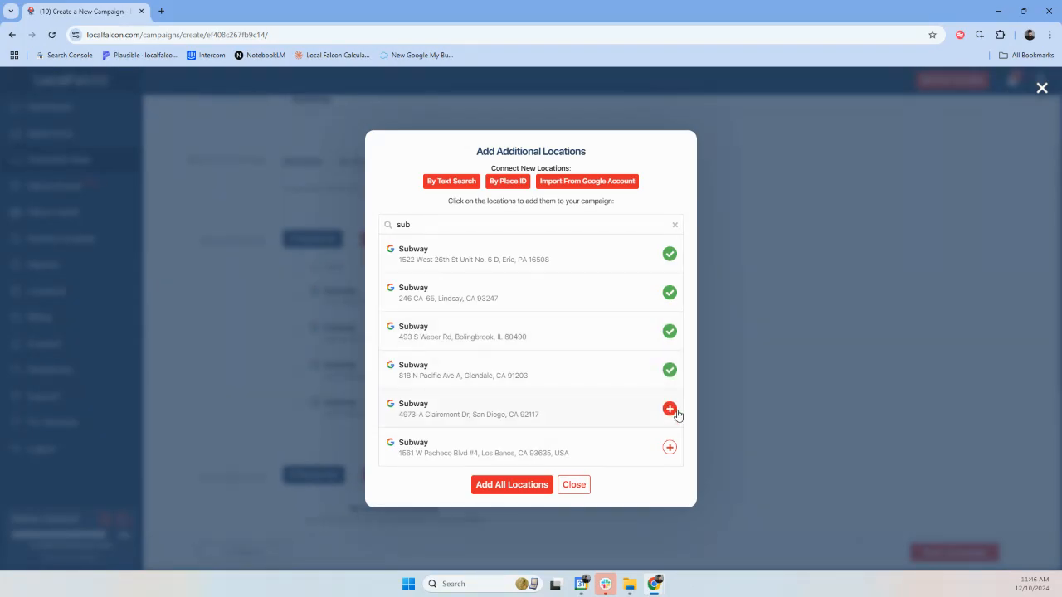
left_click(668, 408)
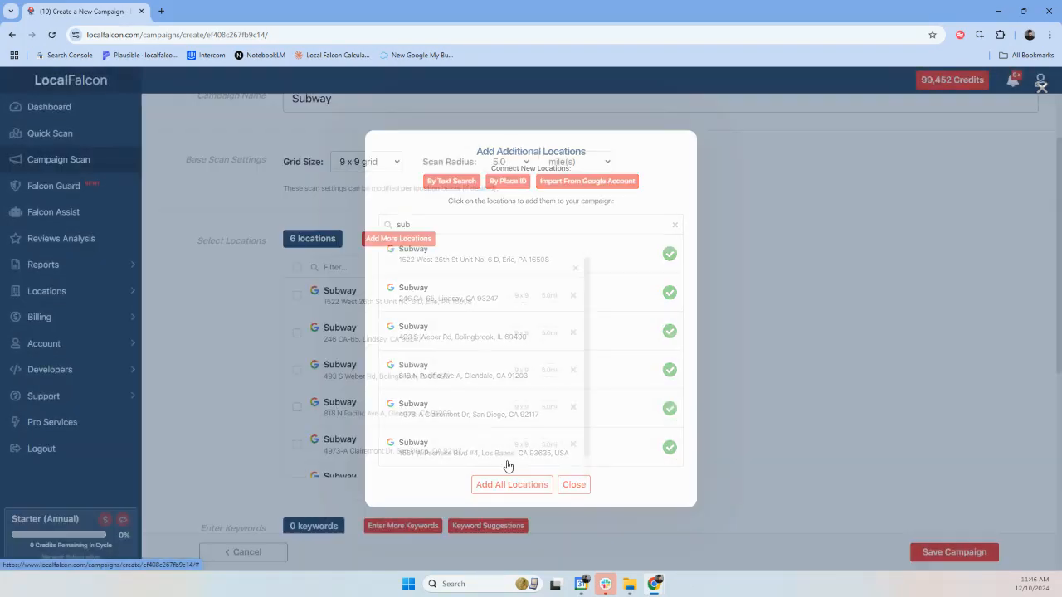
left_click(574, 485)
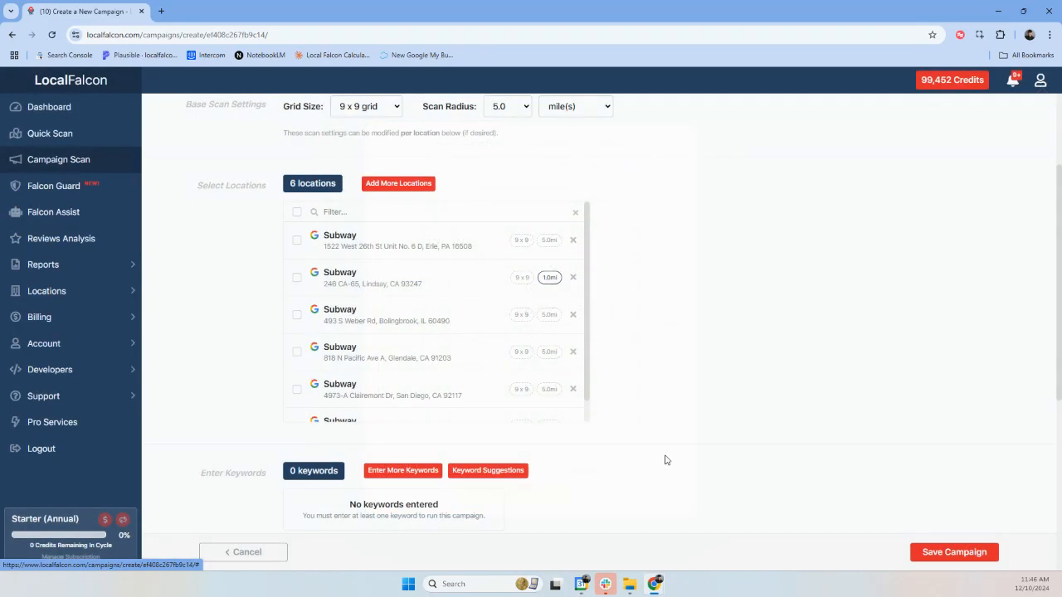
Give the Lindsay, CA Subway location a custom 7x7 grid and save its details.
left_click(548, 277)
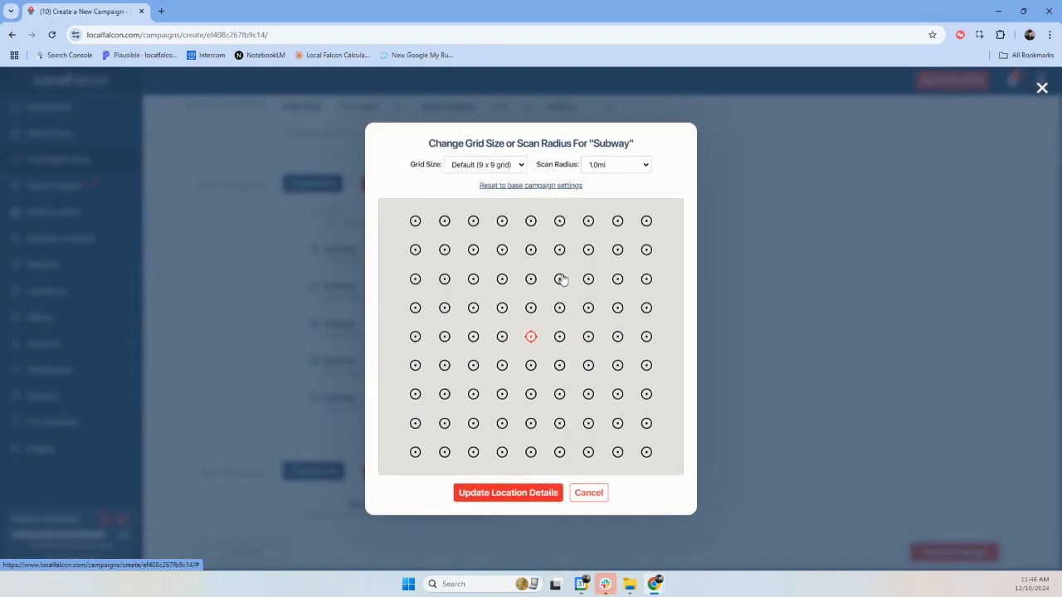
left_click(484, 164)
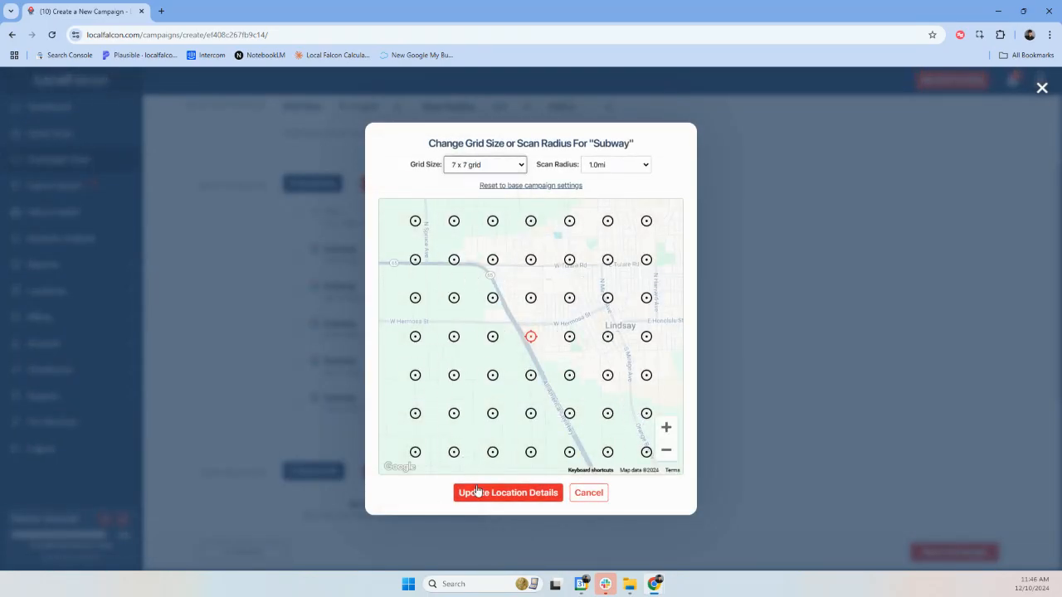
left_click(508, 491)
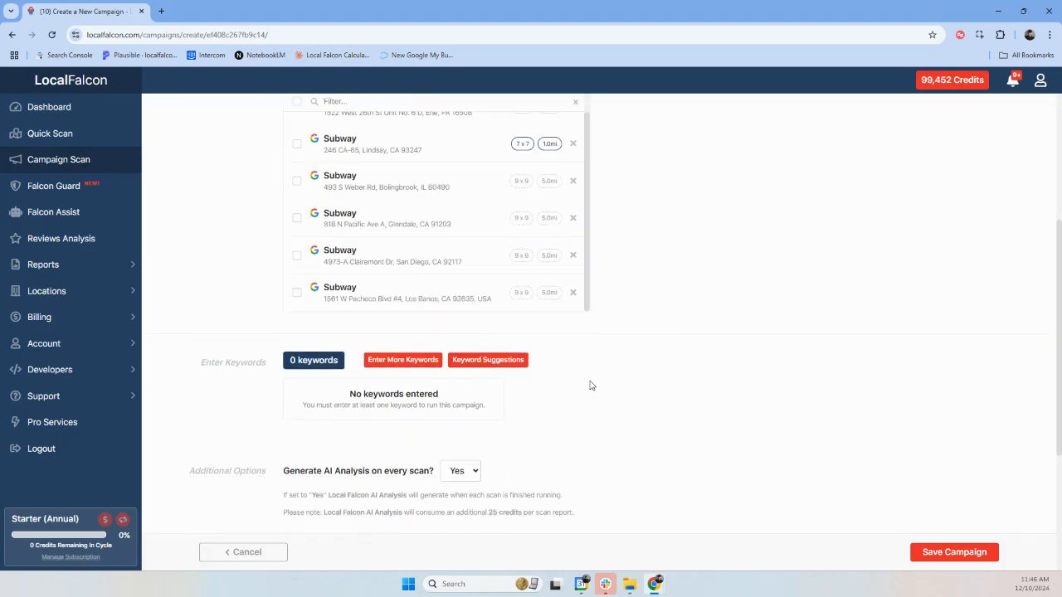
Add the keywords 'subs near me' and 'quick food near me' to the campaign.
left_click(402, 359)
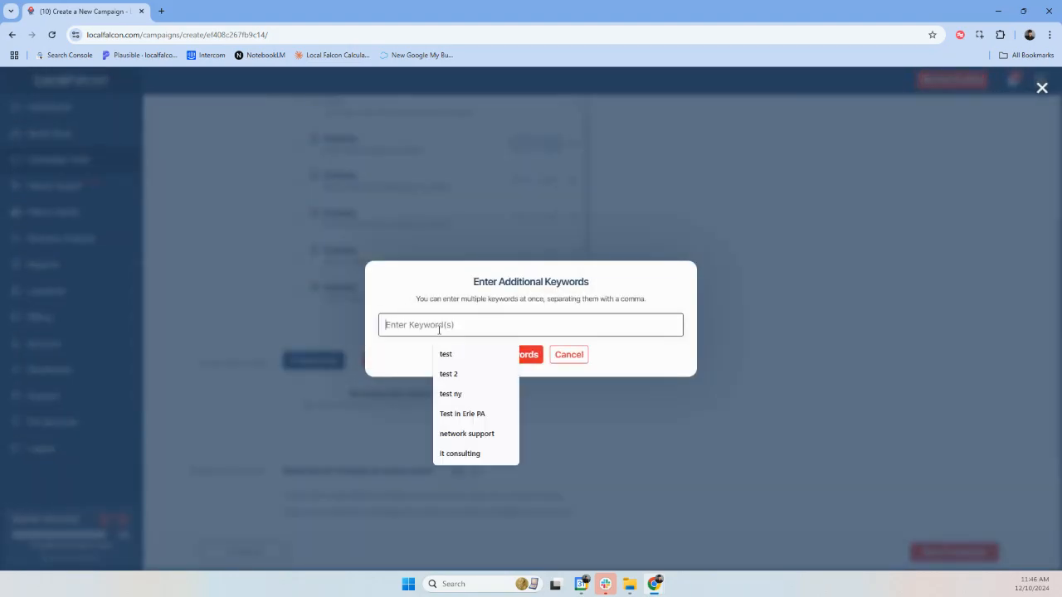
type("subs")
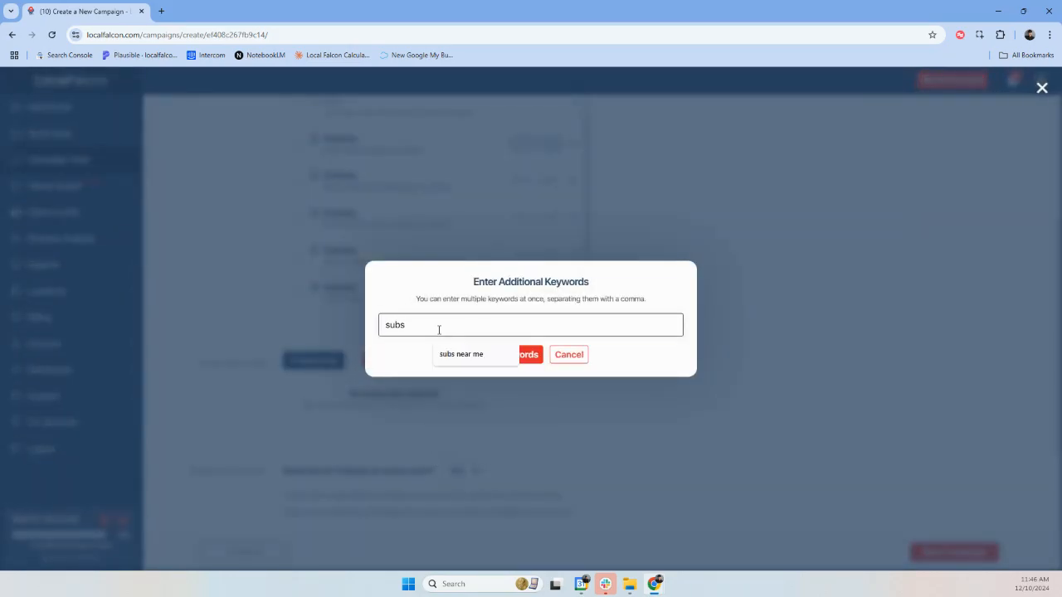
left_click(526, 355)
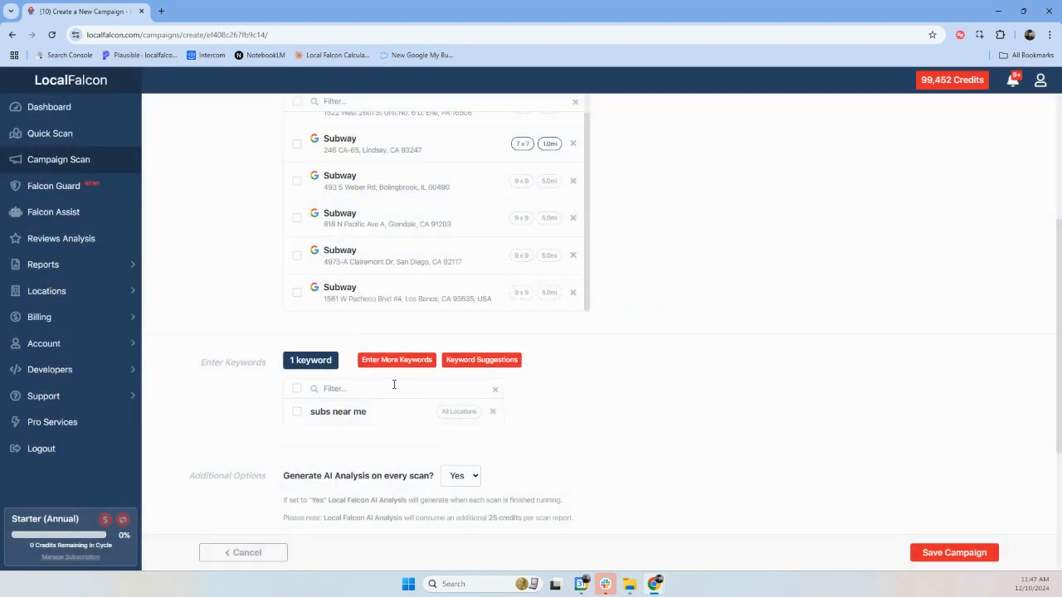
left_click(397, 359)
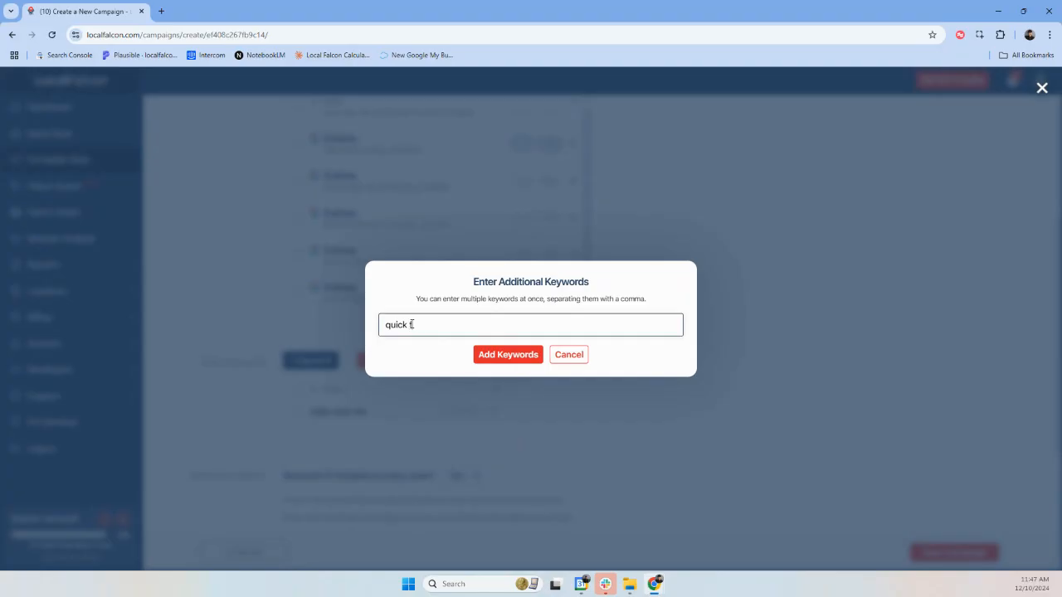
type("ood near me")
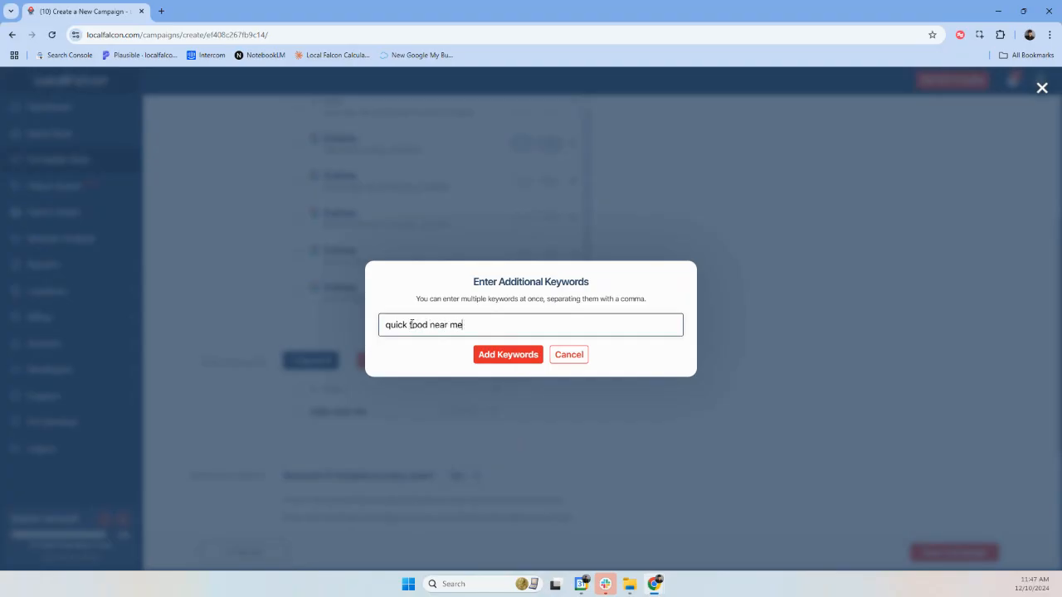
left_click(508, 355)
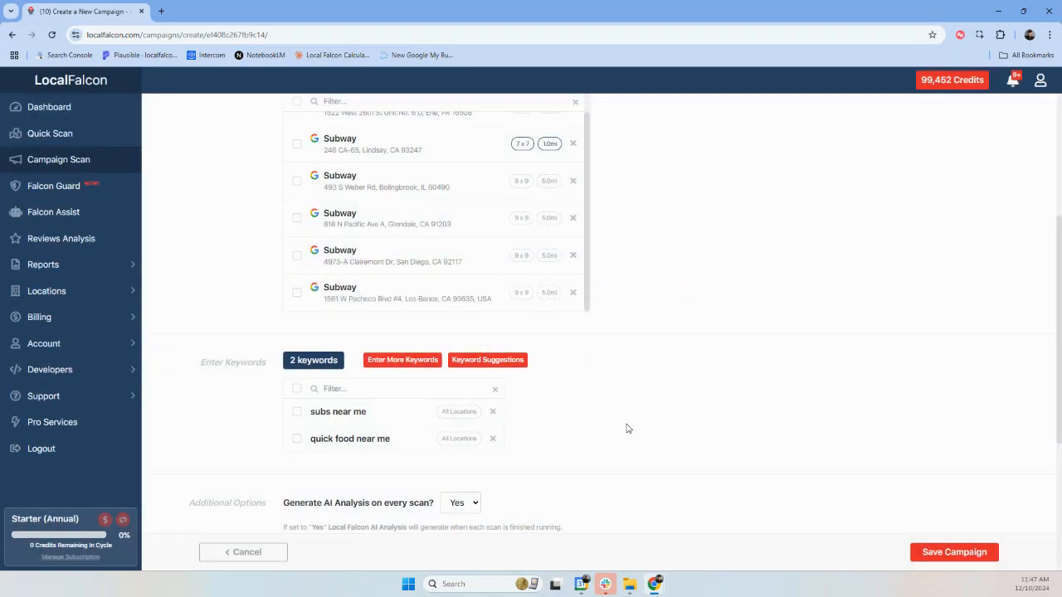
Add a third keyword, 'sub shop in glendale ca', to the campaign.
scroll("down", 3)
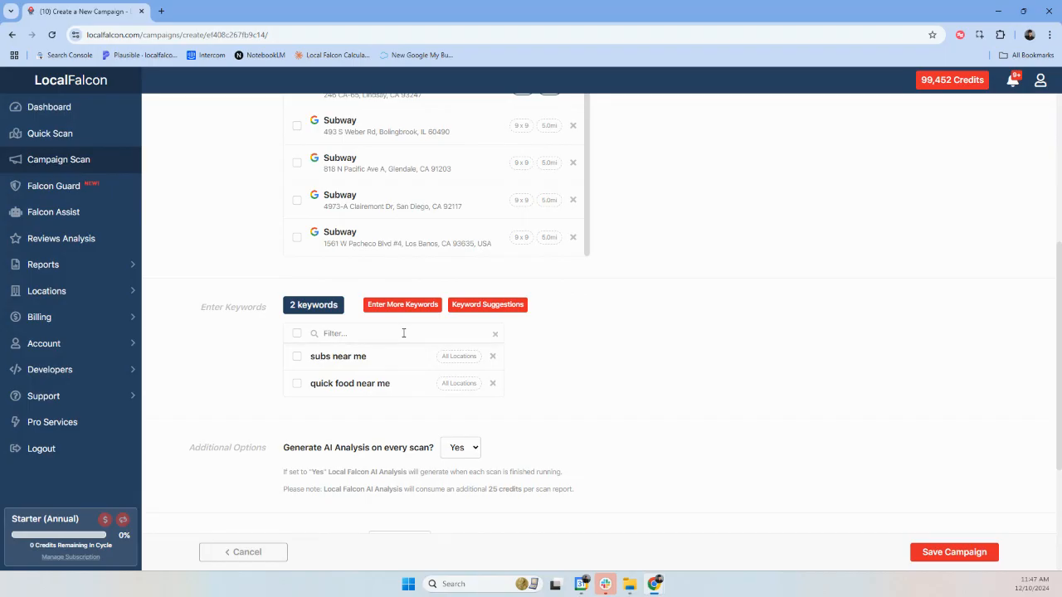
mouse_move(391, 179)
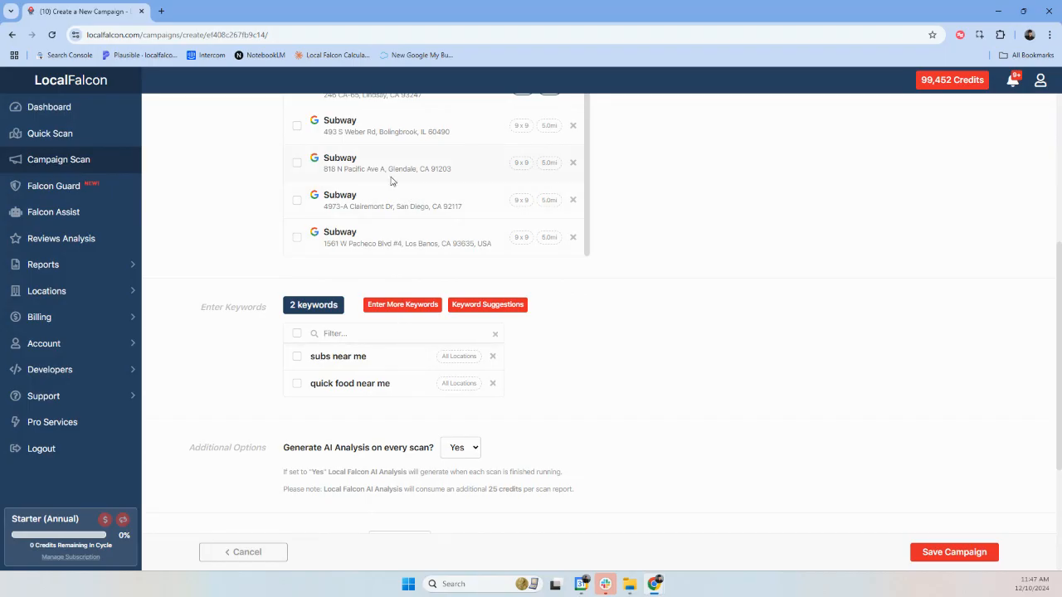
double_click(402, 169)
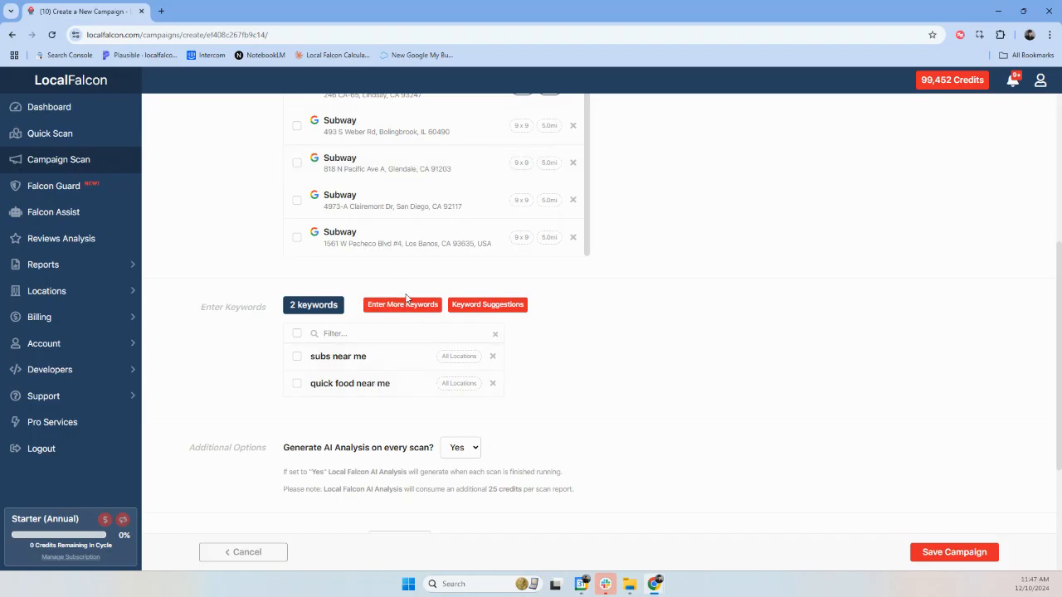
left_click(401, 305)
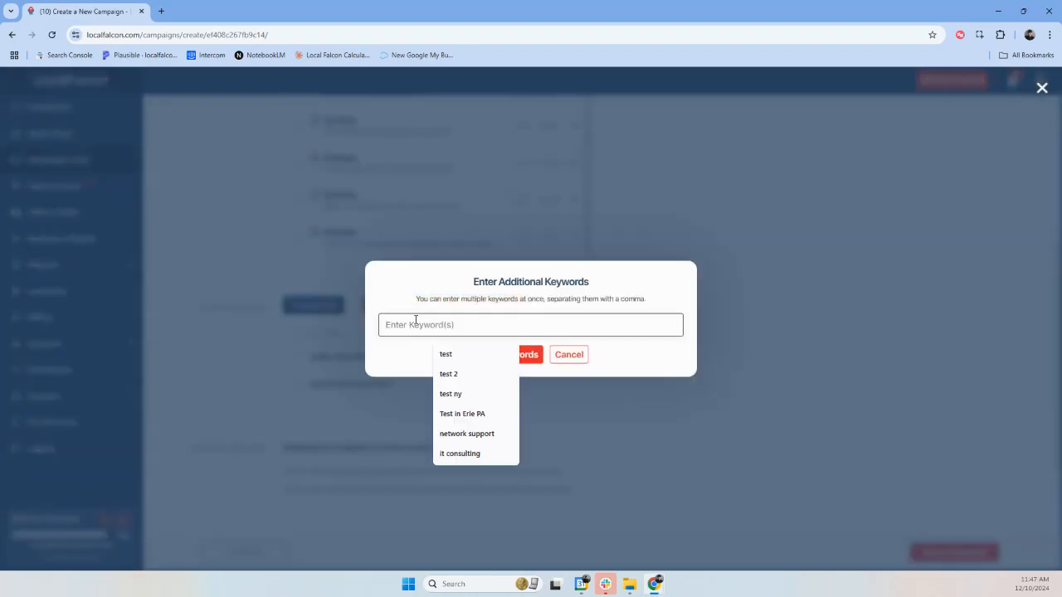
type("sub shop in")
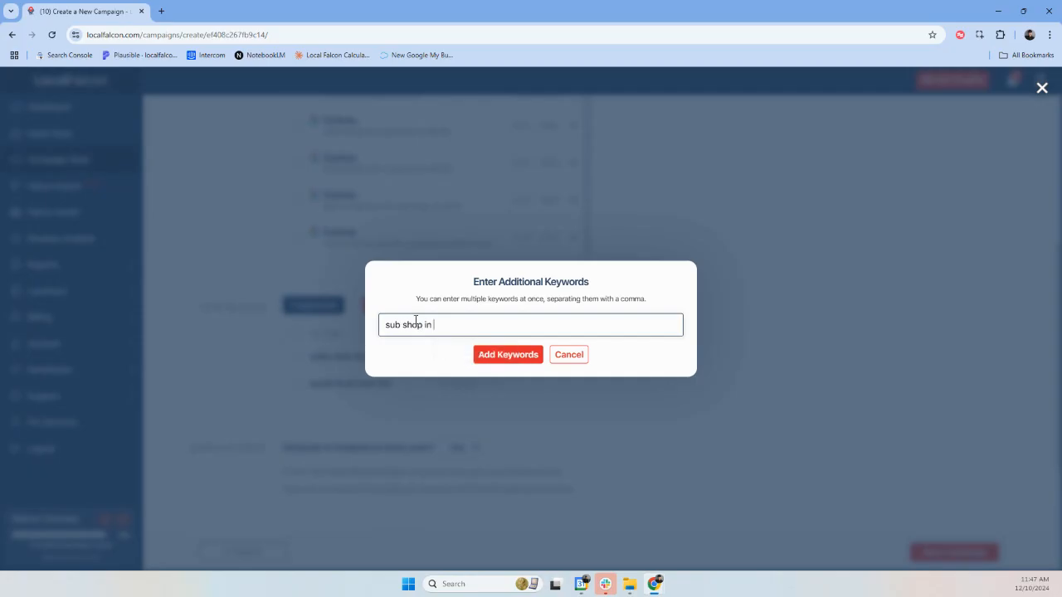
type("Glendale")
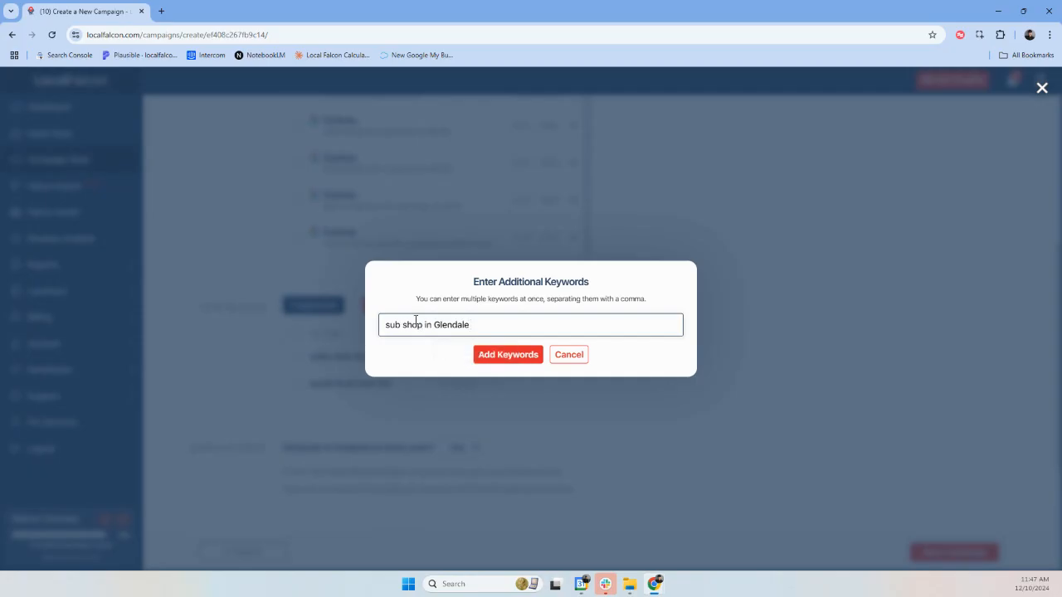
left_click(507, 355)
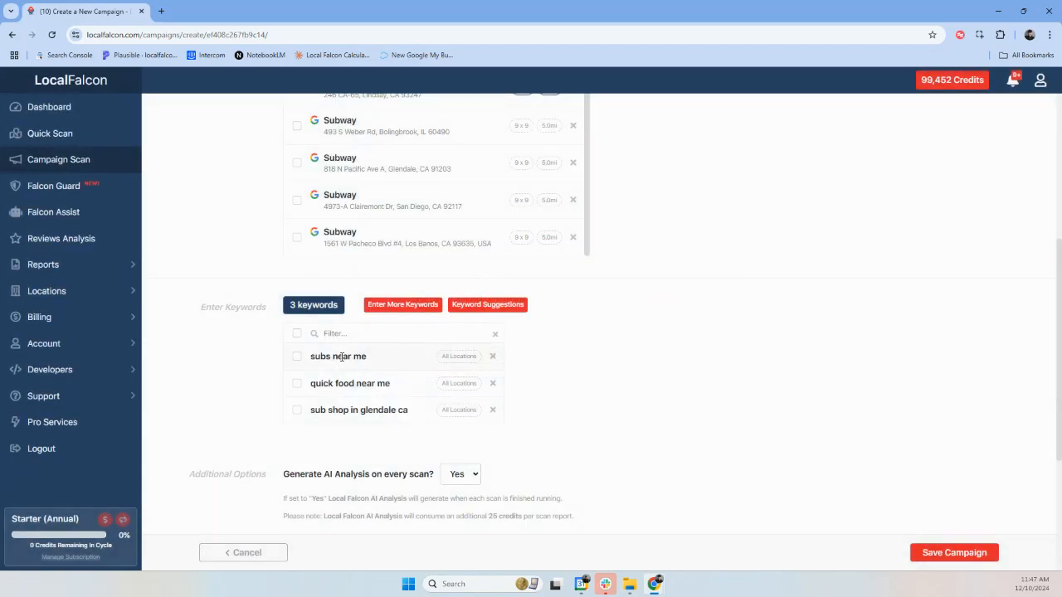
Tie the 'sub shop in glendale ca' keyword to the Glendale, CA location only.
left_click(458, 410)
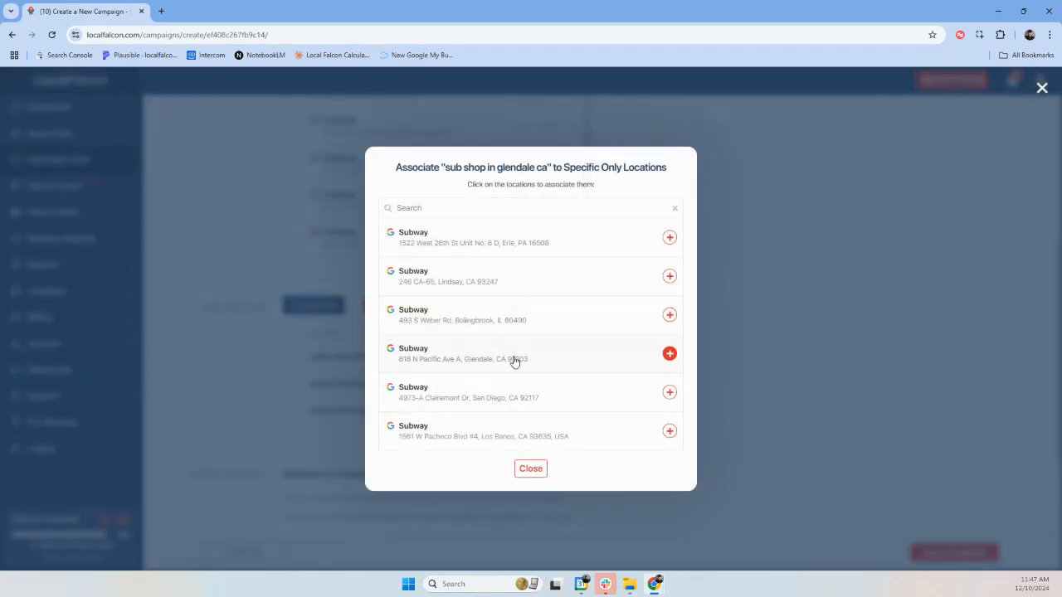
left_click(670, 353)
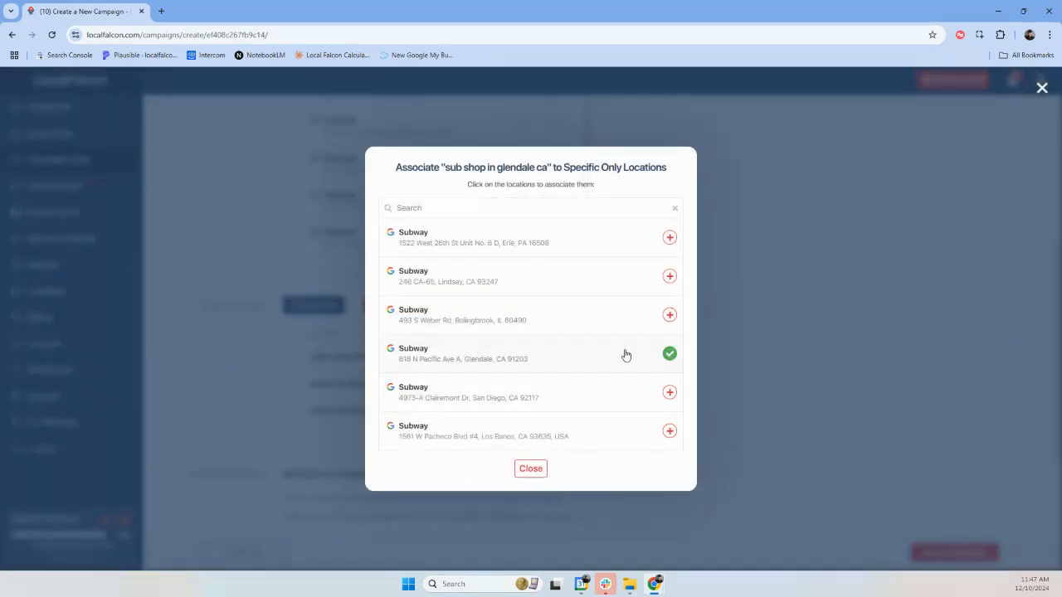
left_click(531, 468)
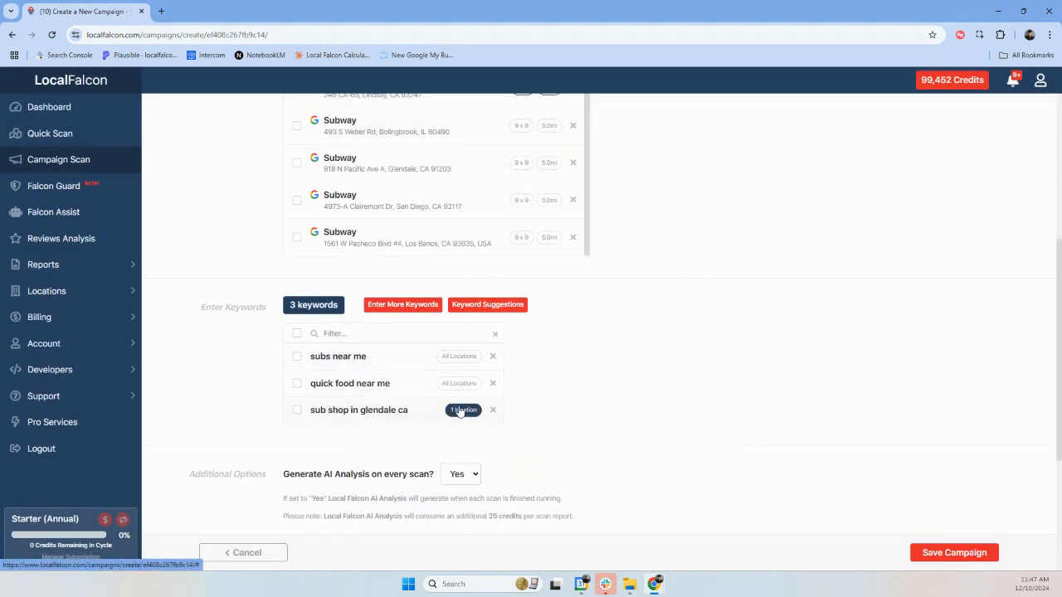
mouse_move(292, 366)
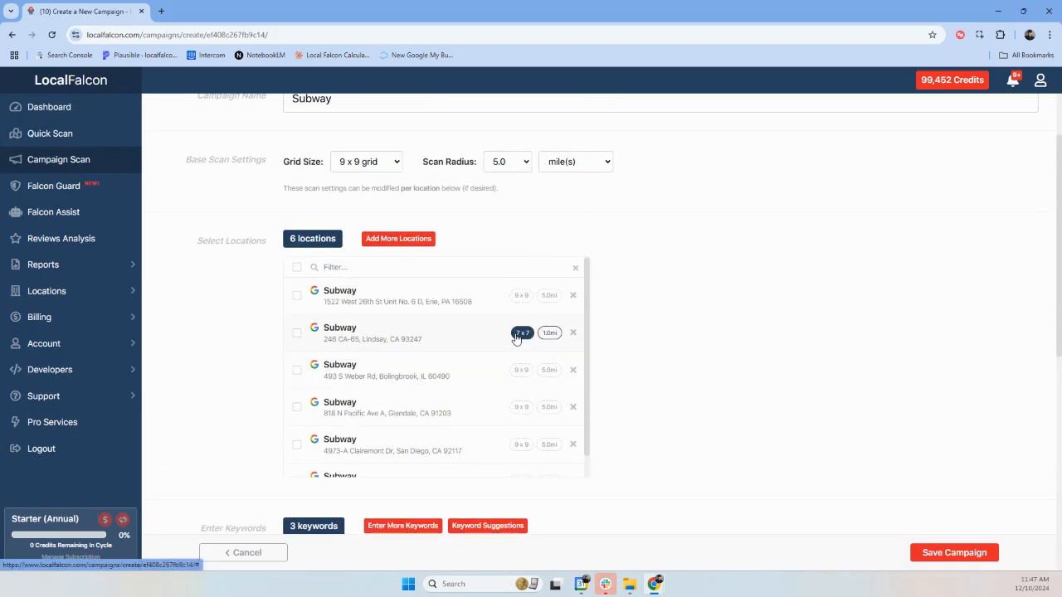
left_click(549, 332)
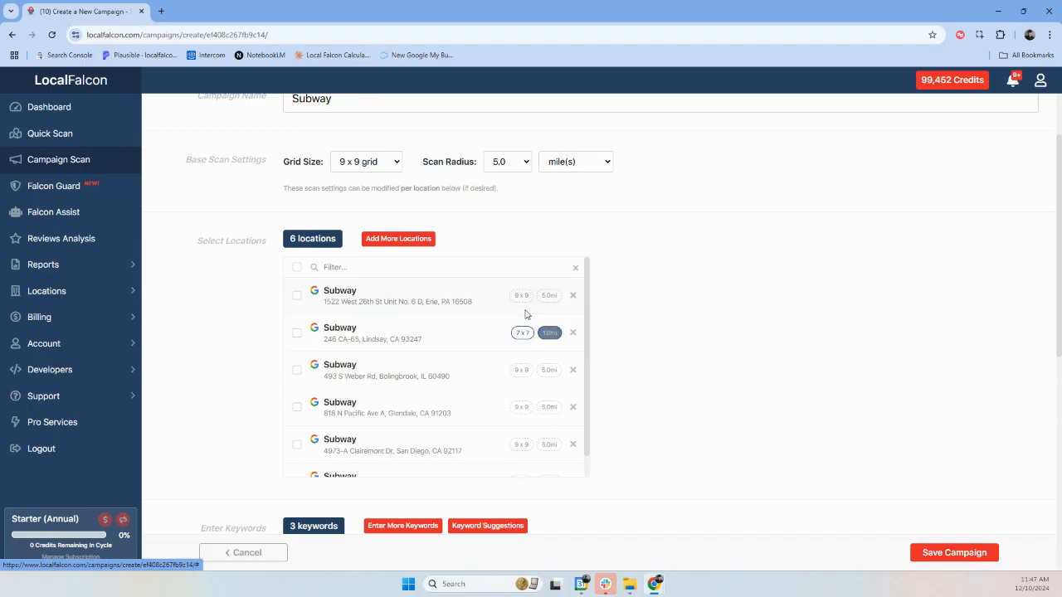
scroll("down", 3)
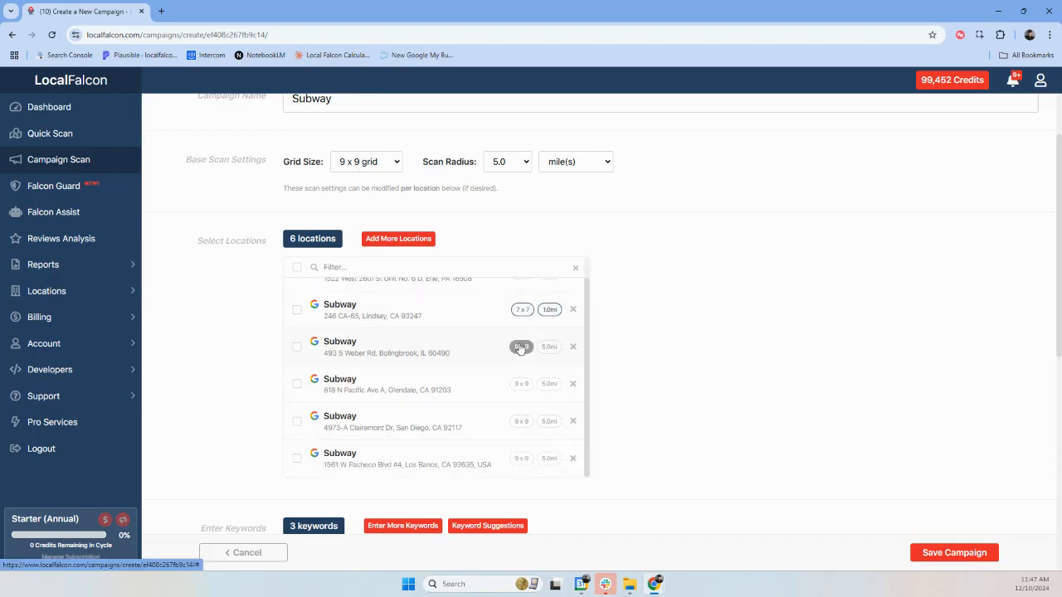
scroll("down", 3)
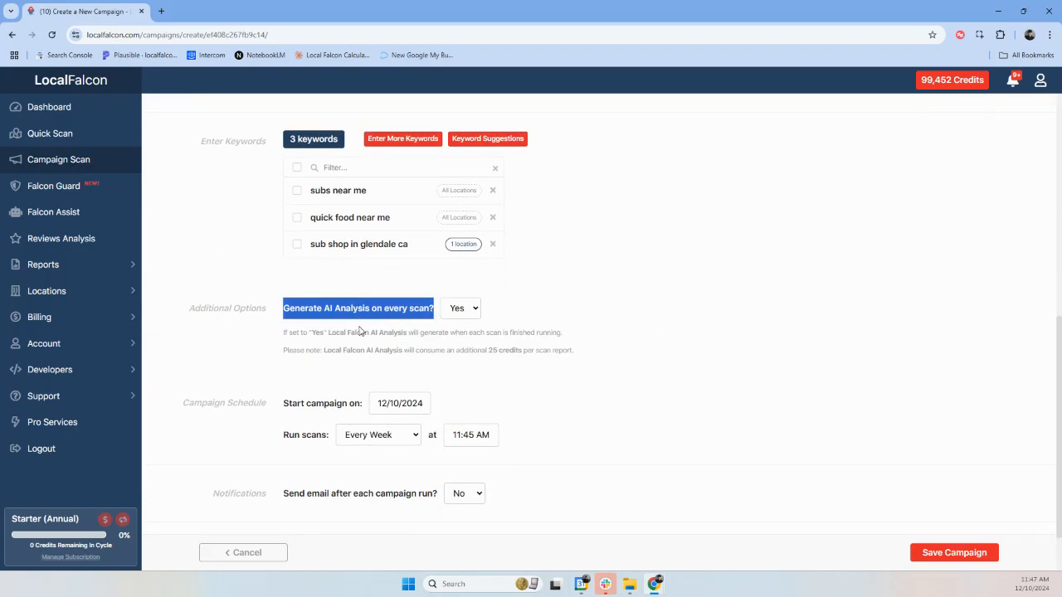
mouse_move(389, 332)
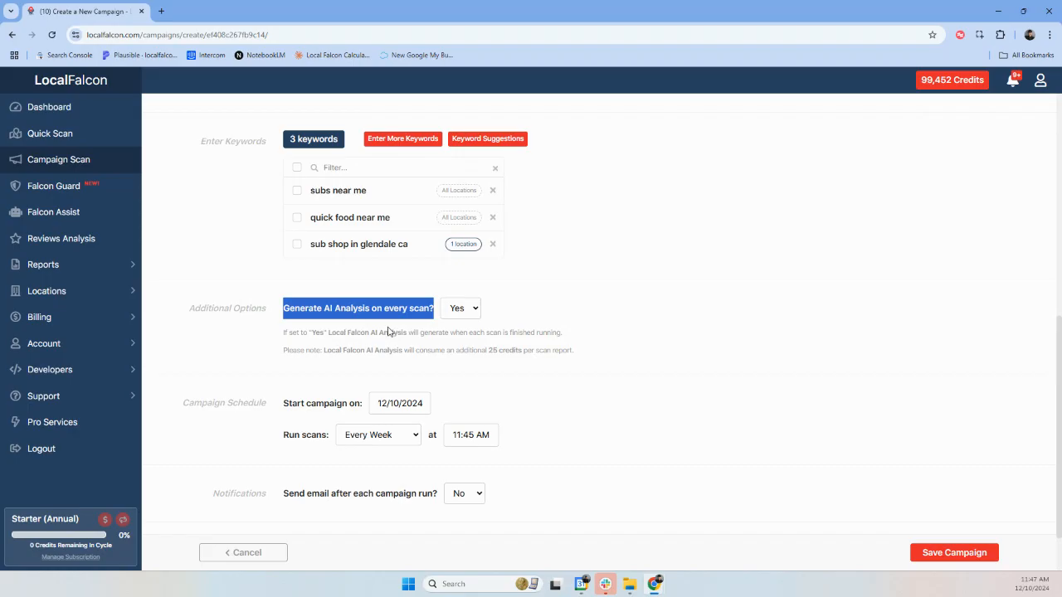
Set scans to run One Time and save the campaign: 13 scans, 1,314 credits.
left_click(378, 367)
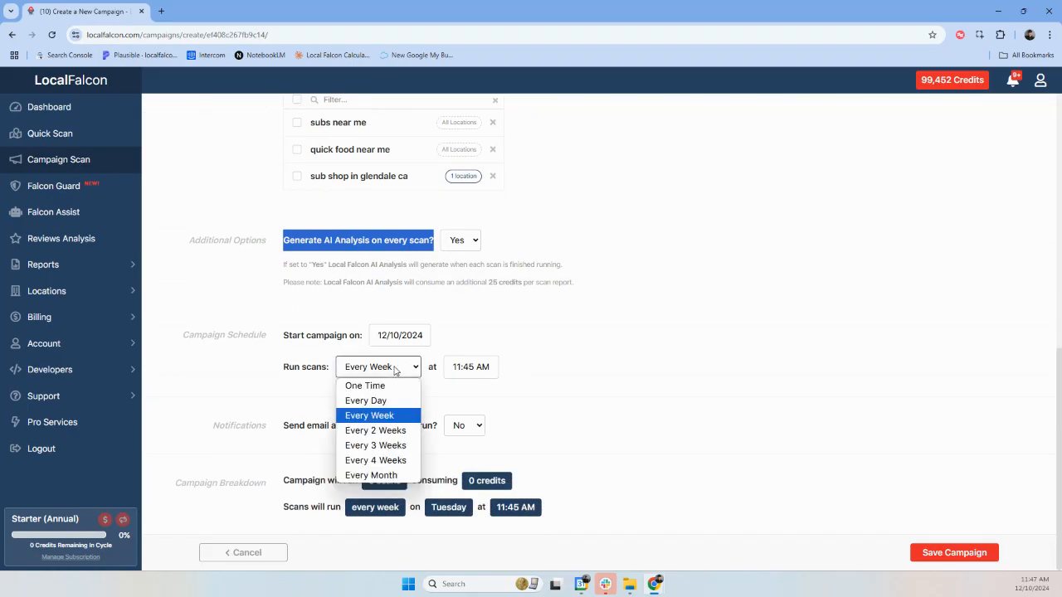
left_click(375, 460)
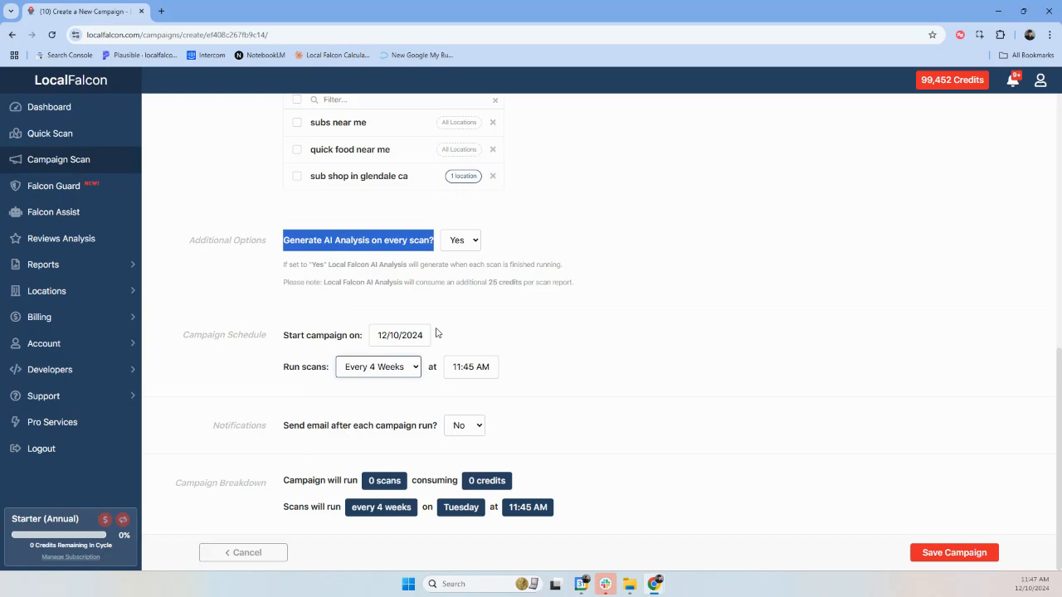
left_click(378, 366)
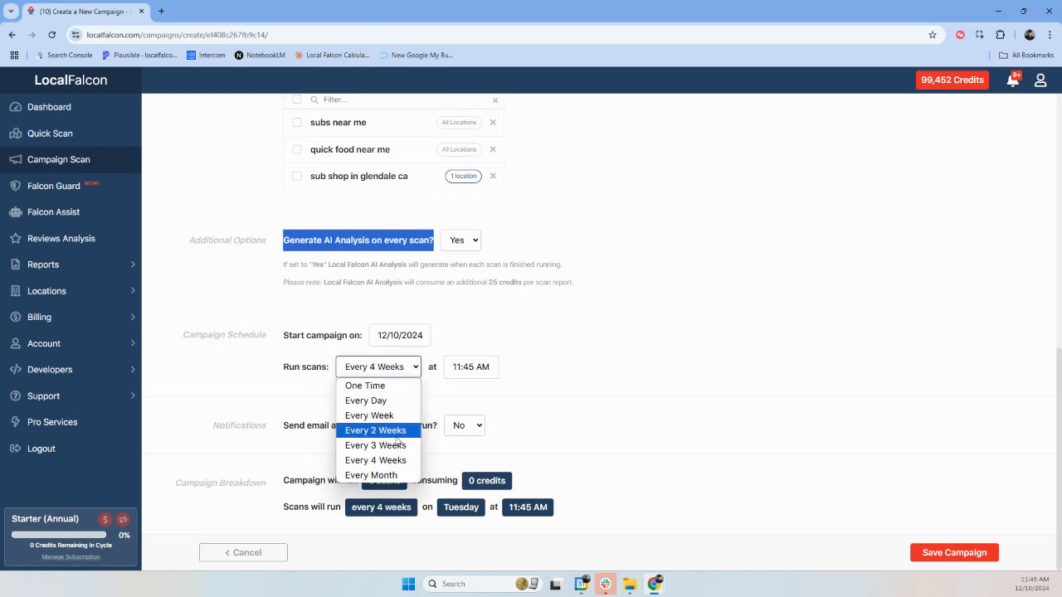
left_click(365, 385)
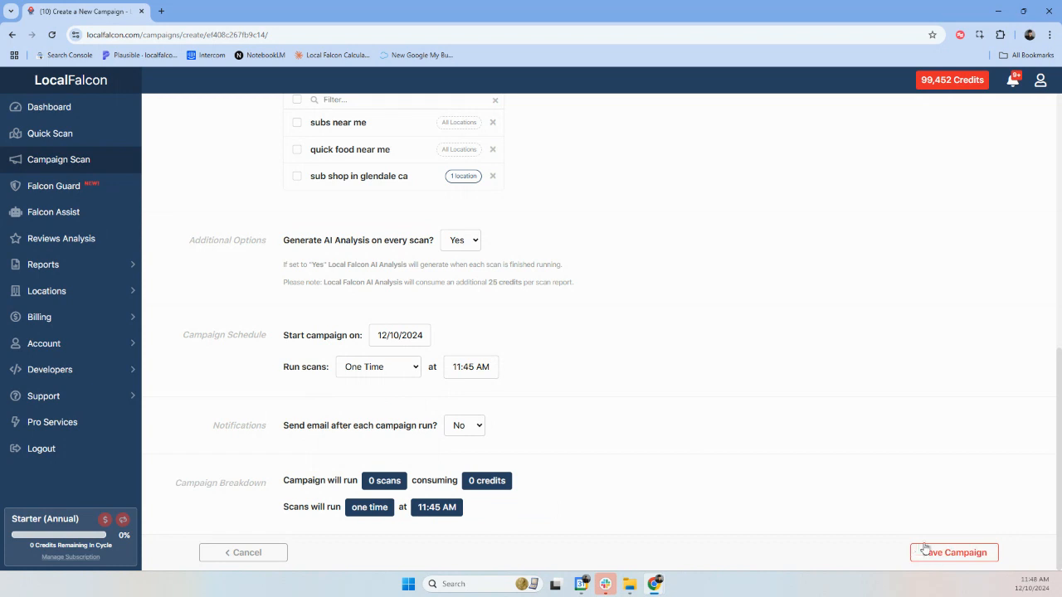
left_click(955, 552)
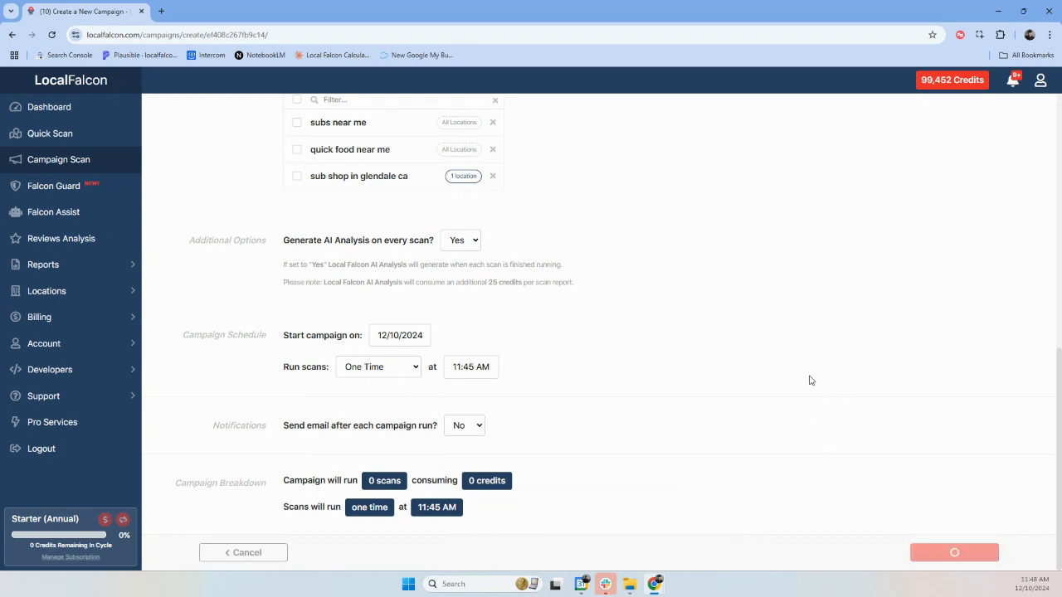
left_click(954, 553)
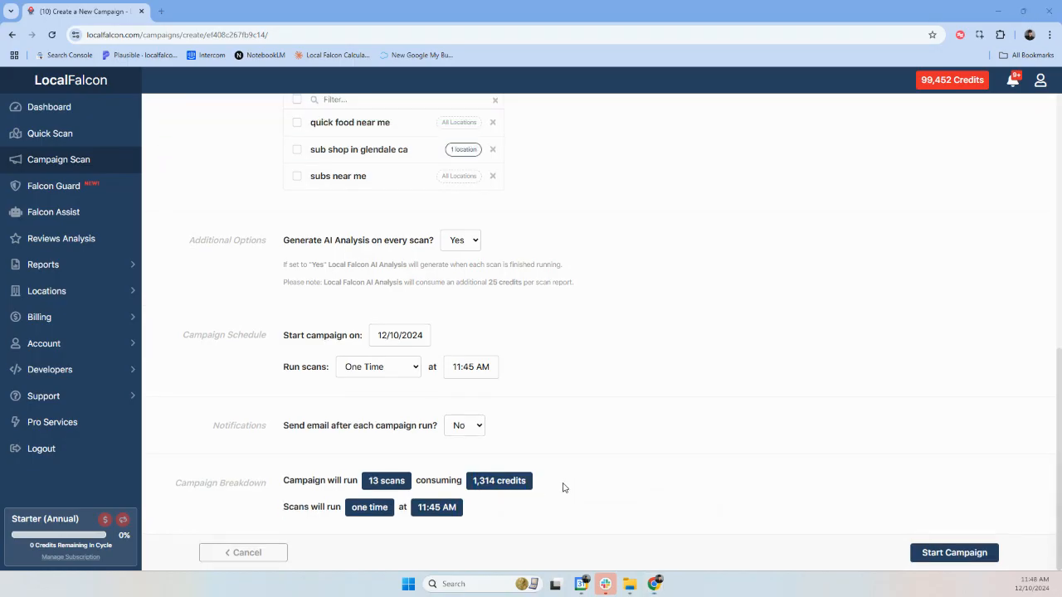
mouse_move(823, 305)
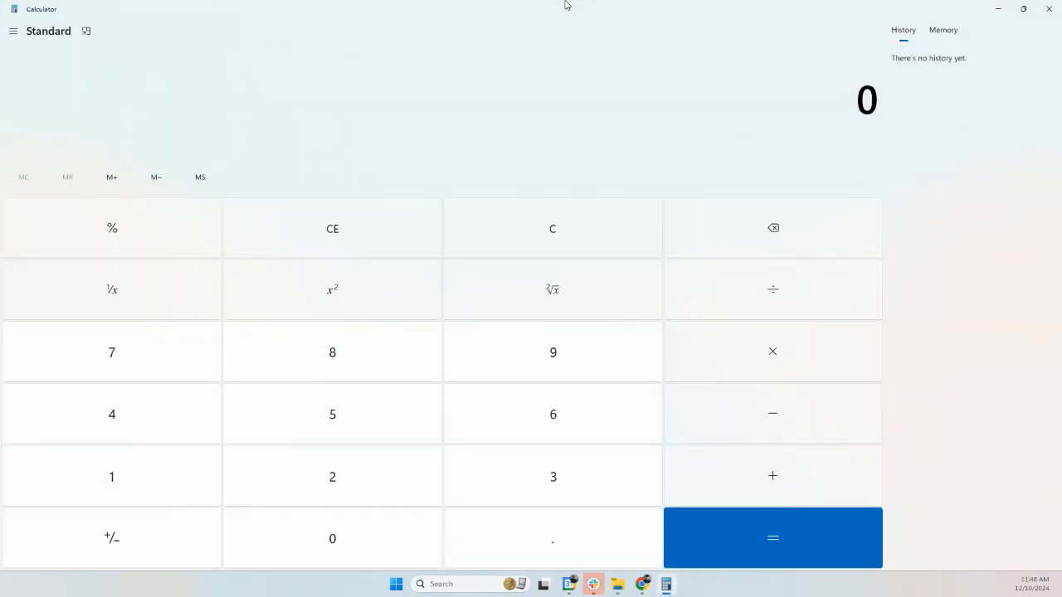
Key 1,314 into Calculator and begin a division.
left_click(553, 538)
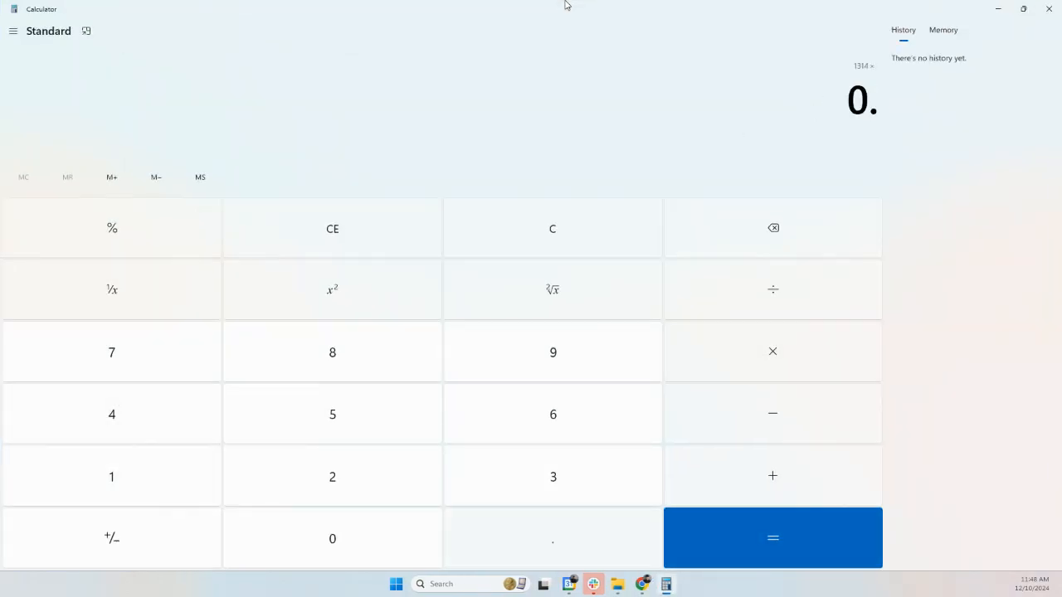
left_click(773, 537)
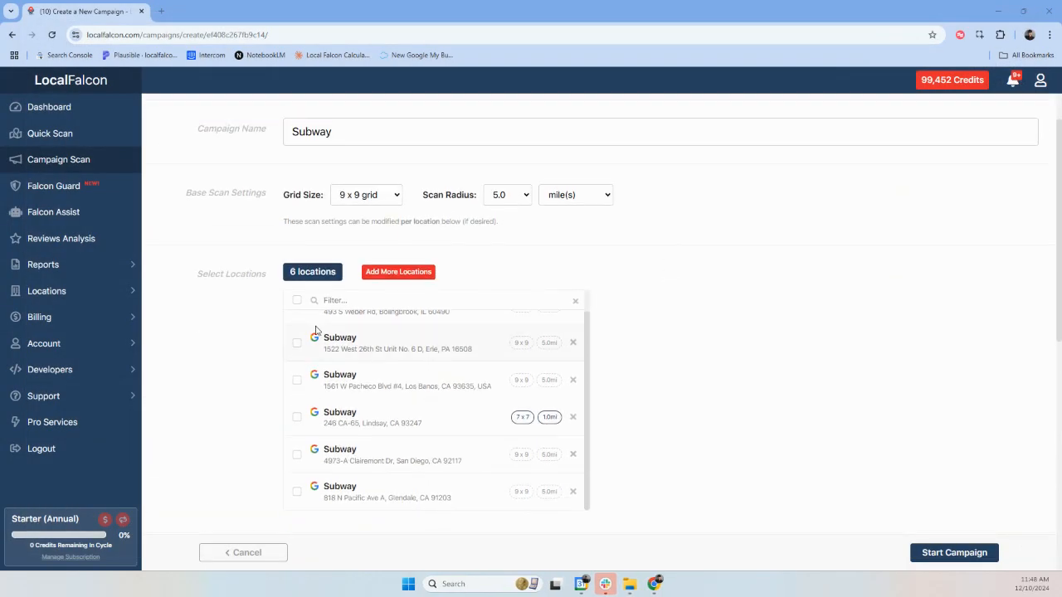
Leave post-run emails off and start the campaign, reaching the 6-location, 3-keyword confirmation.
scroll("down", 3)
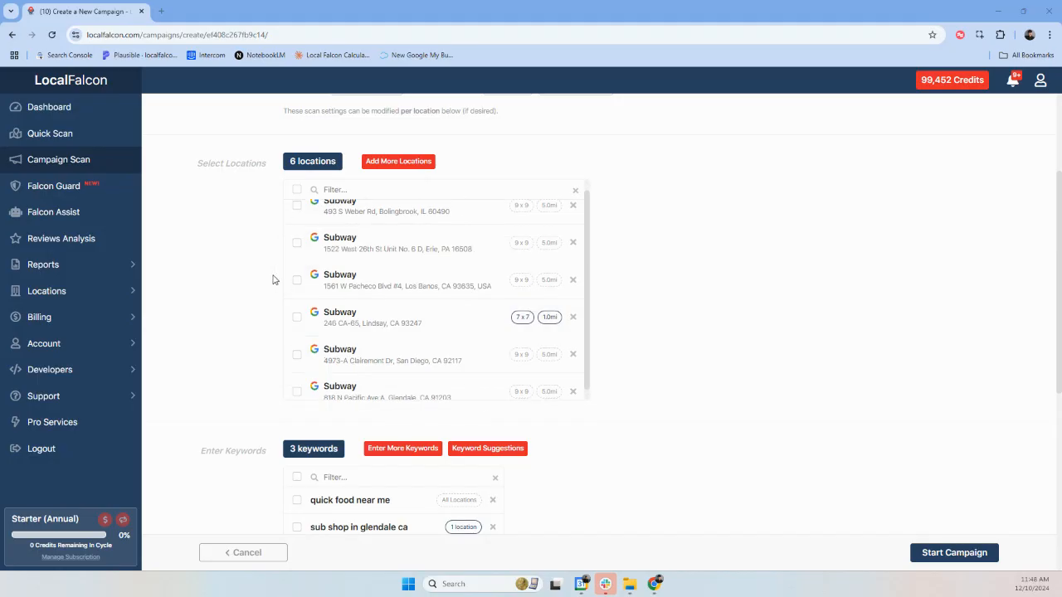
scroll("down", 3)
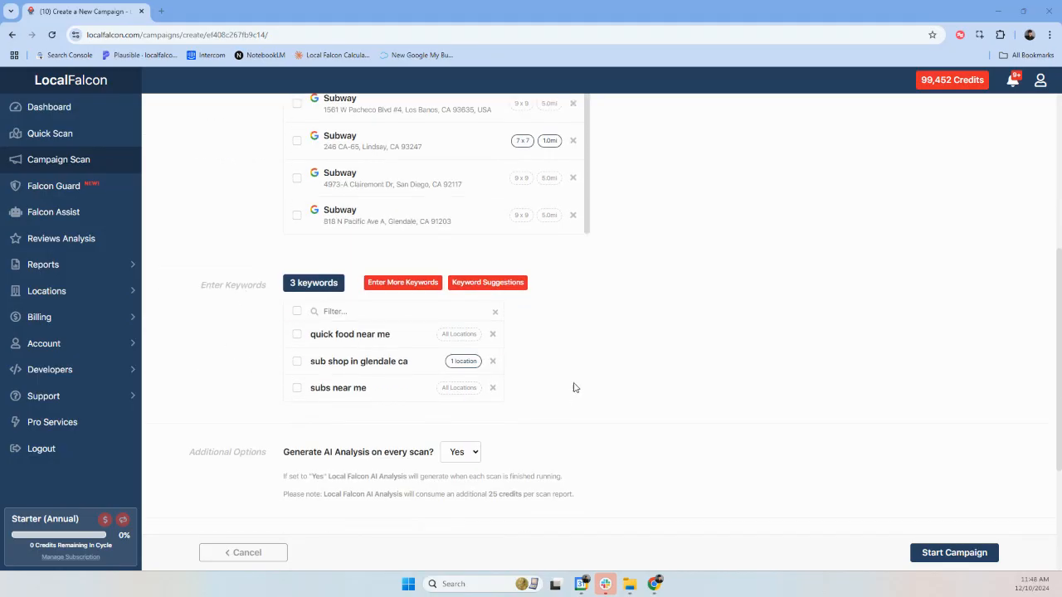
scroll("down", 3)
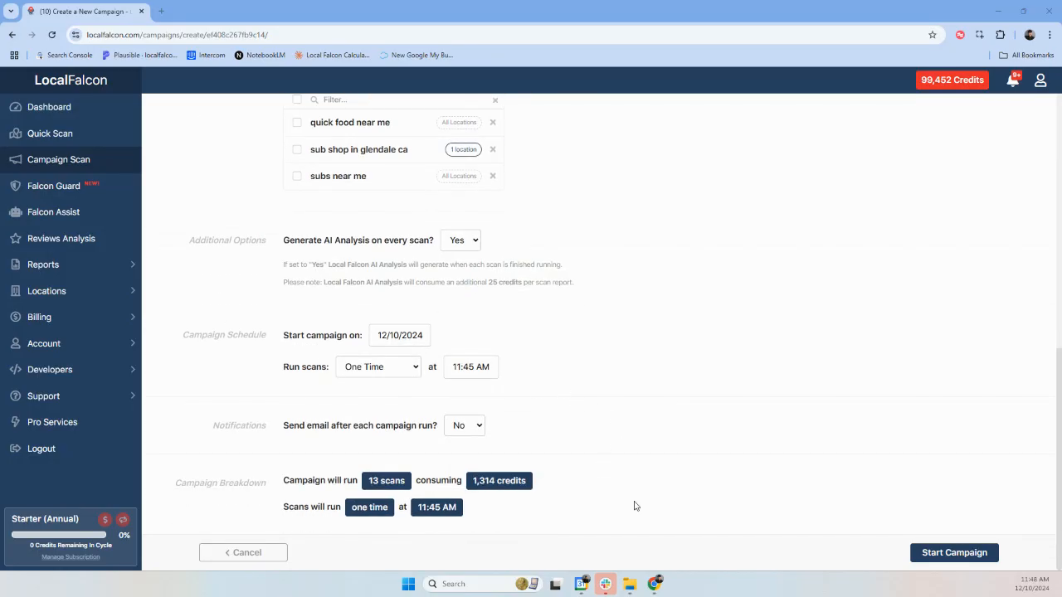
left_click(465, 425)
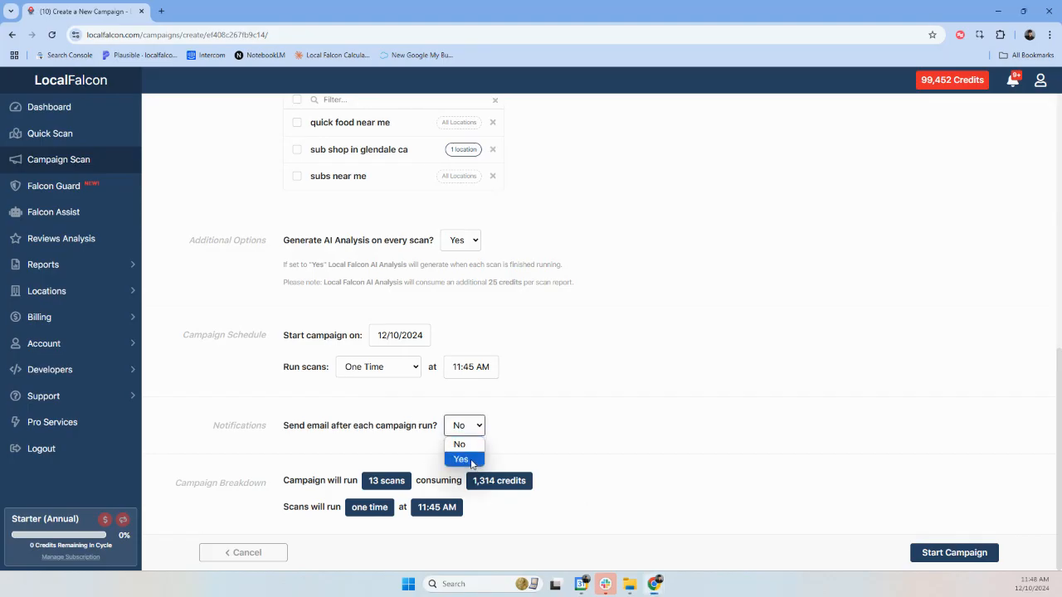
left_click(461, 458)
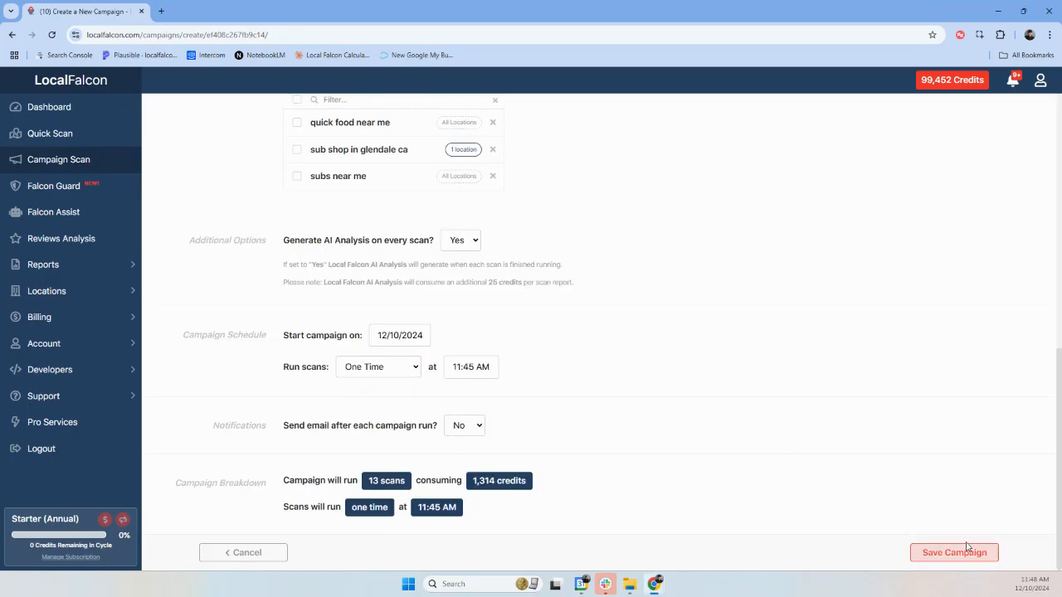
left_click(954, 553)
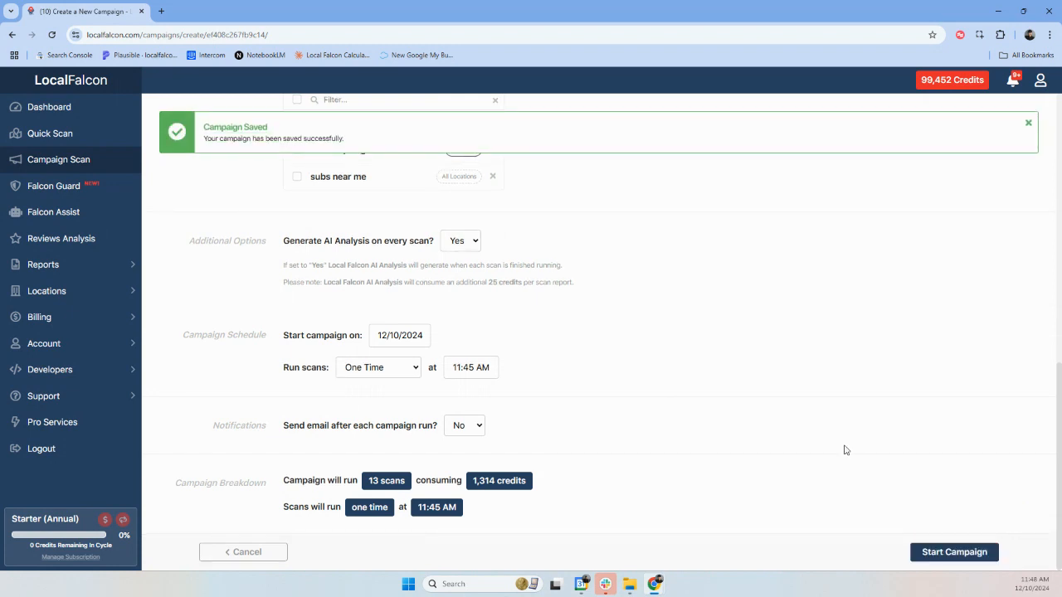
left_click(954, 551)
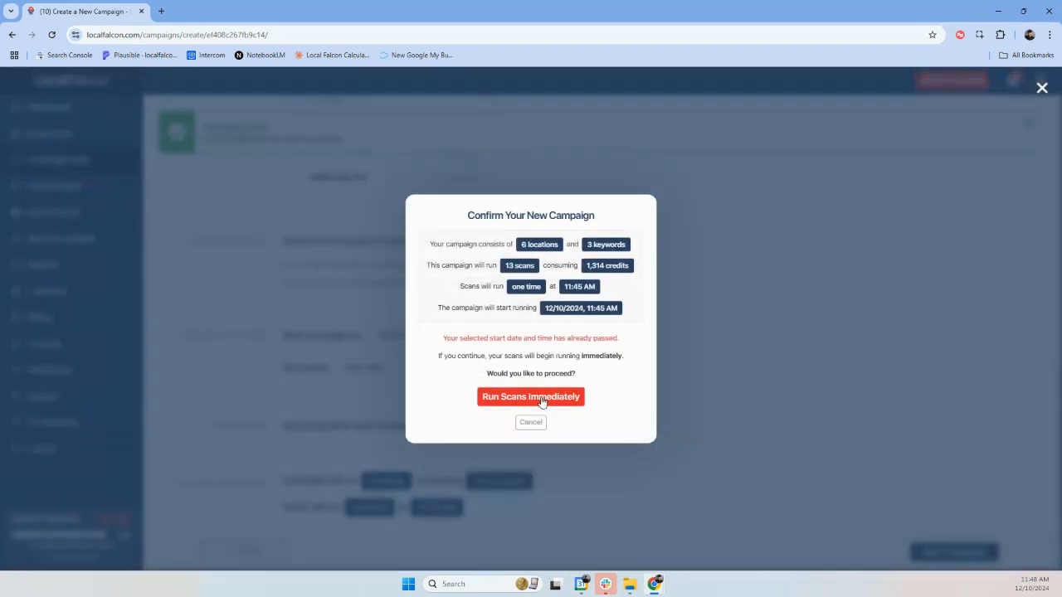
Run the scans immediately and return to the Campaigns list showing Subway as Complete.
left_click(531, 397)
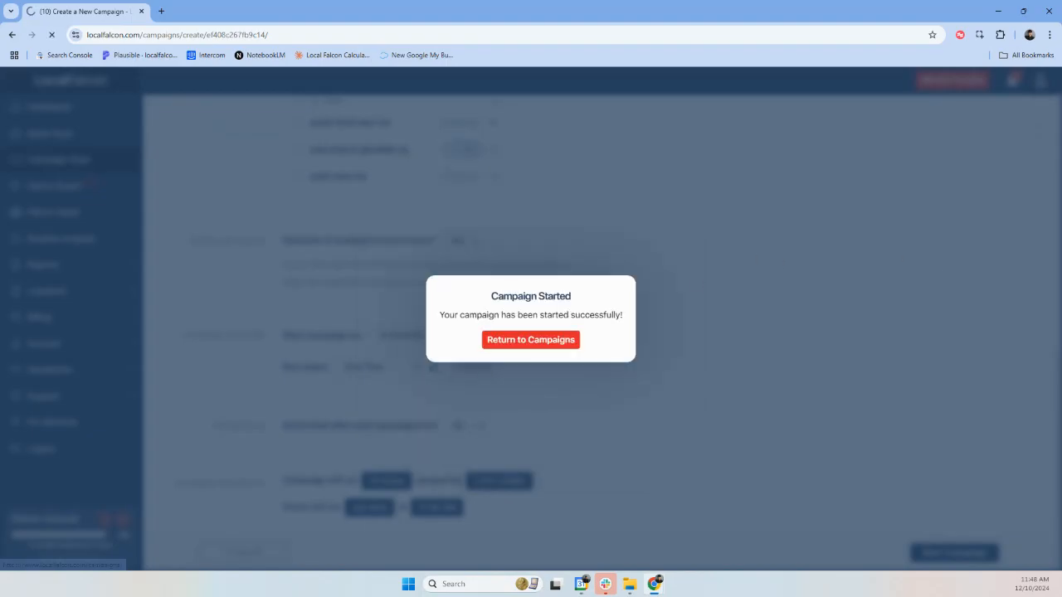
left_click(531, 339)
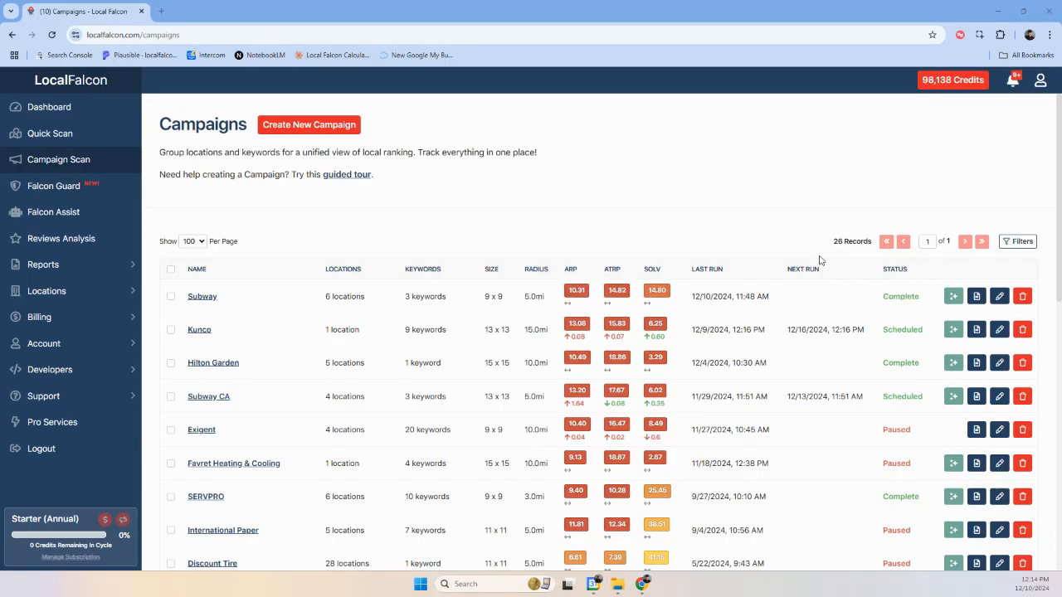
mouse_move(747, 267)
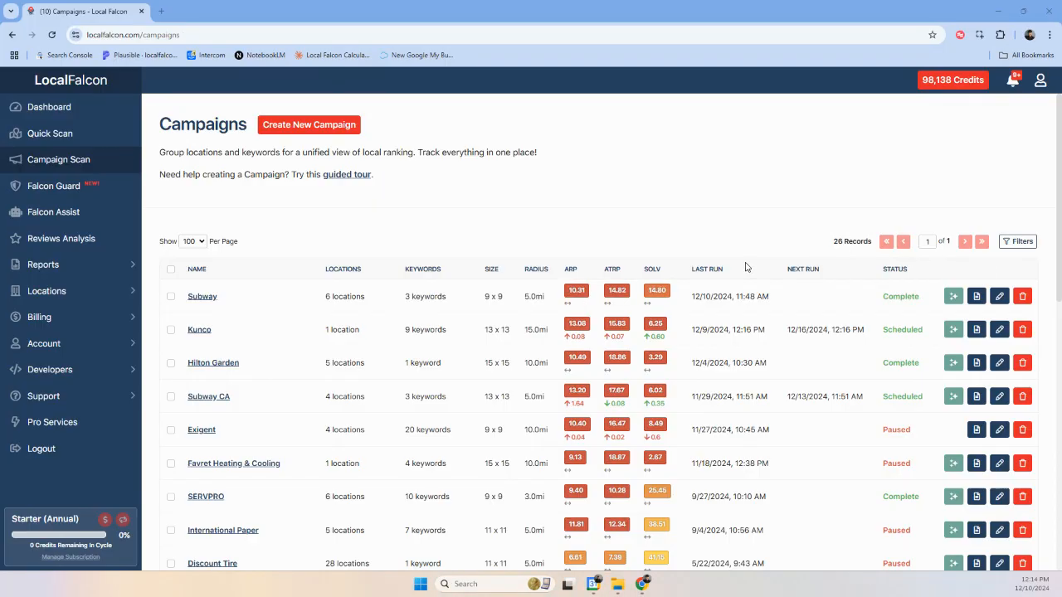
mouse_move(886, 288)
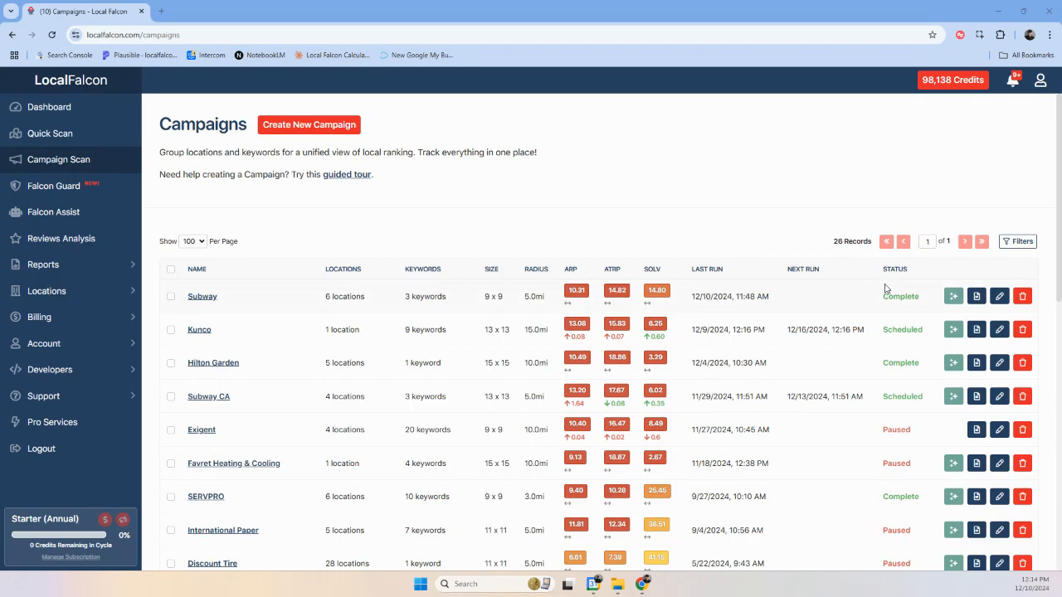
mouse_move(976, 295)
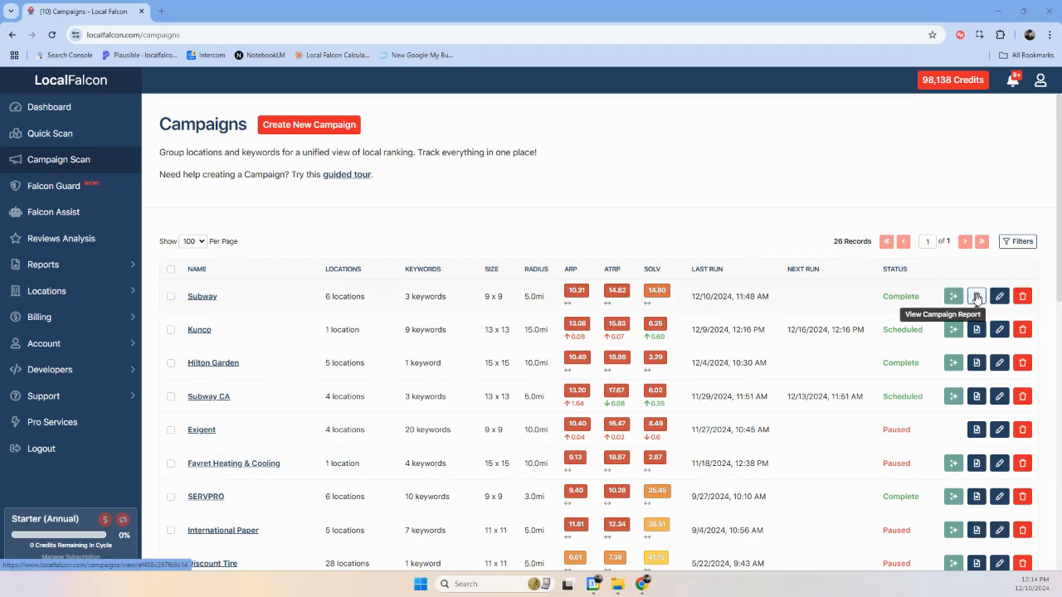
Open the Subway campaign report showing ARP 10.31, ATRP 14.82 and SoLV 14.80.
left_click(976, 295)
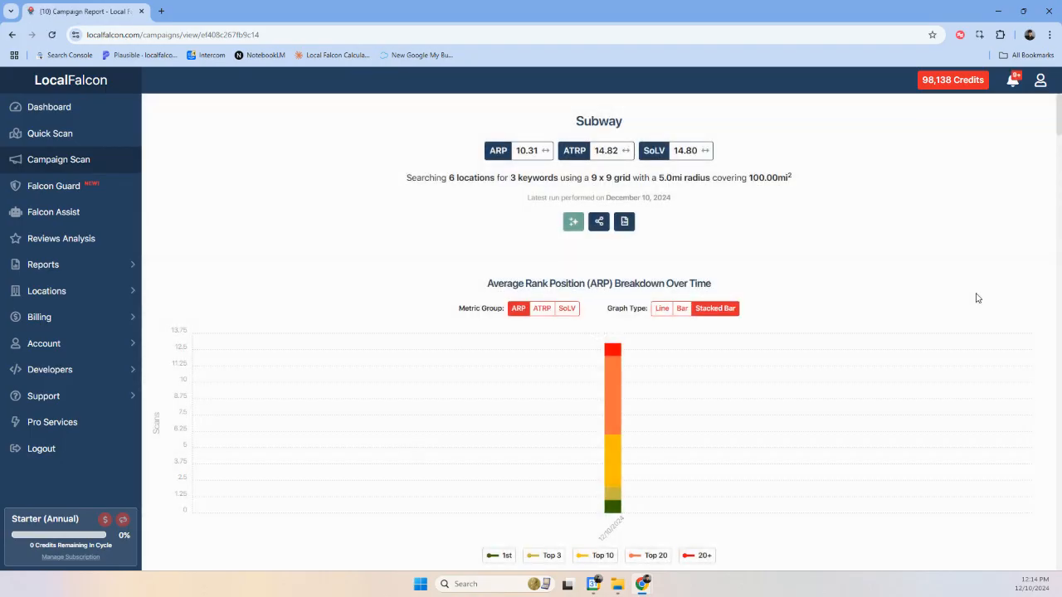
scroll("down", 3)
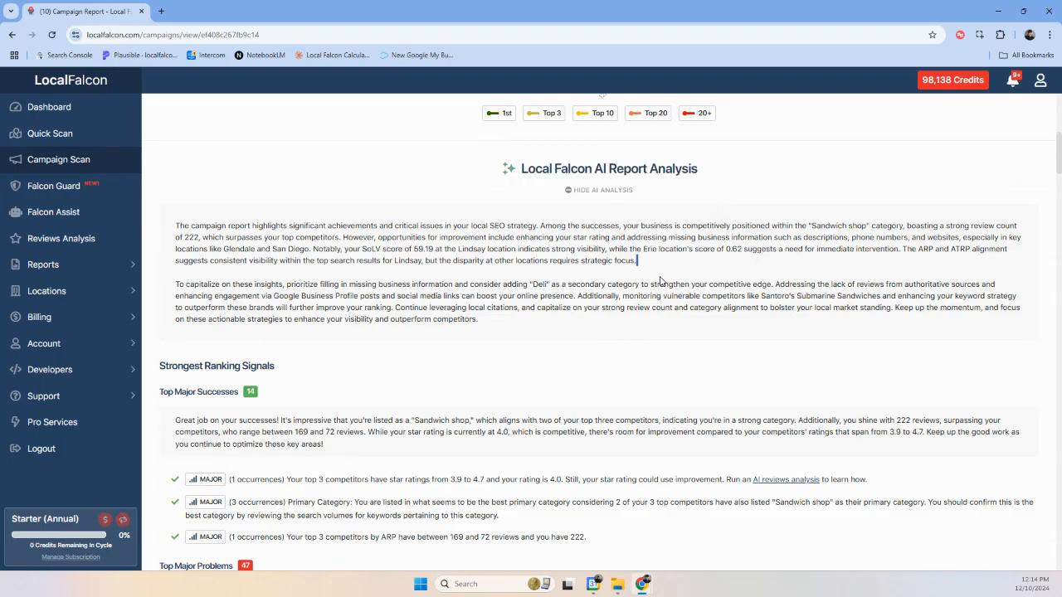
scroll("down", 3)
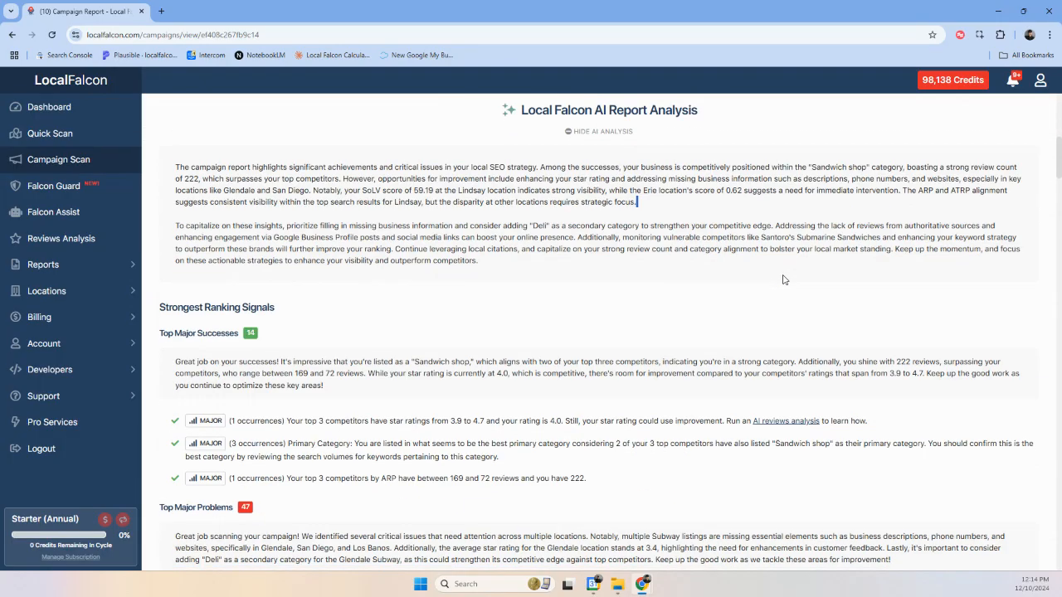
scroll("down", 3)
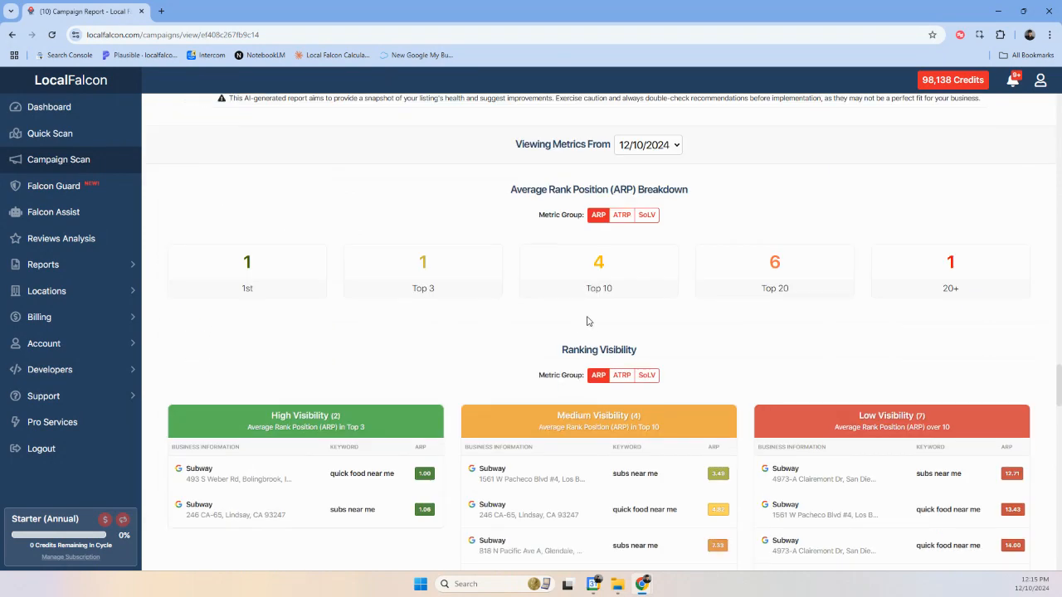
scroll("down", 3)
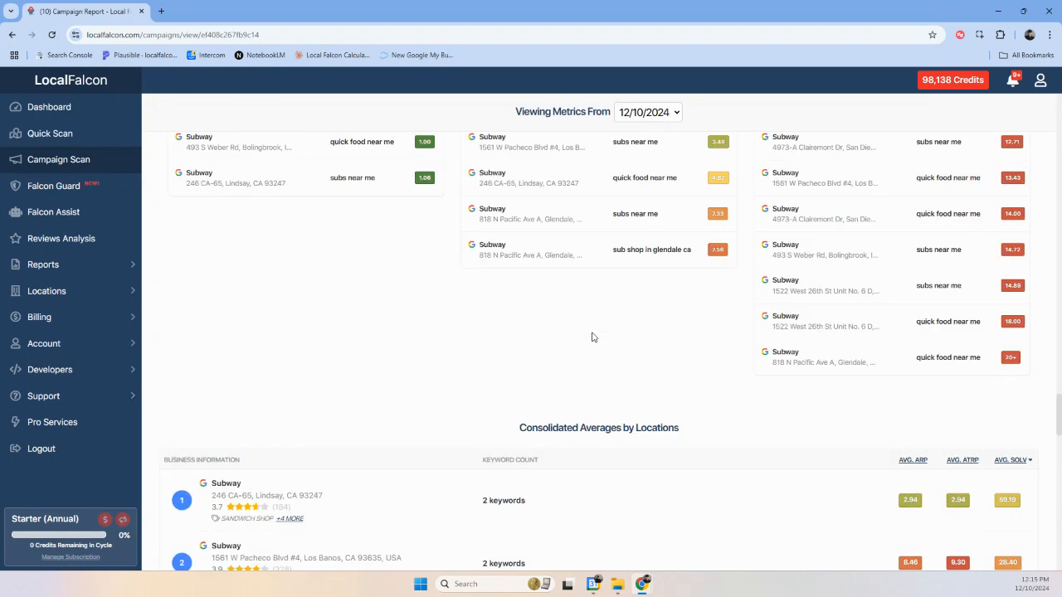
scroll("down", 3)
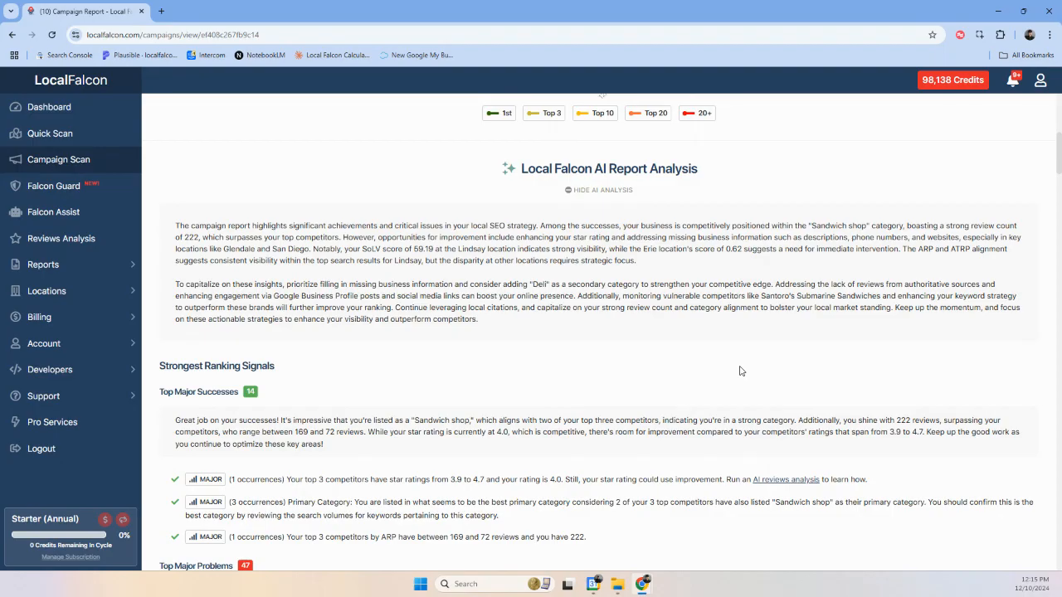
mouse_move(315, 259)
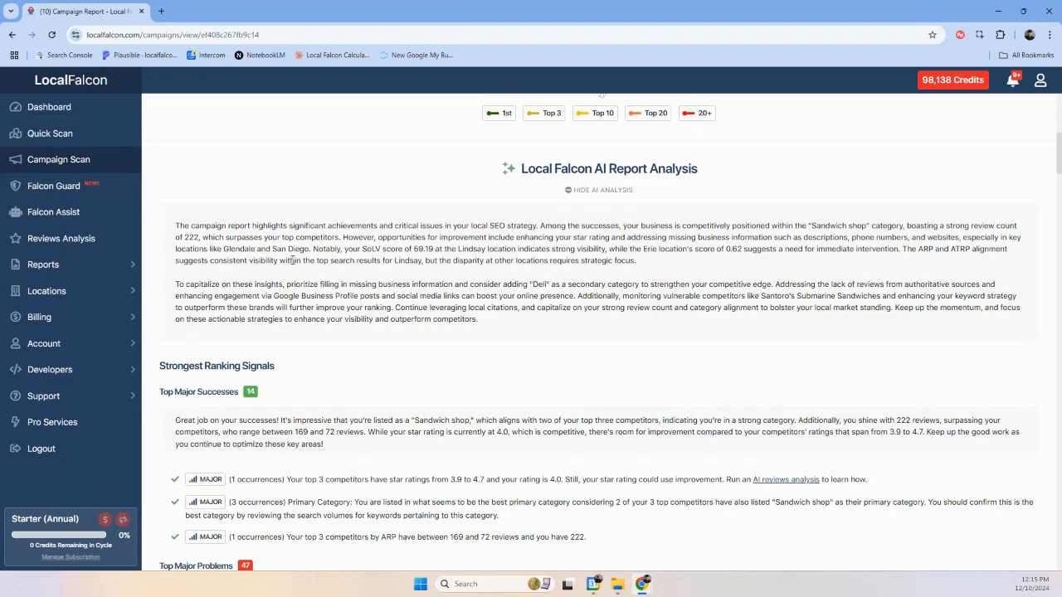
scroll("down", 3)
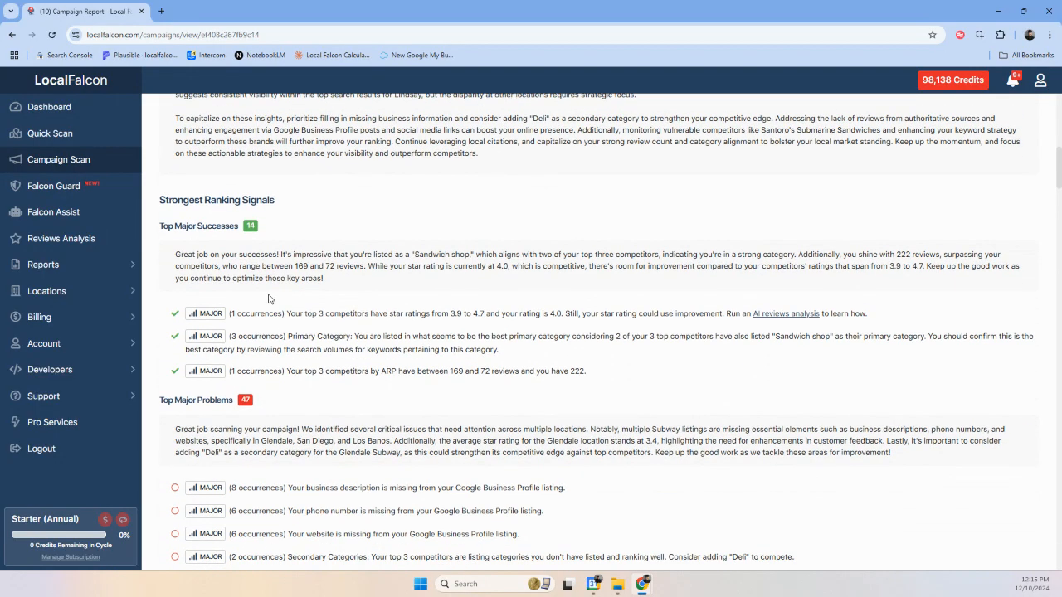
scroll("down", 3)
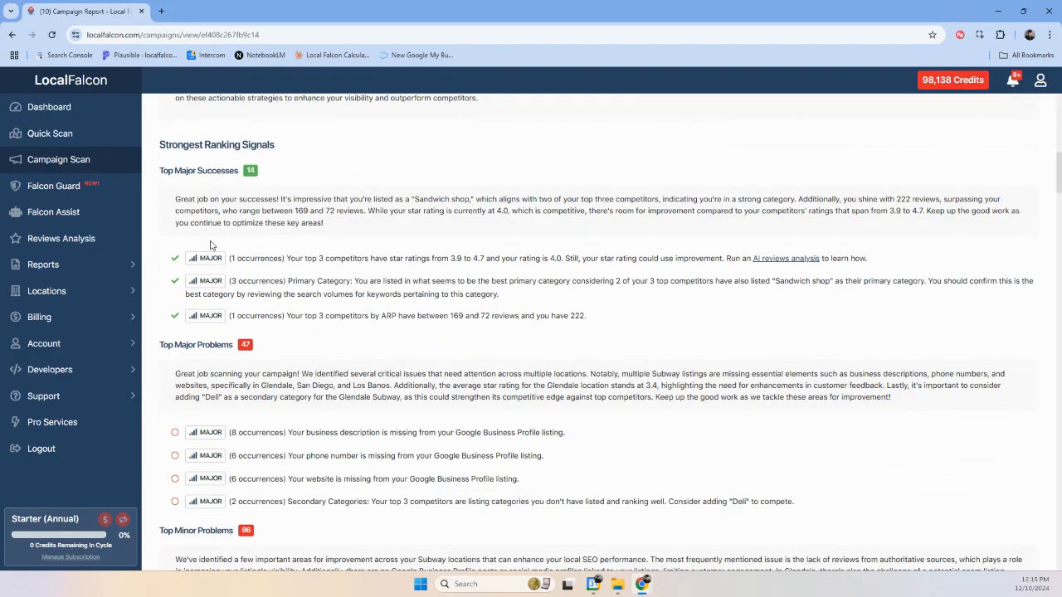
scroll("down", 3)
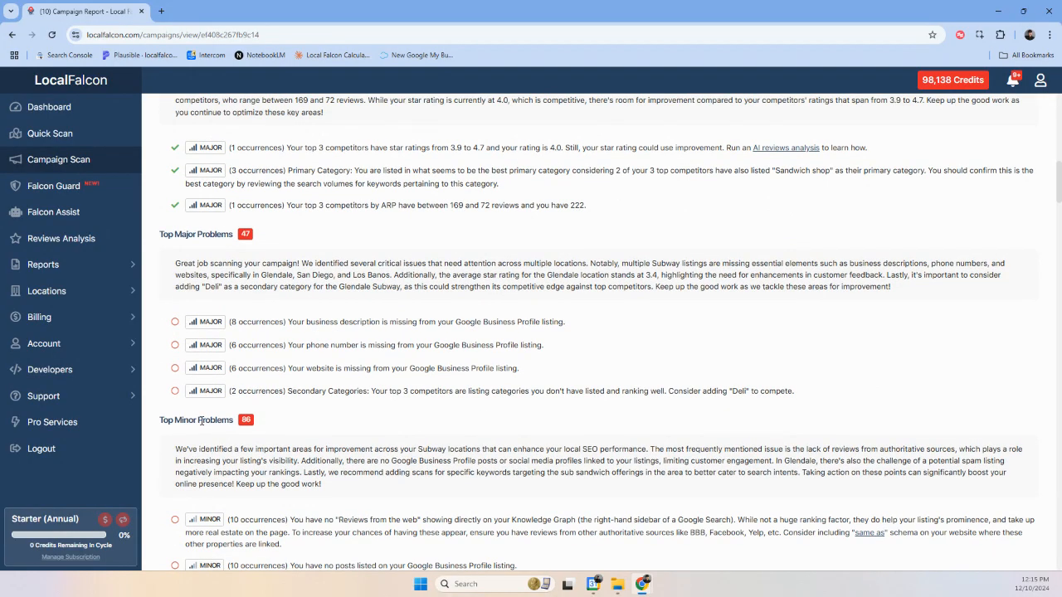
scroll("down", 3)
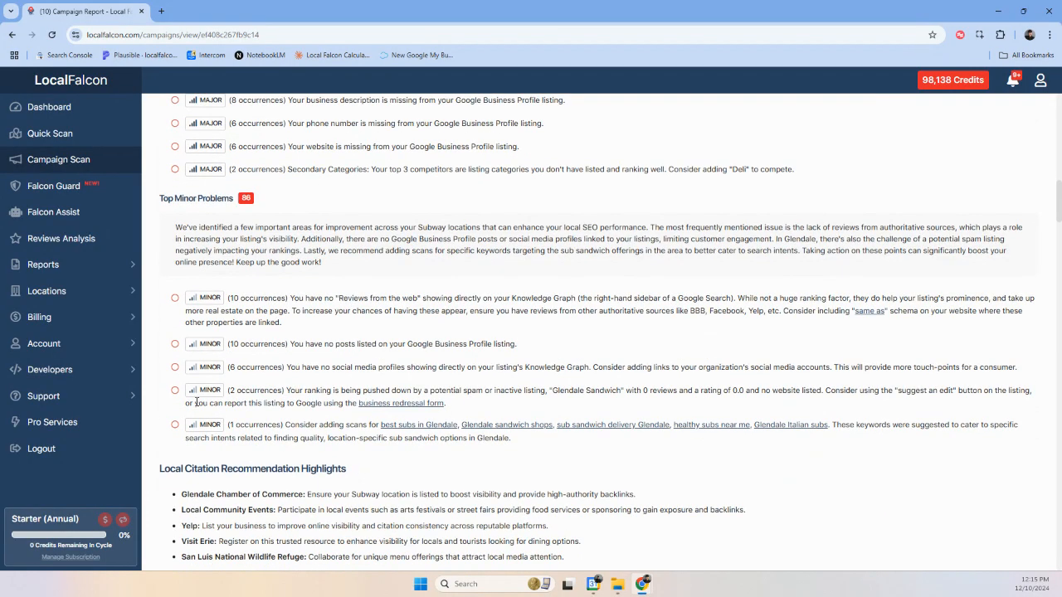
scroll("down", 3)
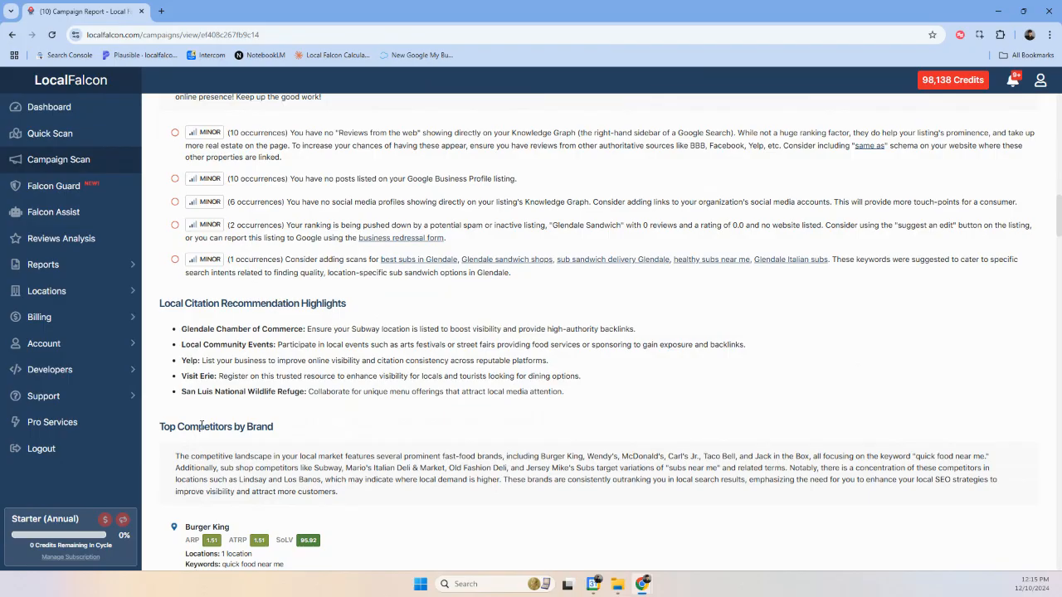
scroll("down", 3)
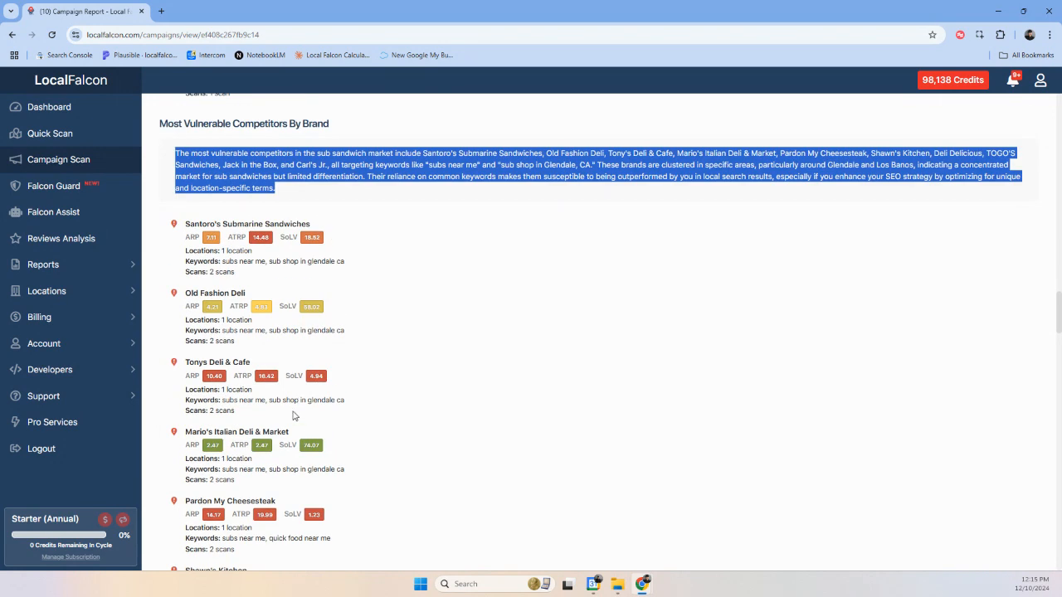
scroll("up", 3)
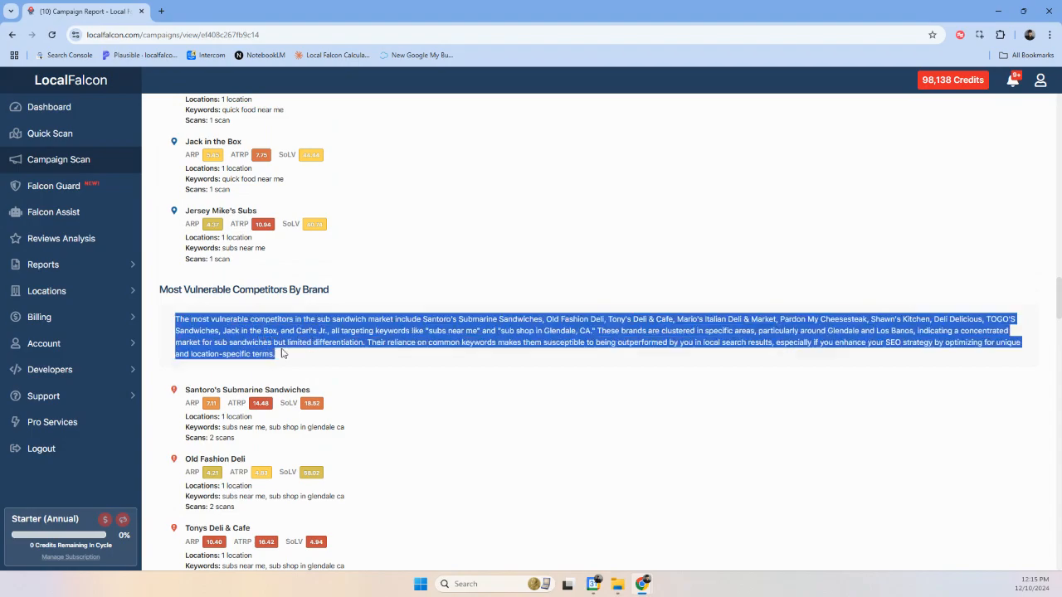
scroll("down", 3)
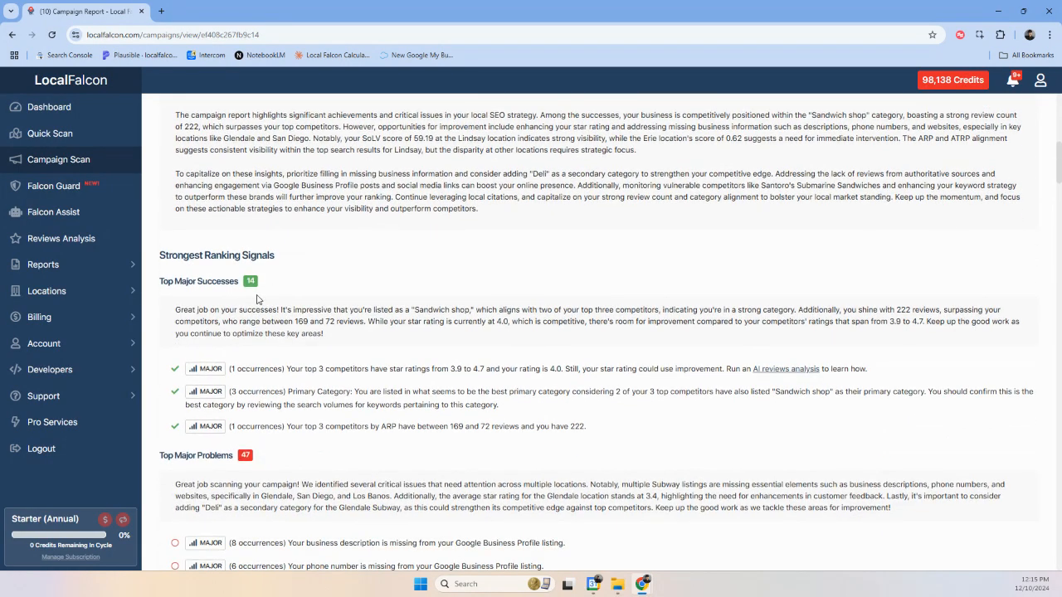
scroll("down", 3)
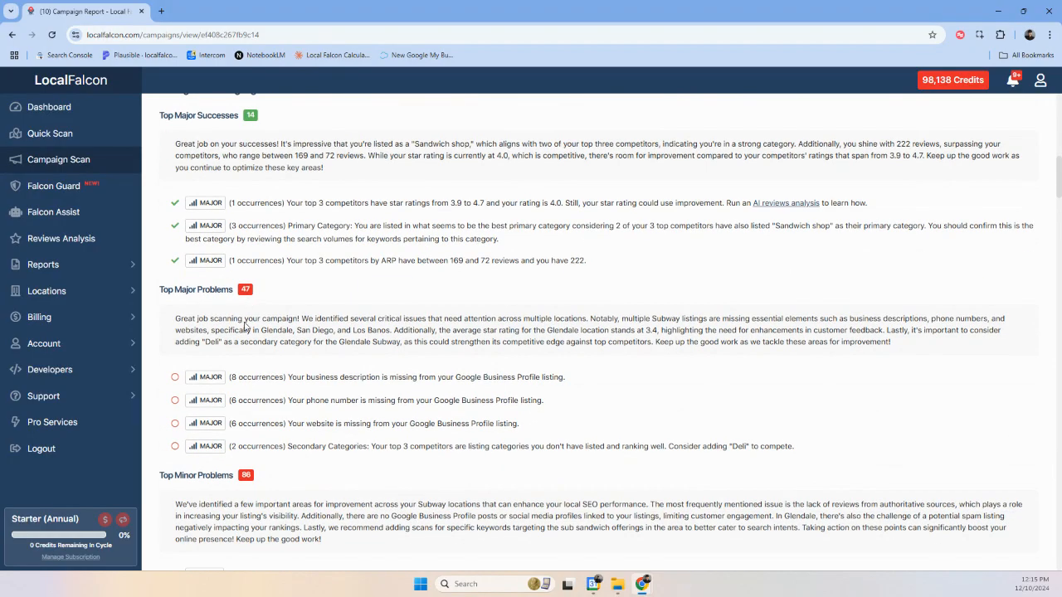
scroll("down", 3)
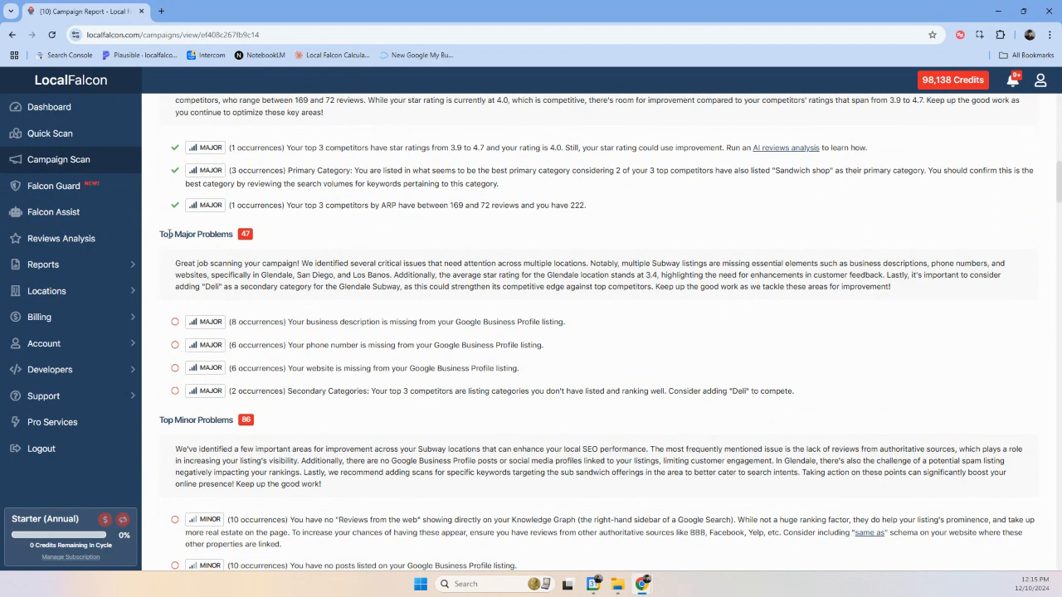
mouse_move(258, 236)
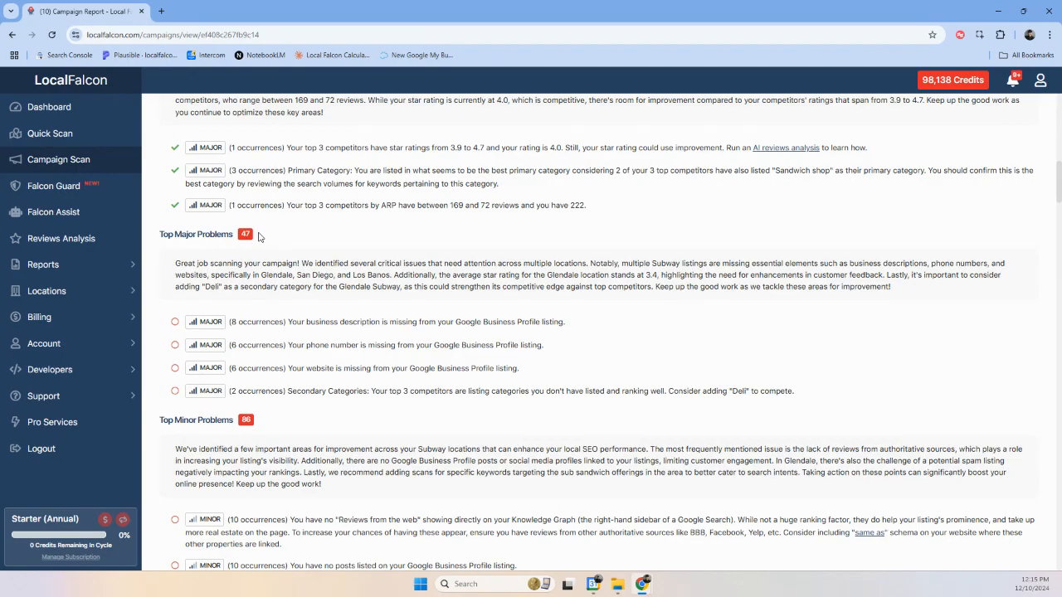
double_click(242, 322)
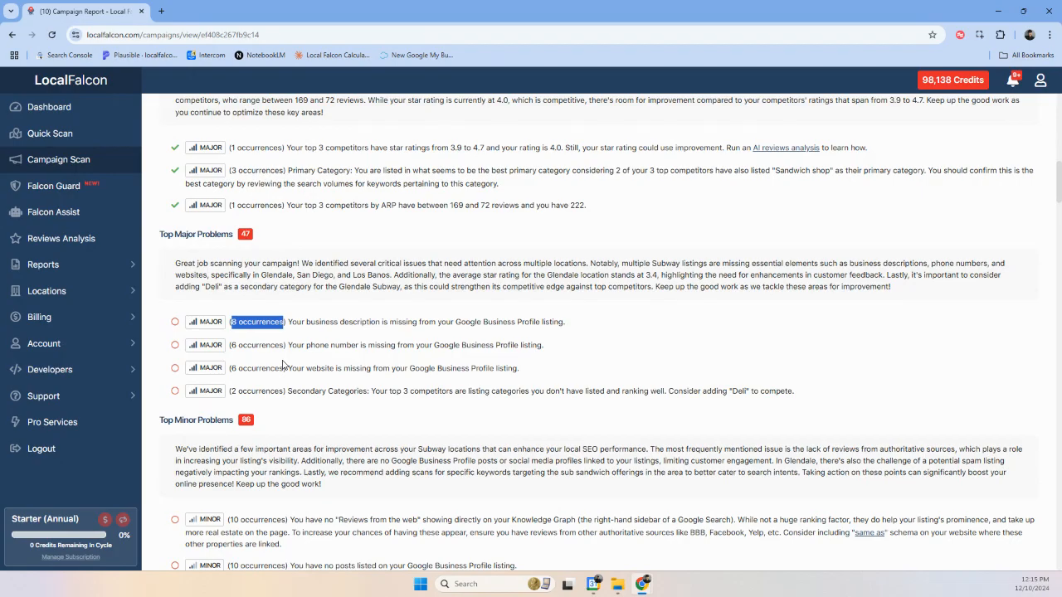
mouse_move(258, 342)
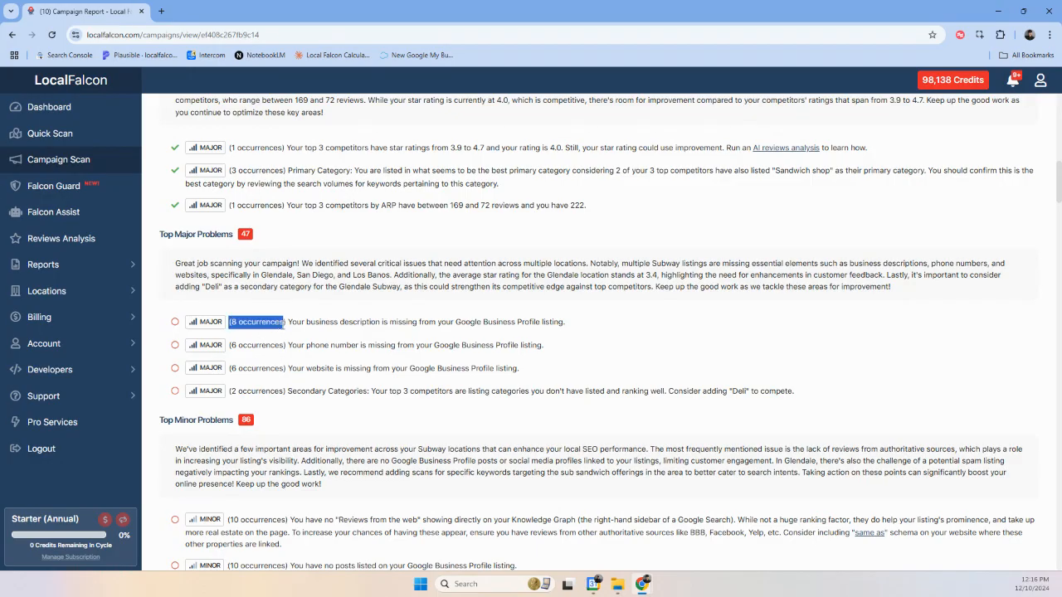
left_click(264, 343)
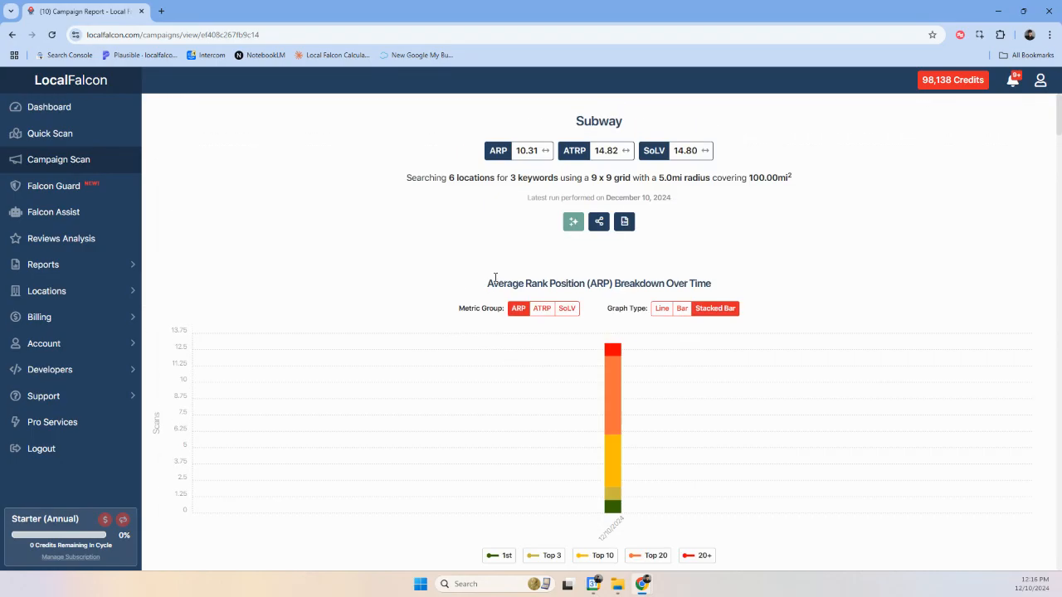
Scroll the AI analysis through minor problems, local citation recommendations and top competitors, highlighting 'Reviews from the web'.
scroll("down", 3)
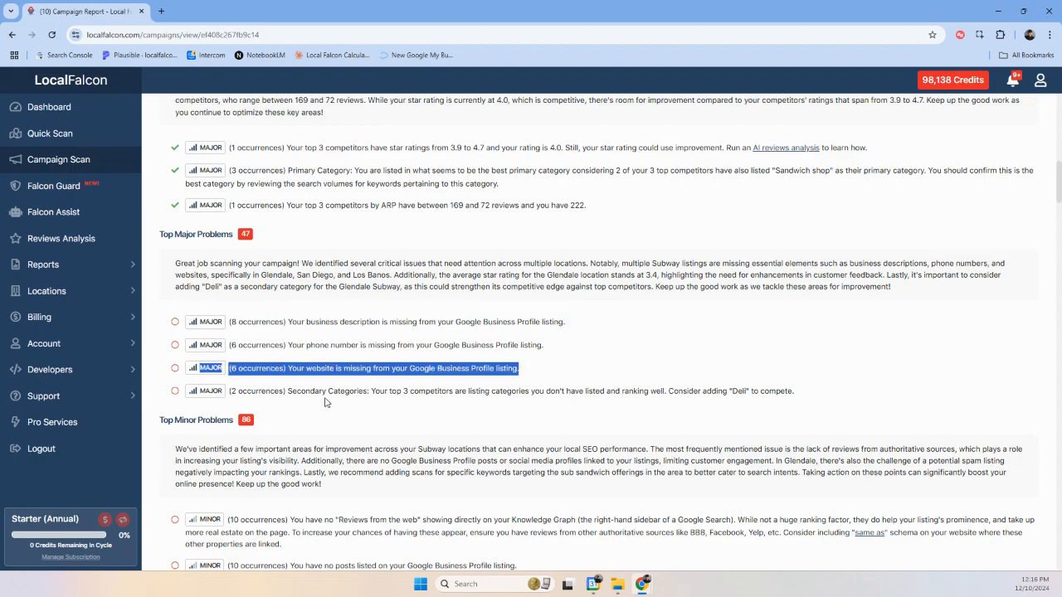
scroll("down", 3)
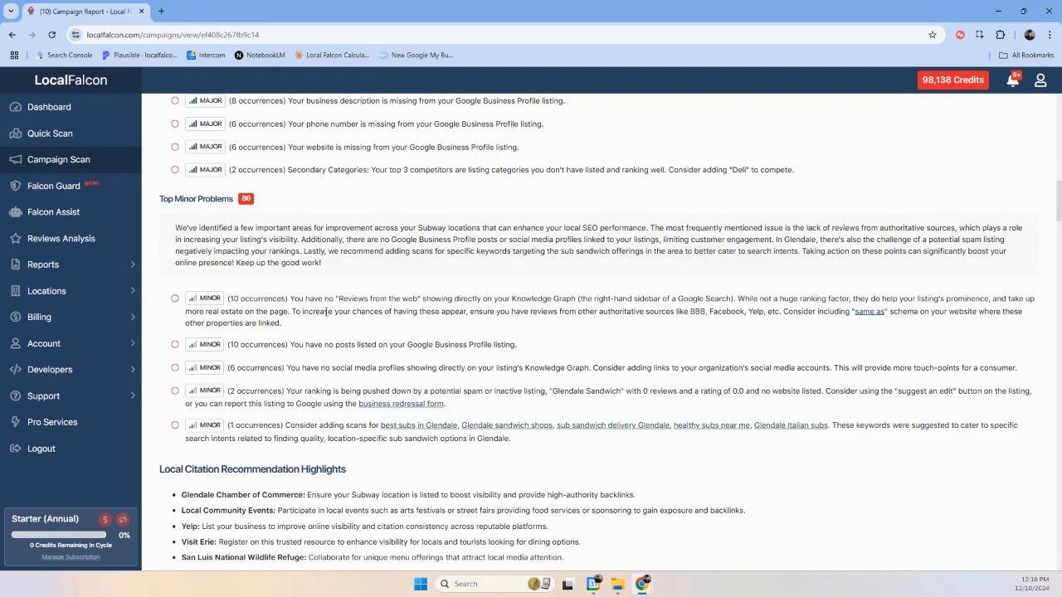
double_click(379, 299)
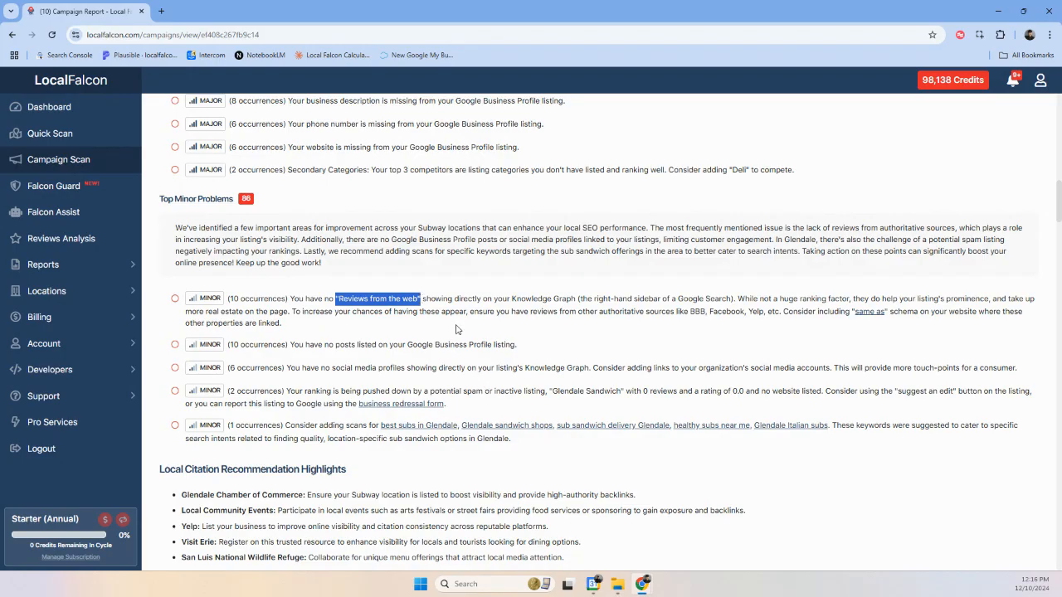
scroll("down", 3)
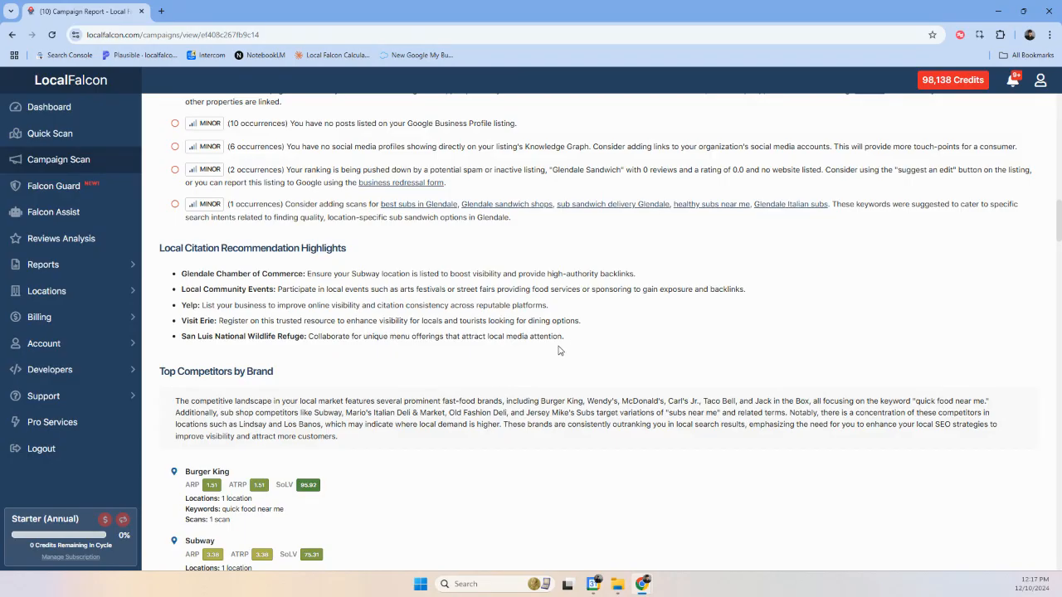
scroll("down", 3)
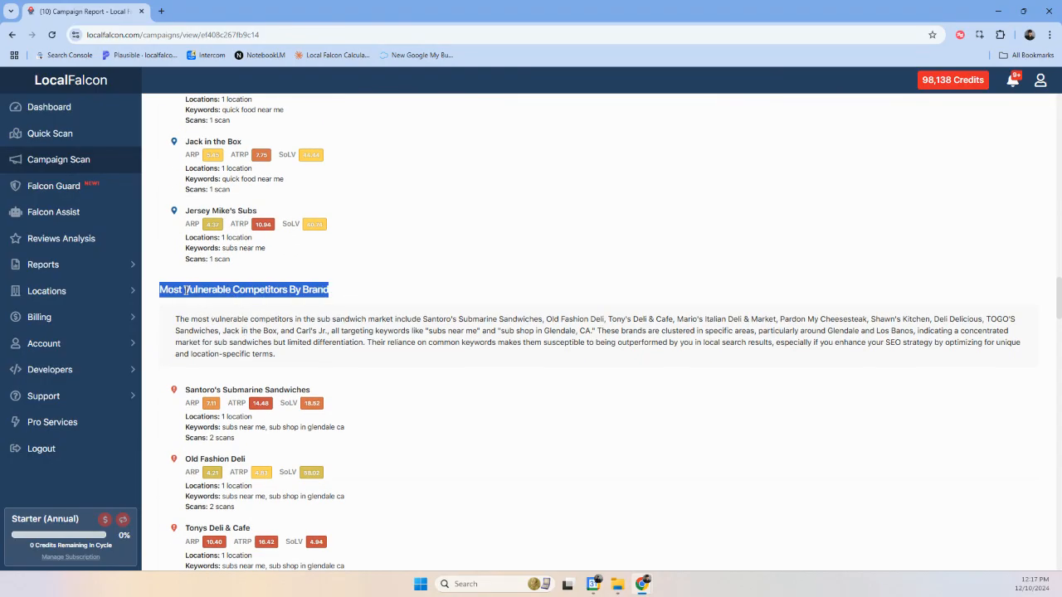
Read the Most Vulnerable Competitors By Brand section down to the Individual Scan Details list.
scroll("down", 3)
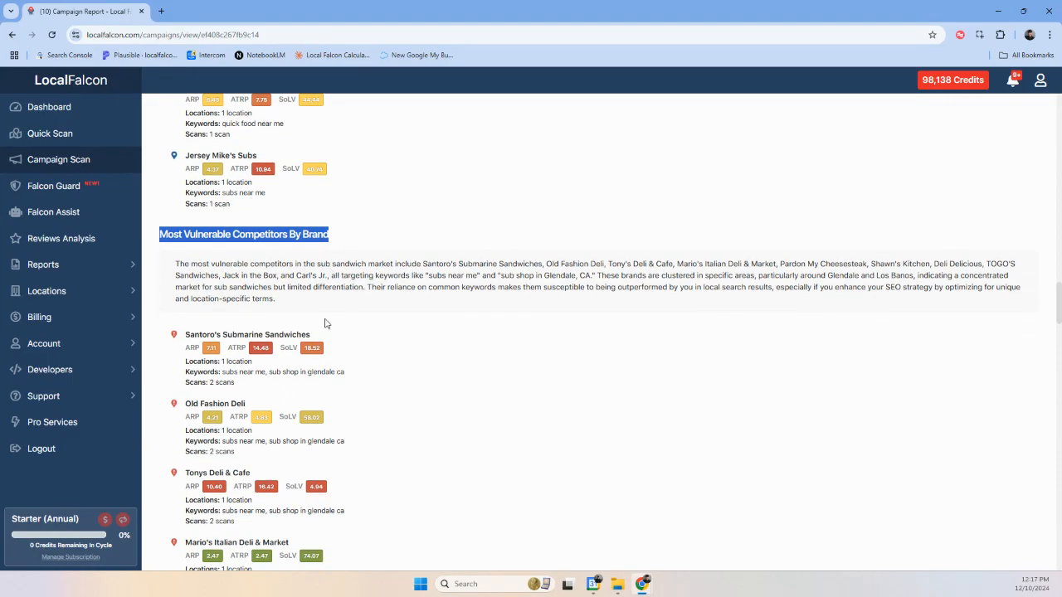
mouse_move(294, 307)
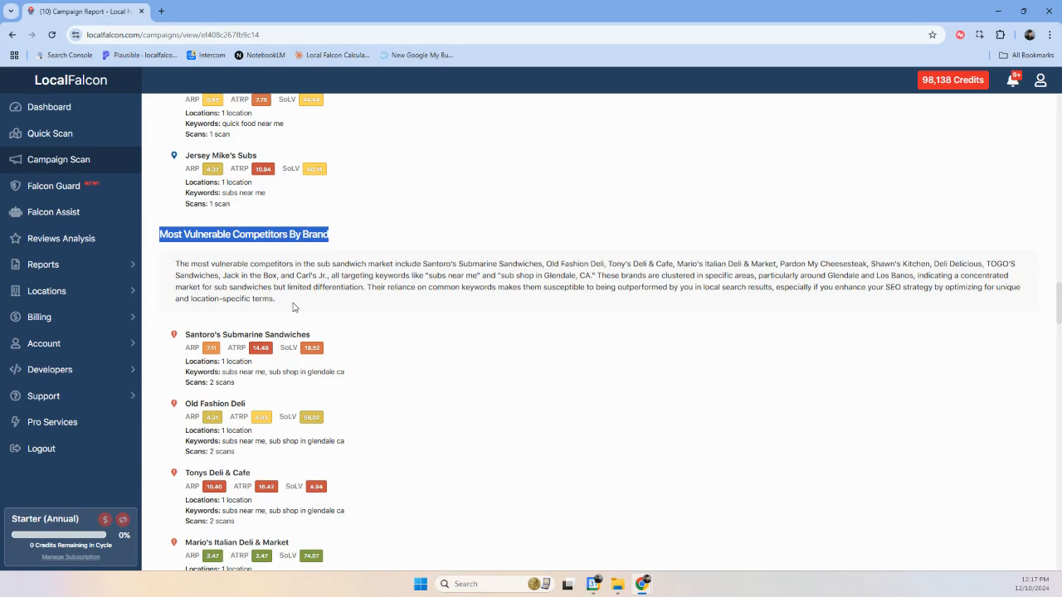
mouse_move(328, 341)
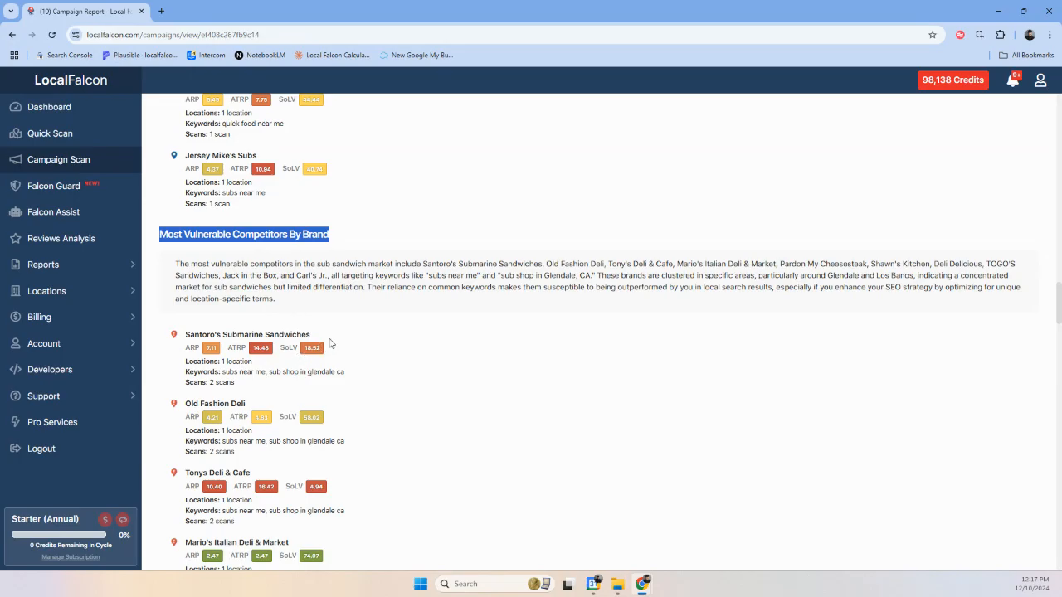
mouse_move(369, 314)
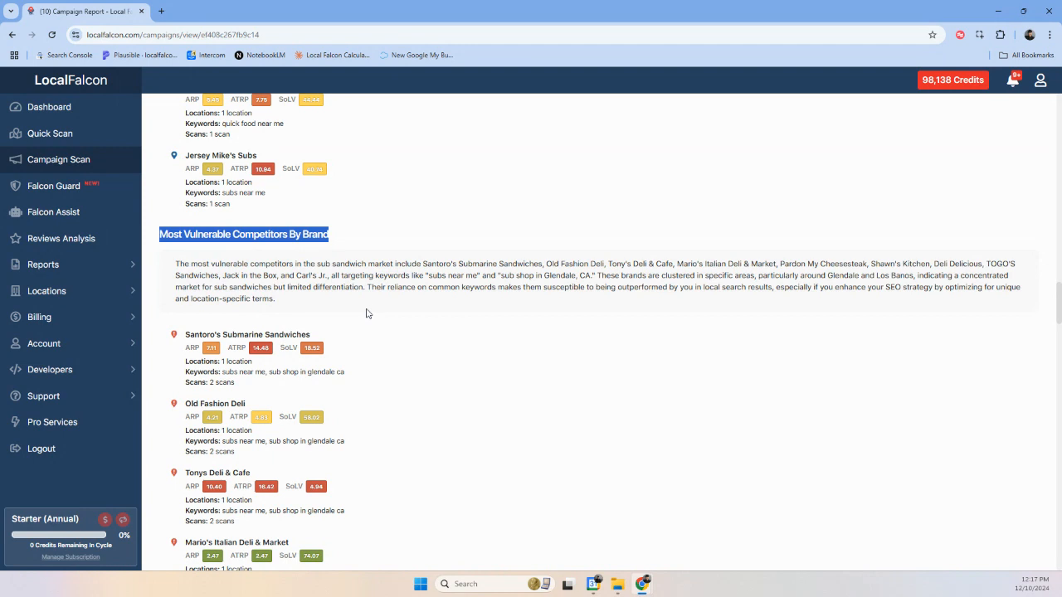
mouse_move(438, 302)
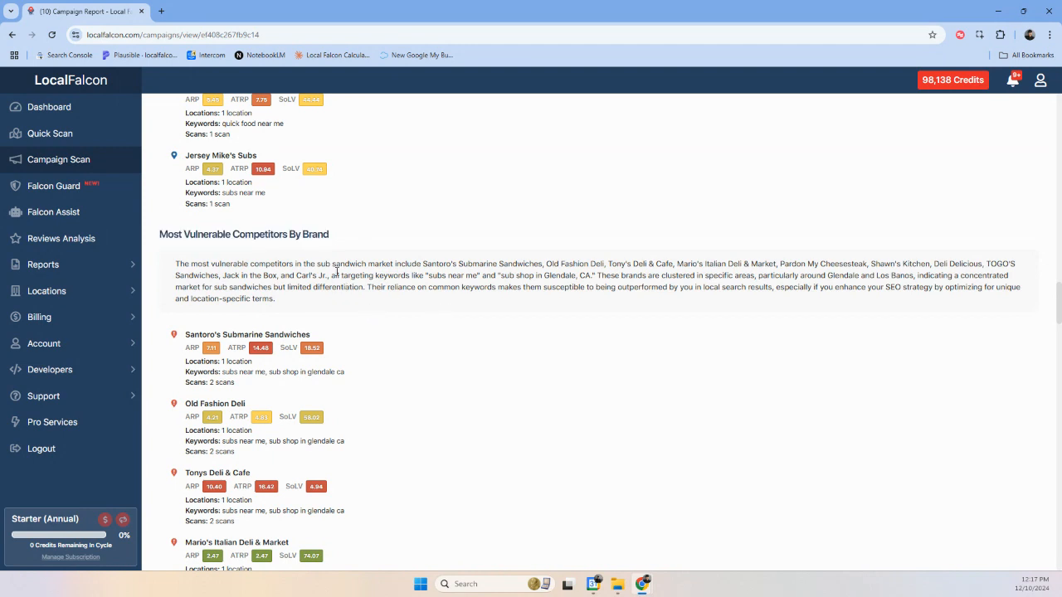
scroll("down", 3)
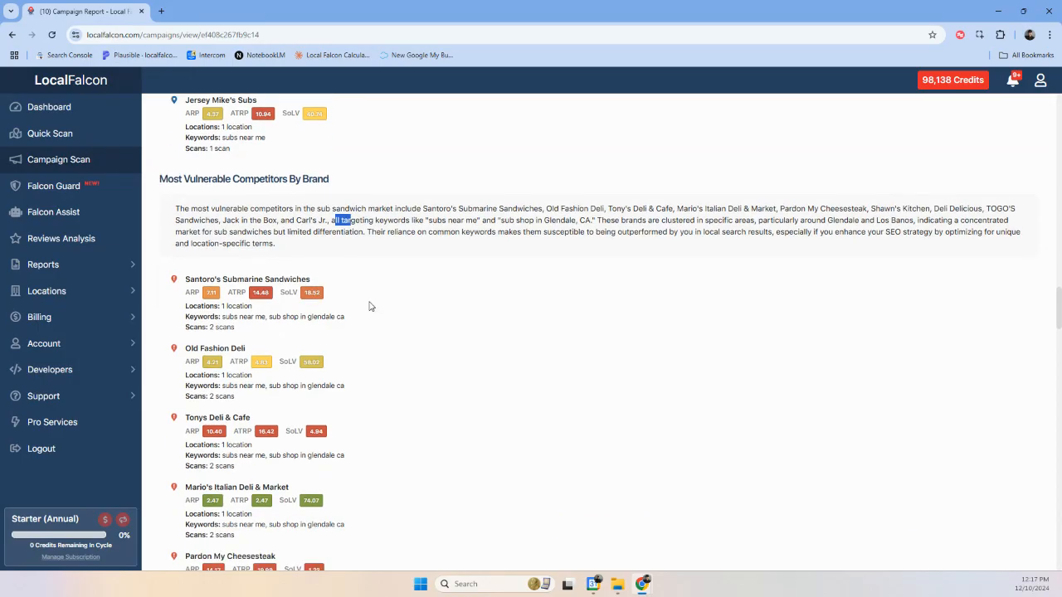
scroll("down", 3)
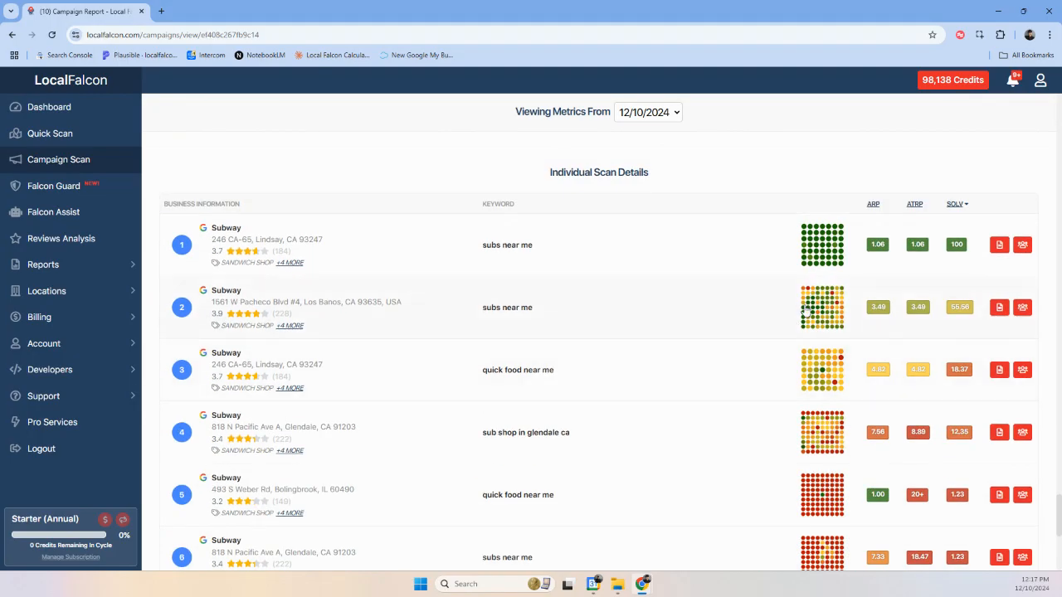
mouse_move(999, 244)
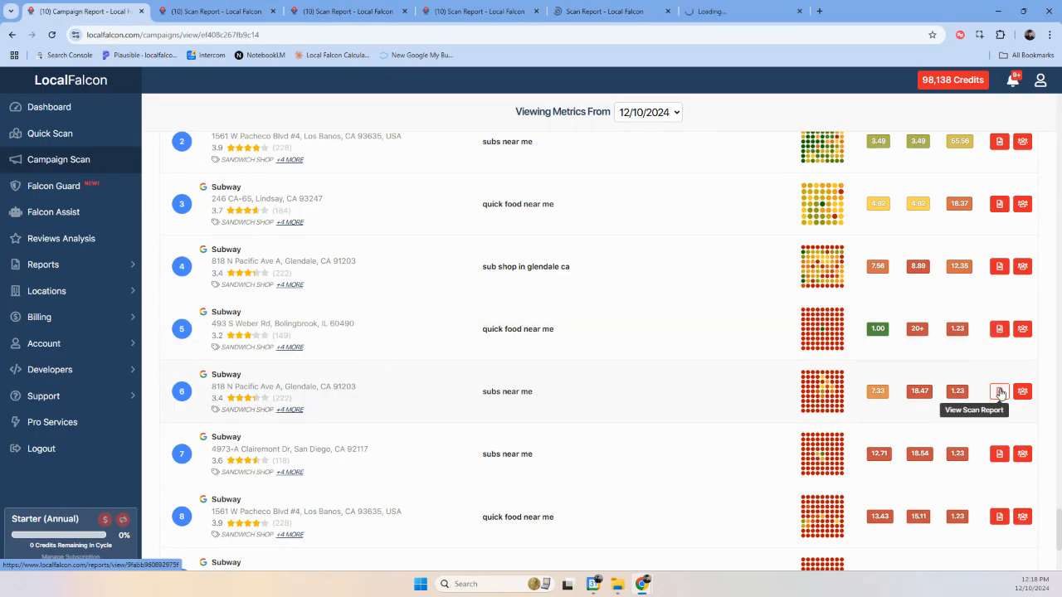
Open the sixth location's scan report in a new tab from Individual Scan Details.
left_click(997, 392)
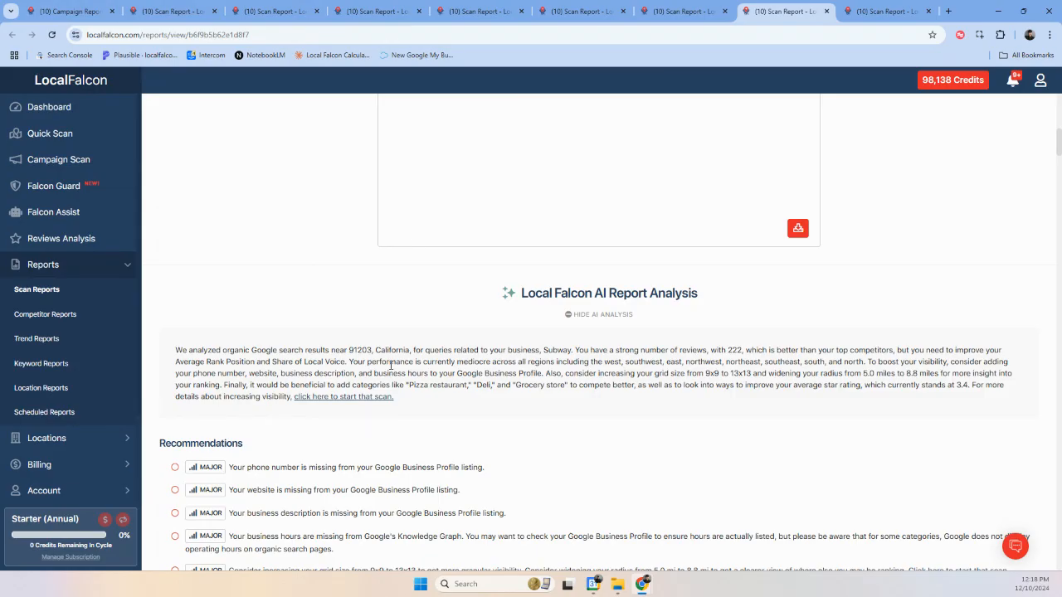
Review the scan report's AI analysis, highlighting the first vulnerable competitor suggestion.
scroll("up", 3)
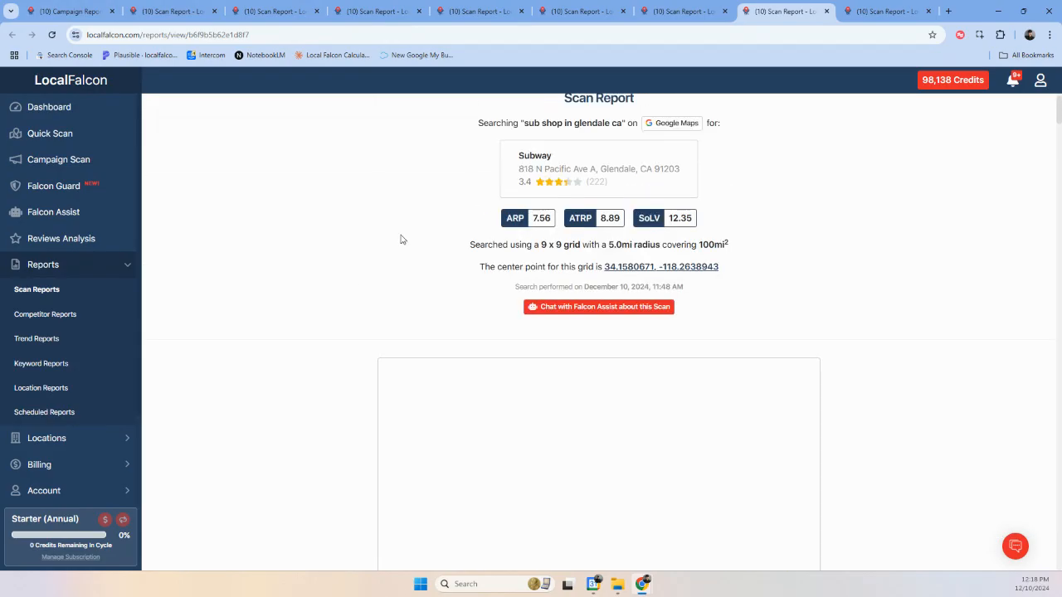
mouse_move(429, 199)
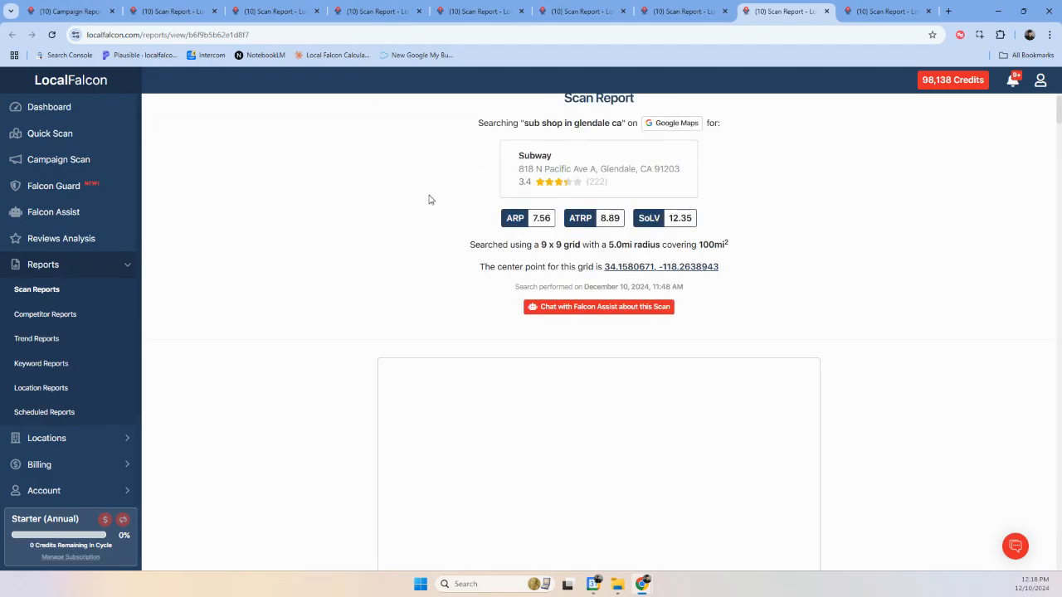
scroll("down", 3)
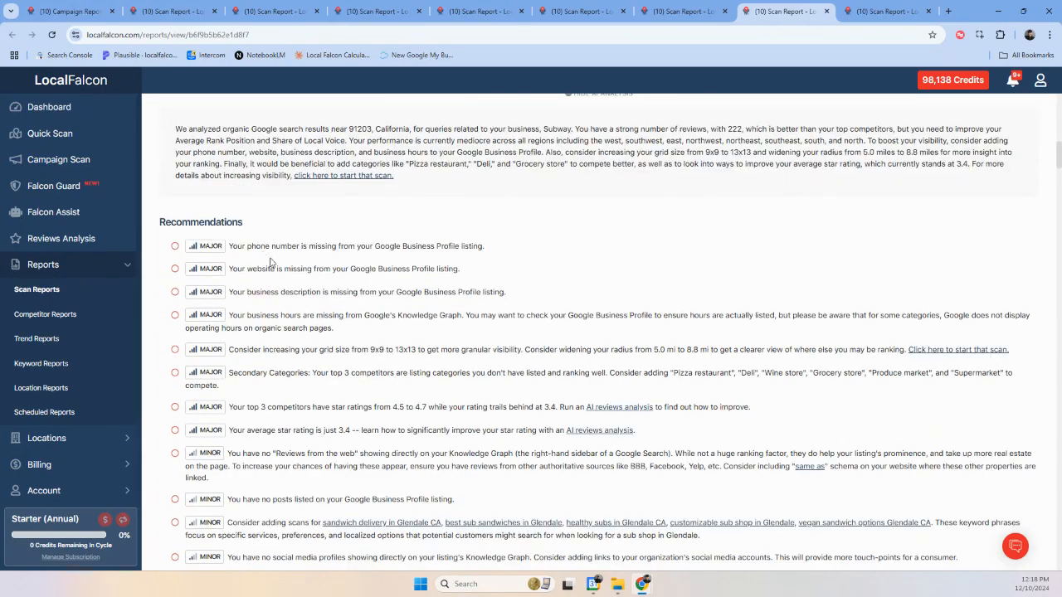
scroll("down", 3)
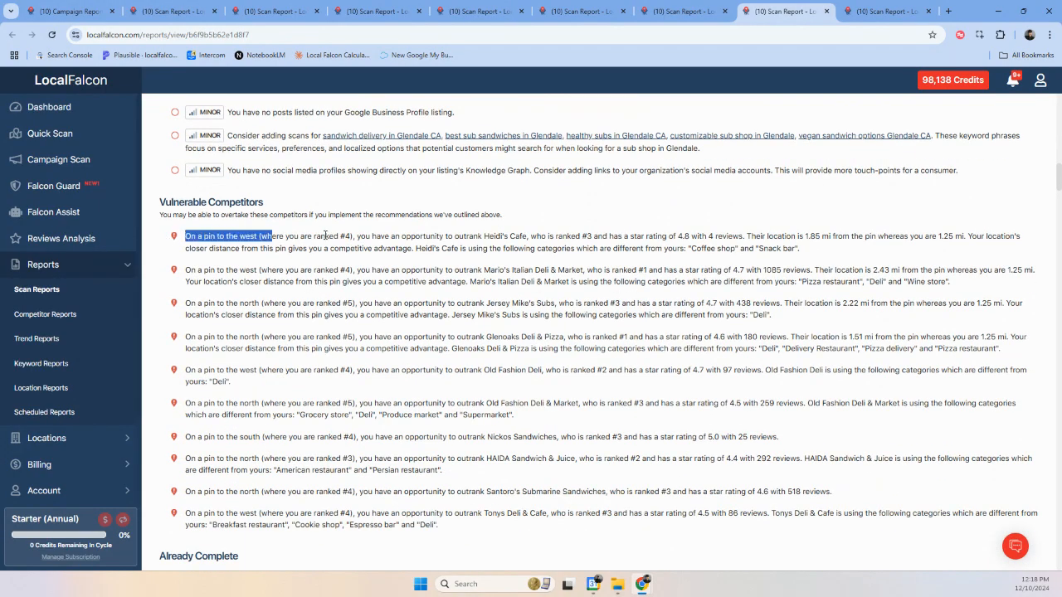
left_click_drag(186, 236, 800, 249)
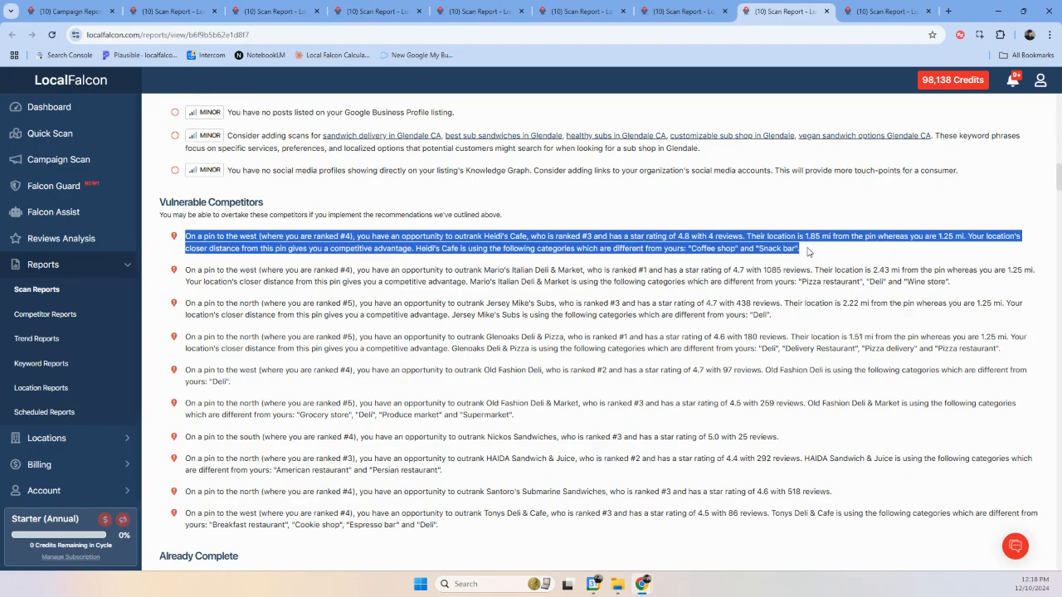
mouse_move(404, 258)
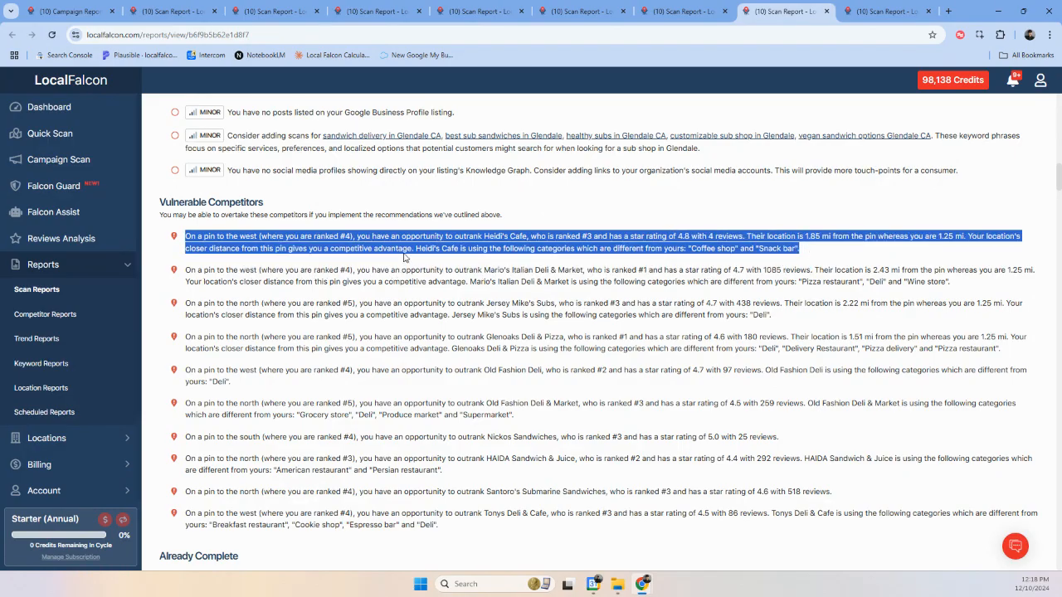
scroll("down", 3)
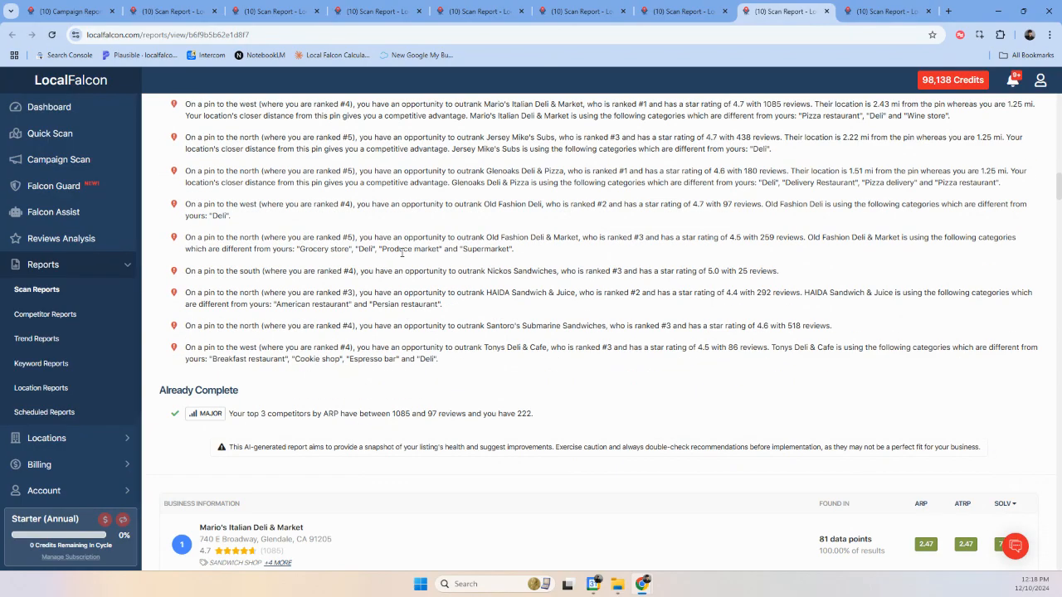
Review the Lindsay 'quick food near me' scan report's AI analysis.
left_click(600, 10)
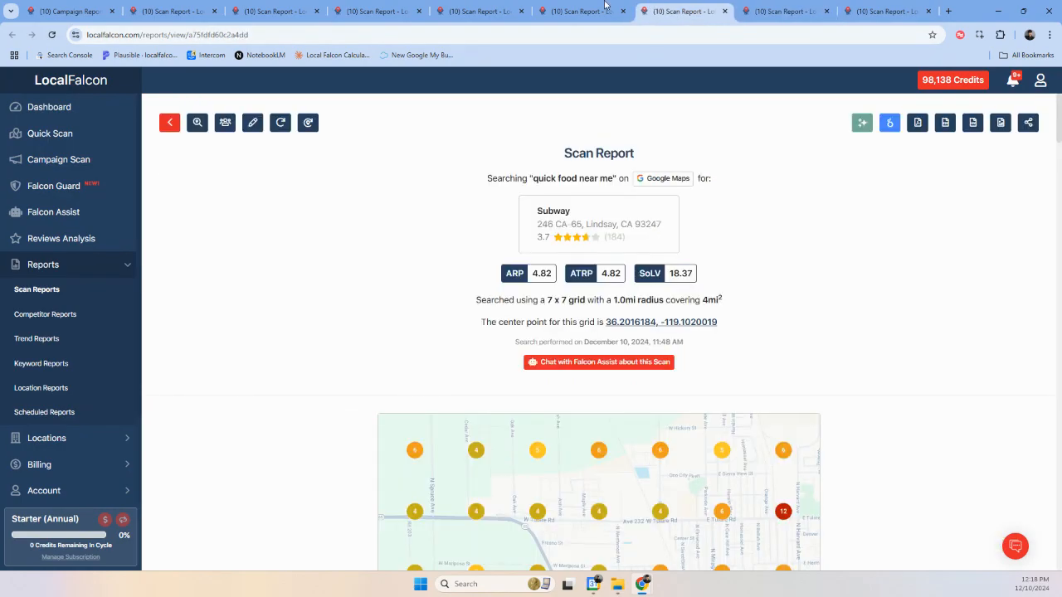
scroll("down", 3)
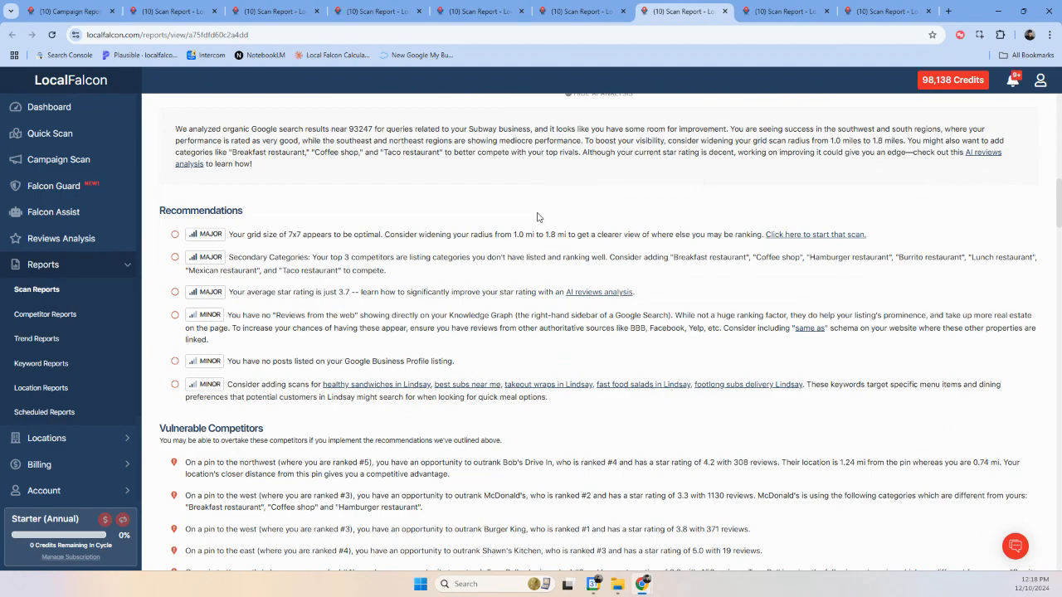
scroll("down", 3)
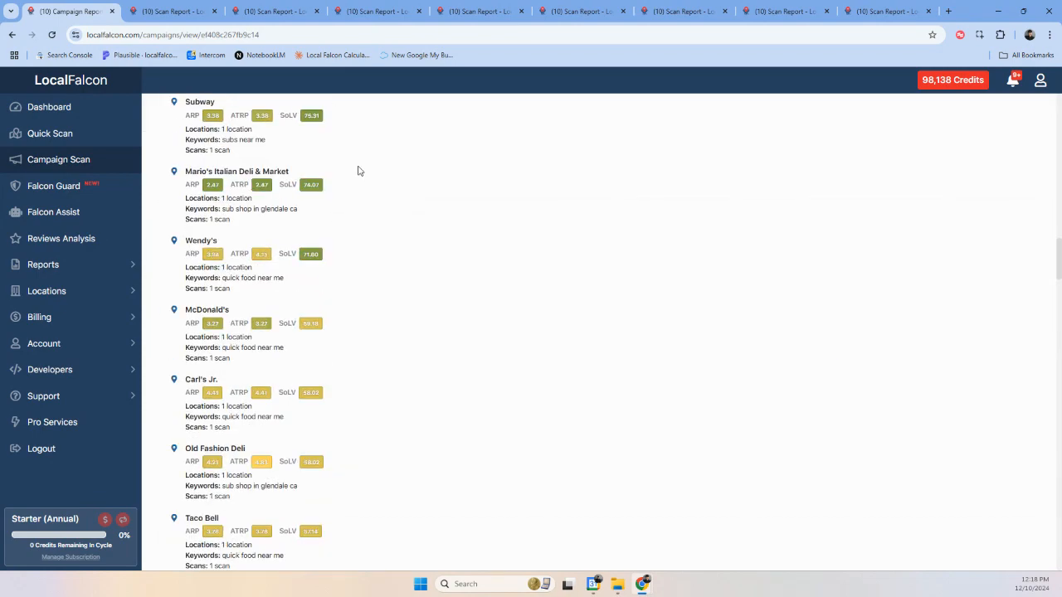
Copy the campaign report share link with AI analysis included, then go to Pro Services.
left_click(200, 101)
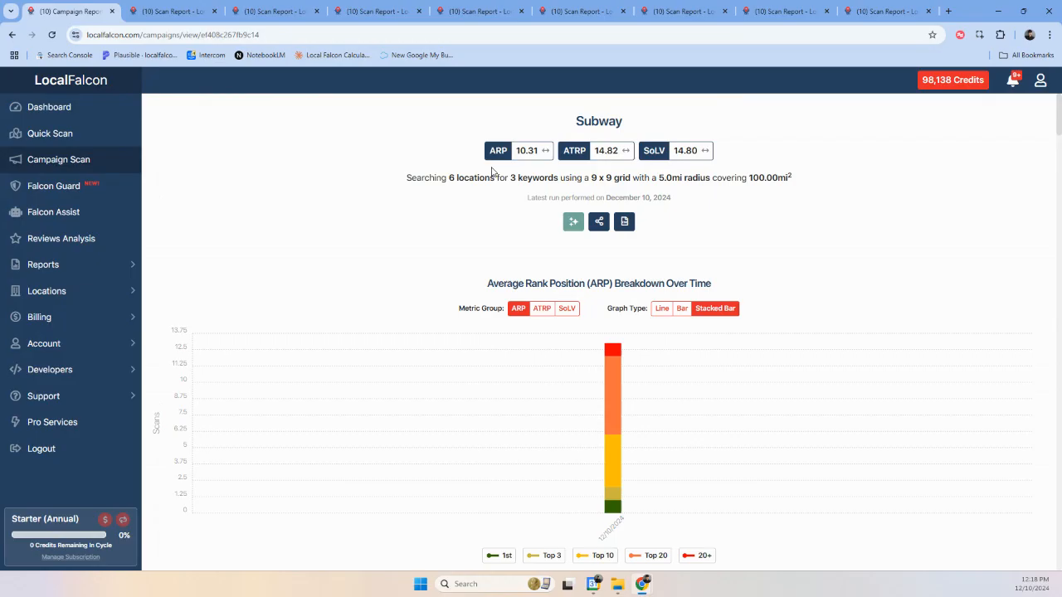
left_click(597, 222)
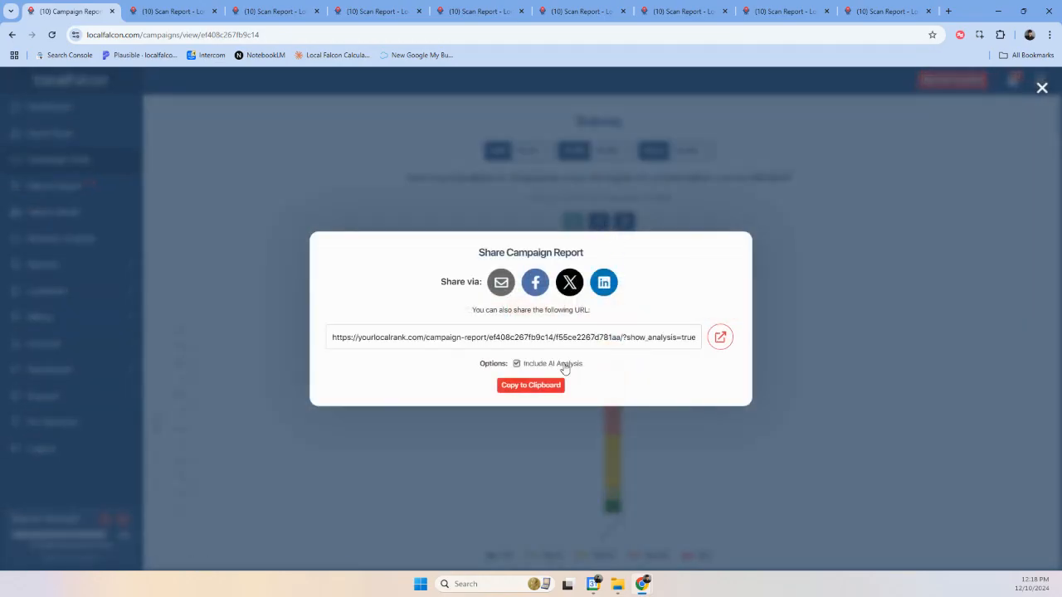
mouse_move(1026, 95)
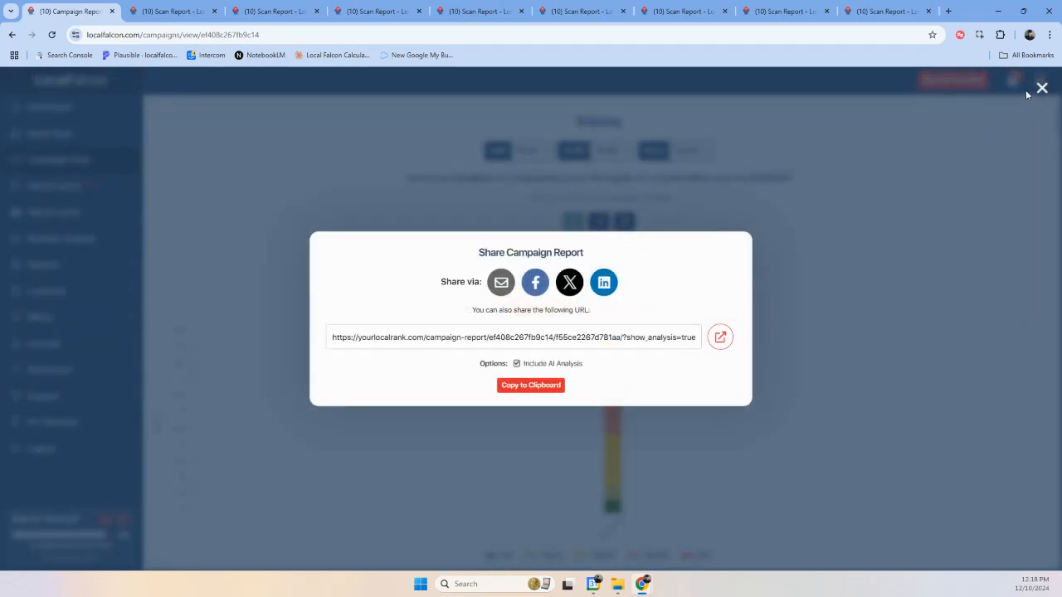
left_click(1042, 87)
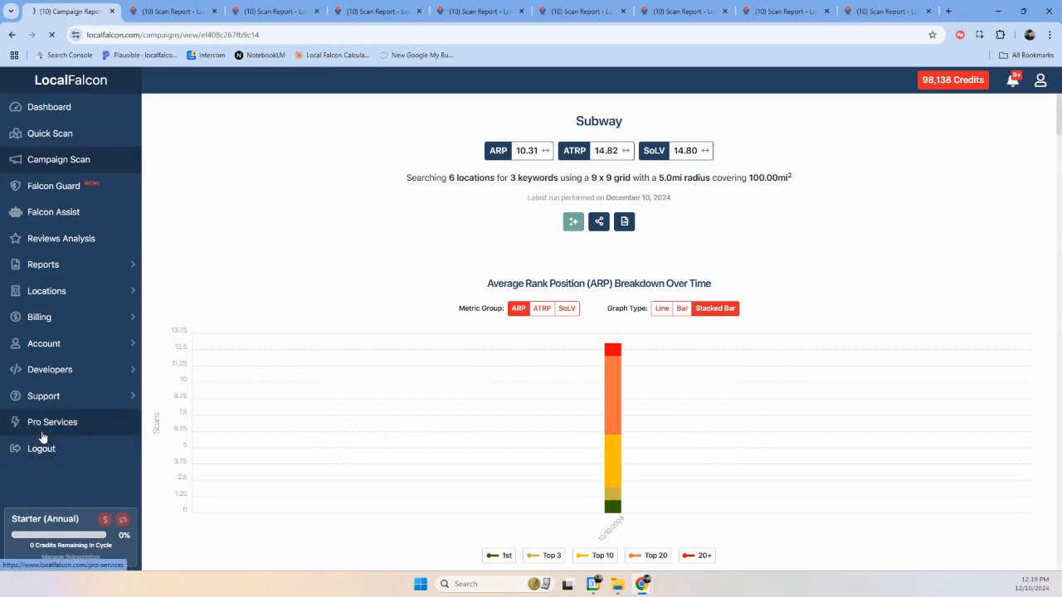
left_click(53, 423)
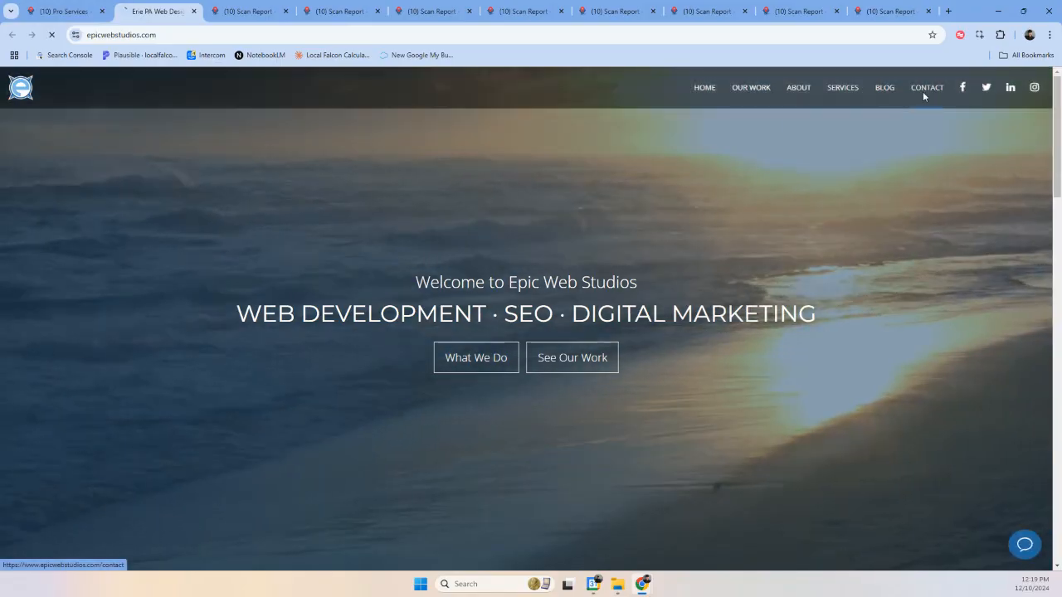
Paste the campaign report share URL into the Epic Web Studios contact form message and return to Local Falcon.
left_click(926, 86)
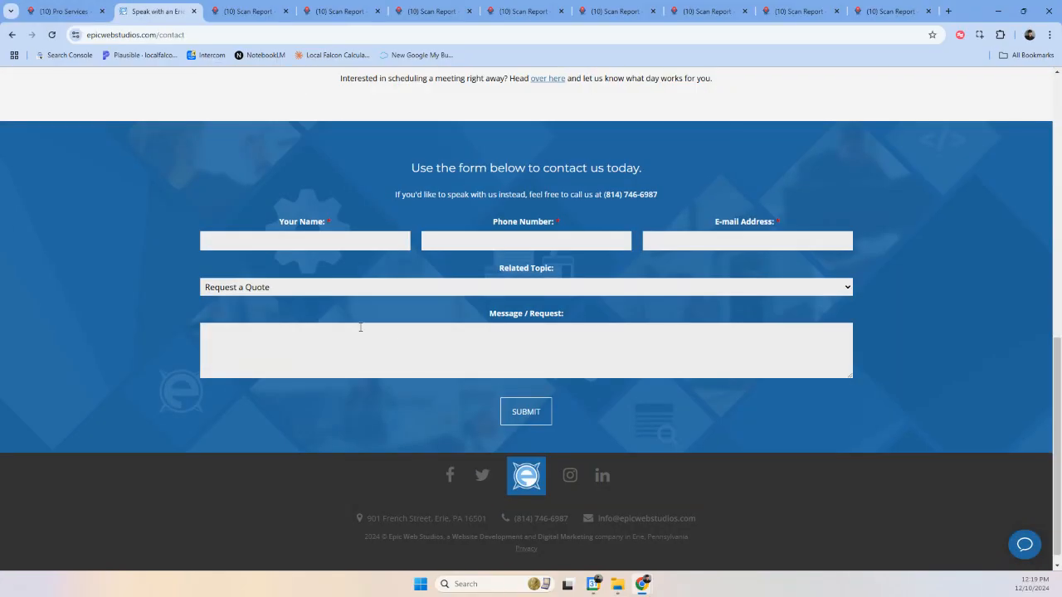
type("https://yourlocalrank.com/campaign-report/ef408c267fb9c14/f55ce2267d781aa/?show_analysis=true")
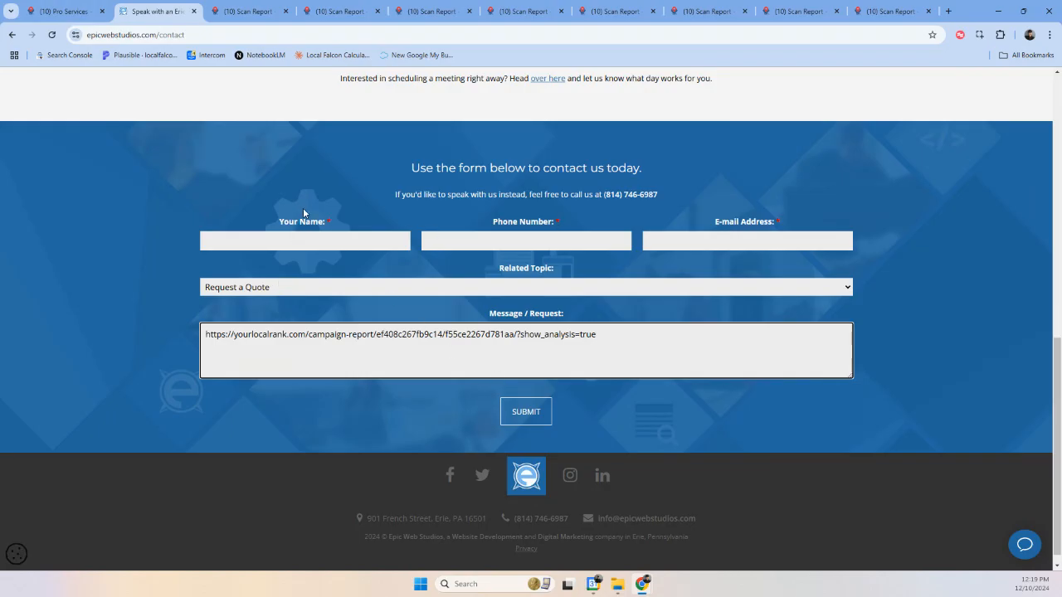
left_click(66, 11)
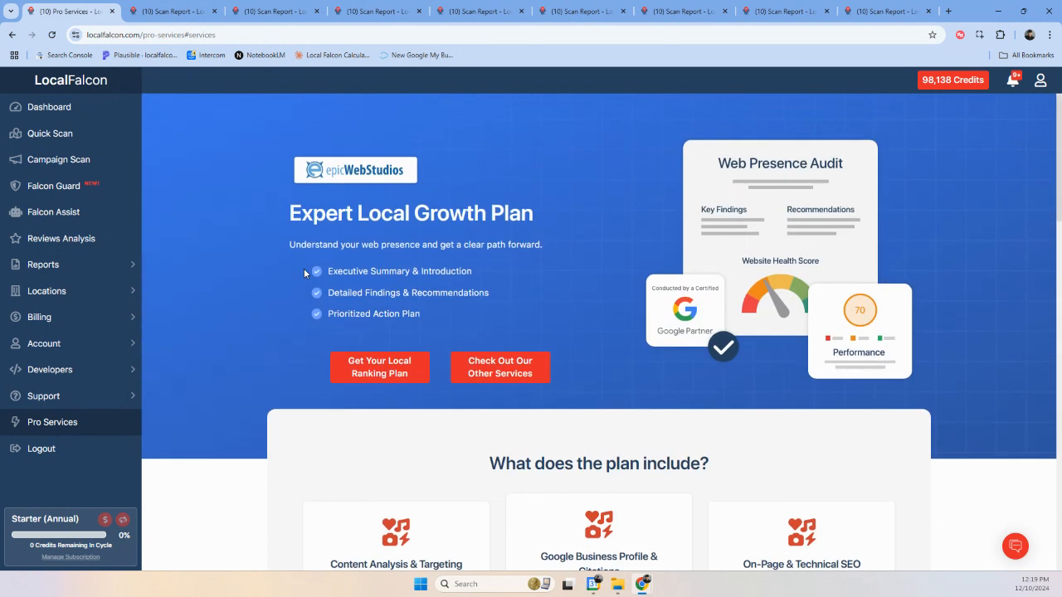
mouse_move(382, 262)
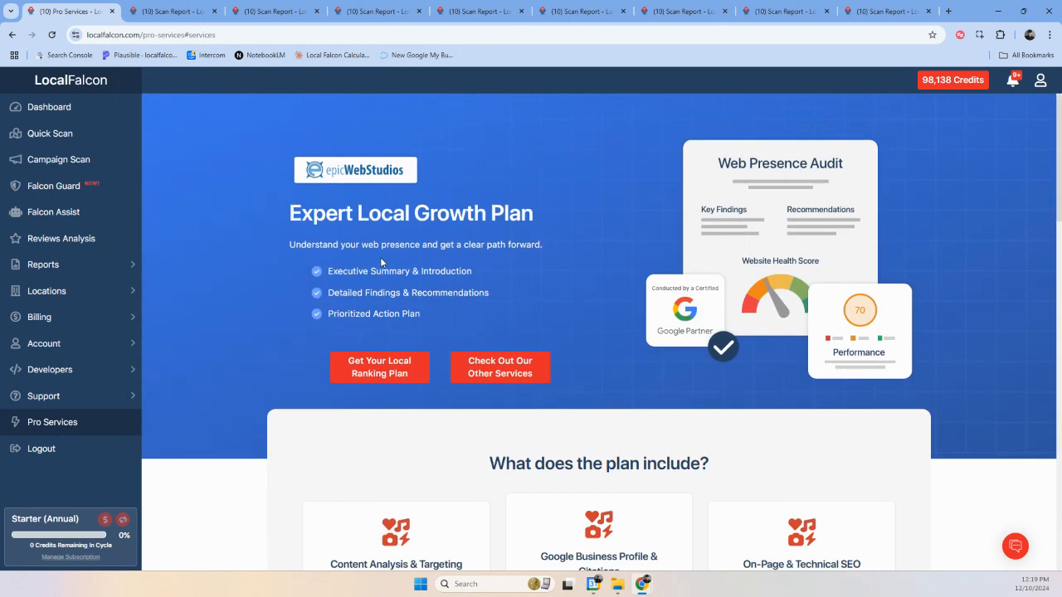